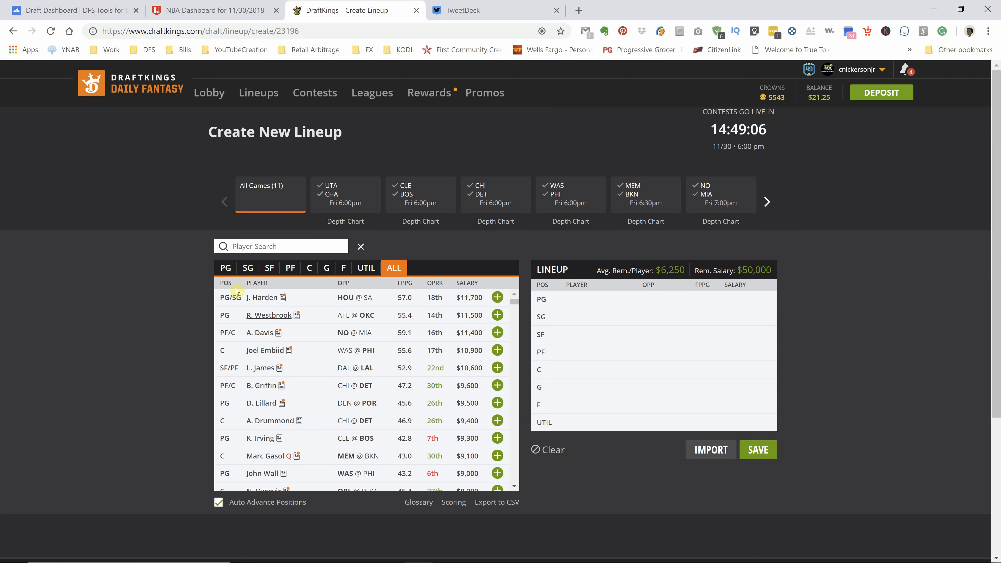
Step: Filter the pool to PG and review James Harden's 10-game log before closing his card
left_click(225, 267)
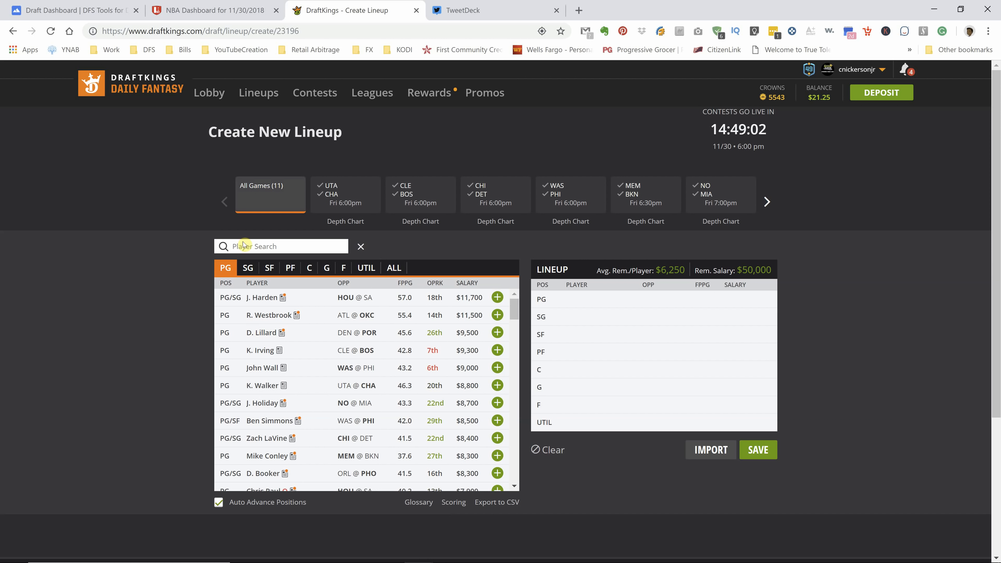
mouse_move(159, 307)
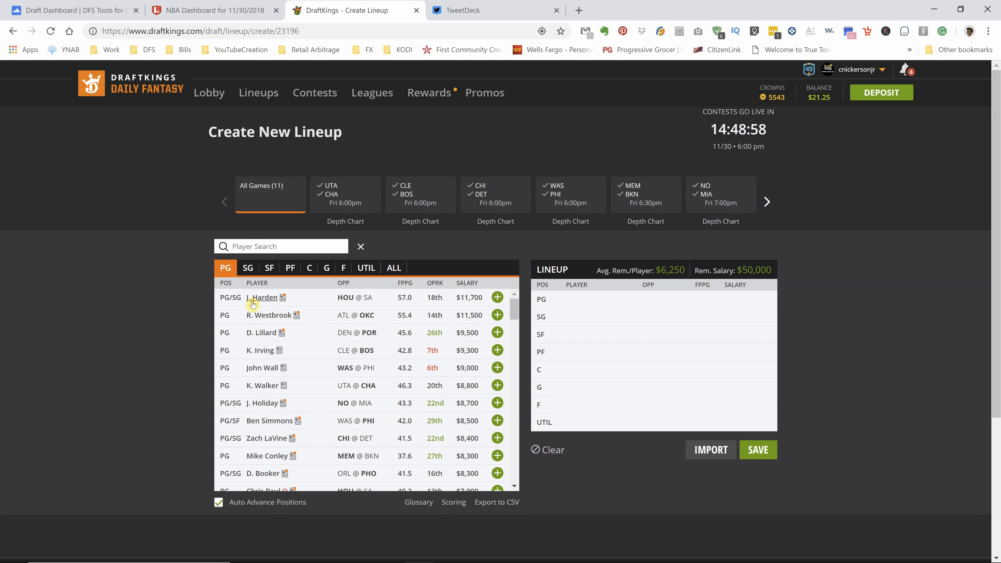
left_click(263, 297)
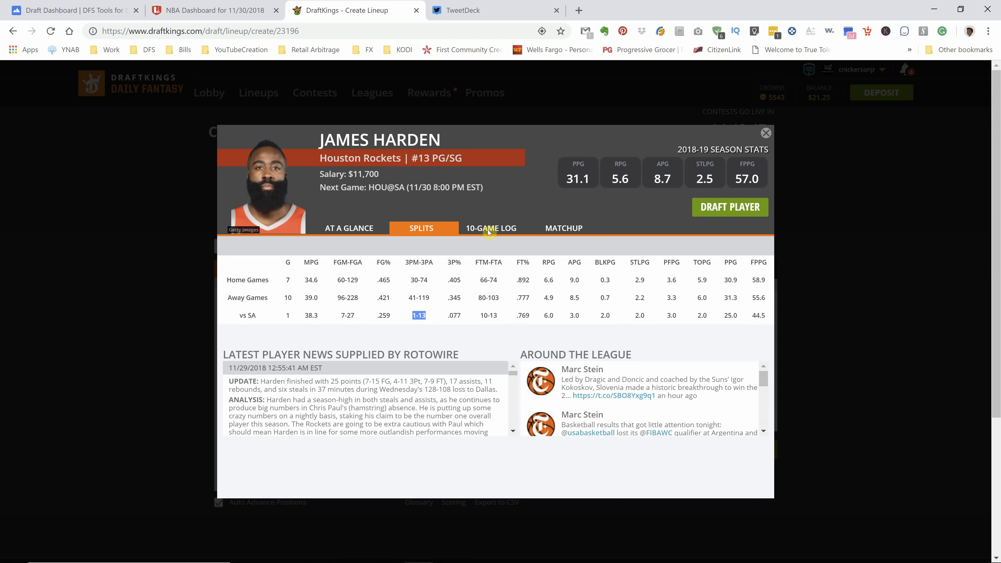
left_click(495, 228)
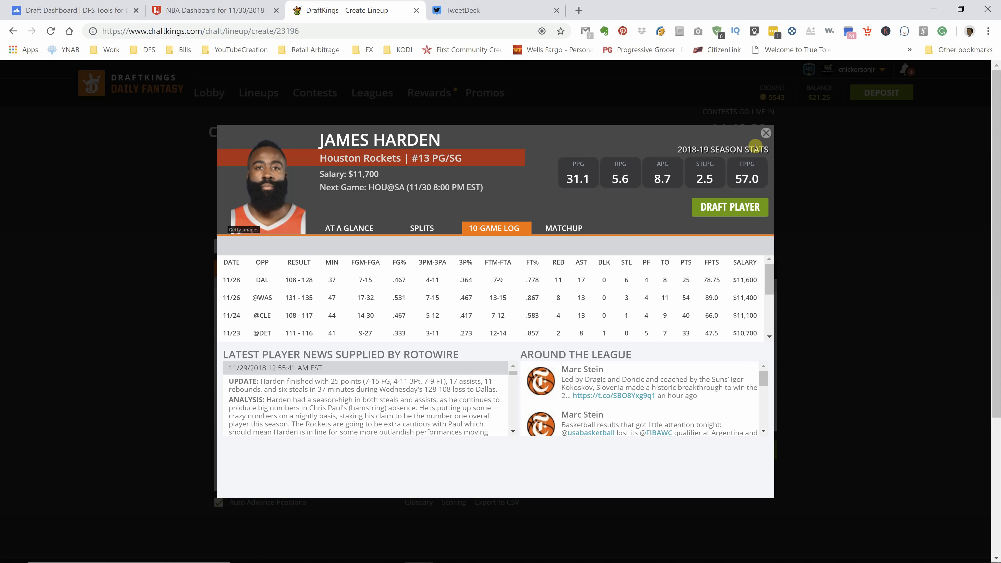
left_click(766, 133)
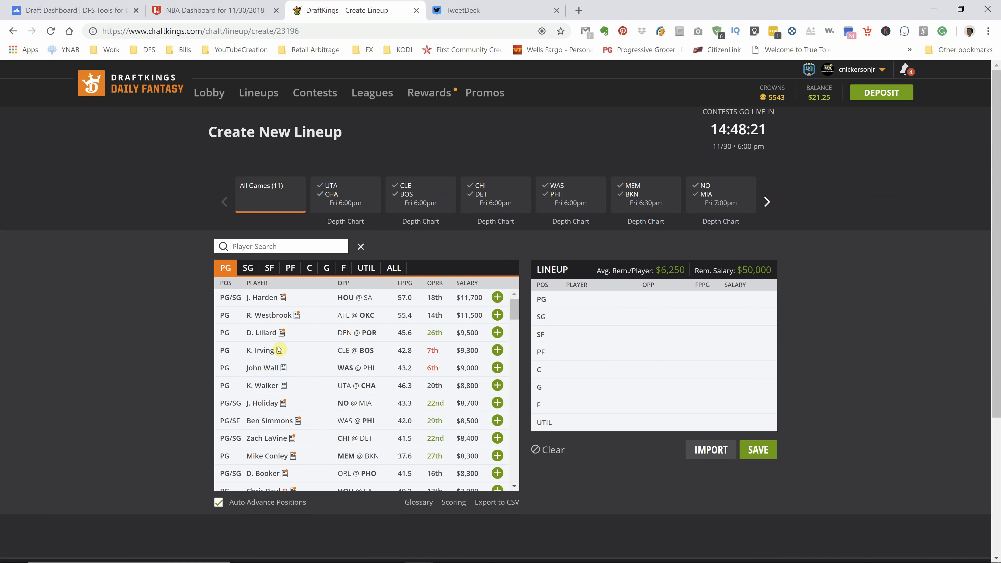
Step: View Ben Simmons's 10-game log and scroll through his game rows
scroll("down", 3)
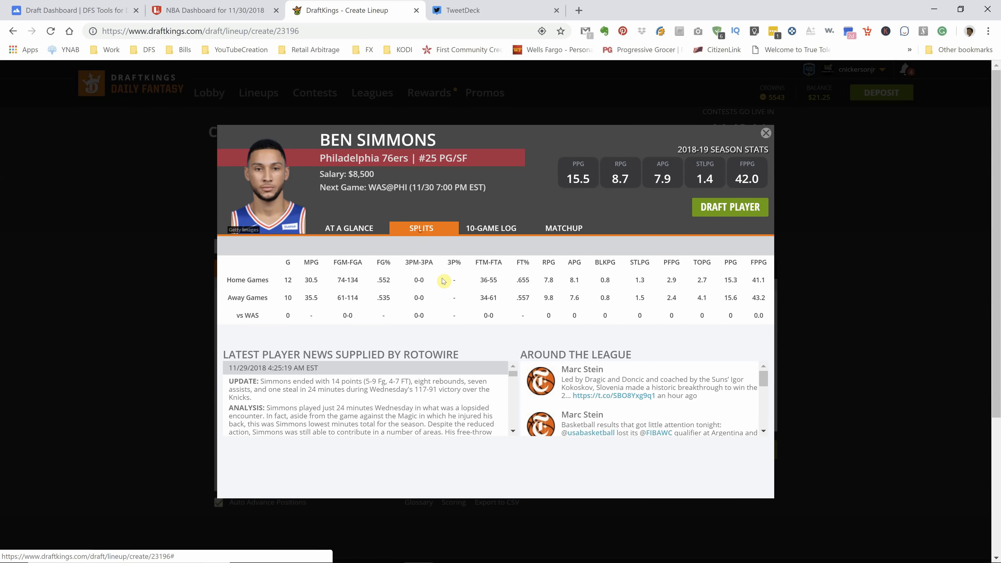
left_click(491, 228)
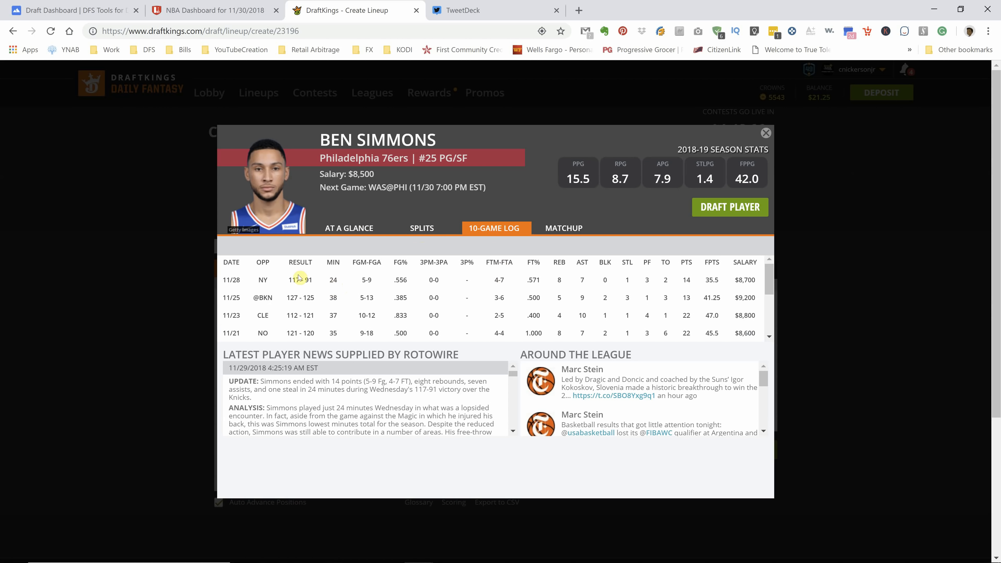
mouse_move(715, 289)
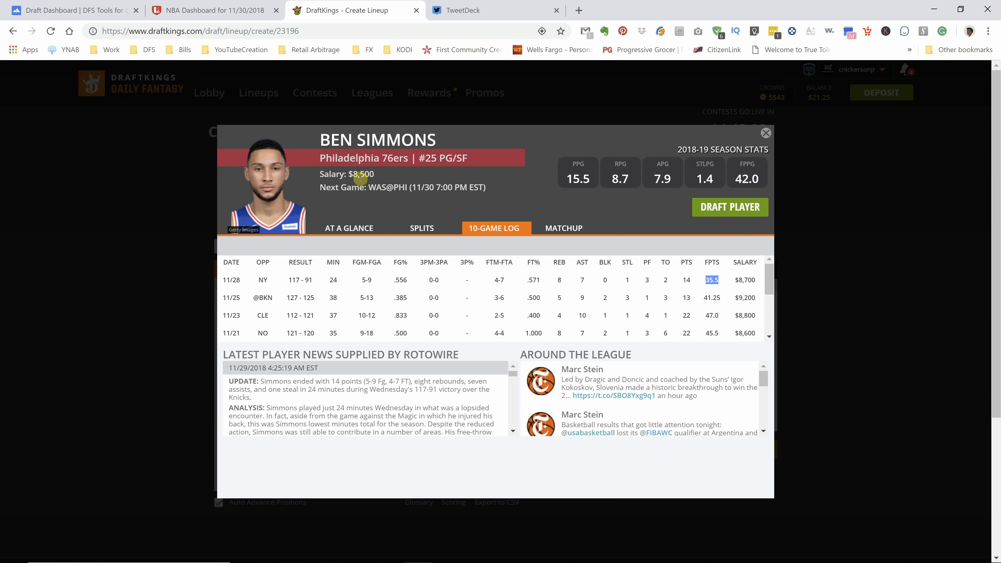
scroll("down", 3)
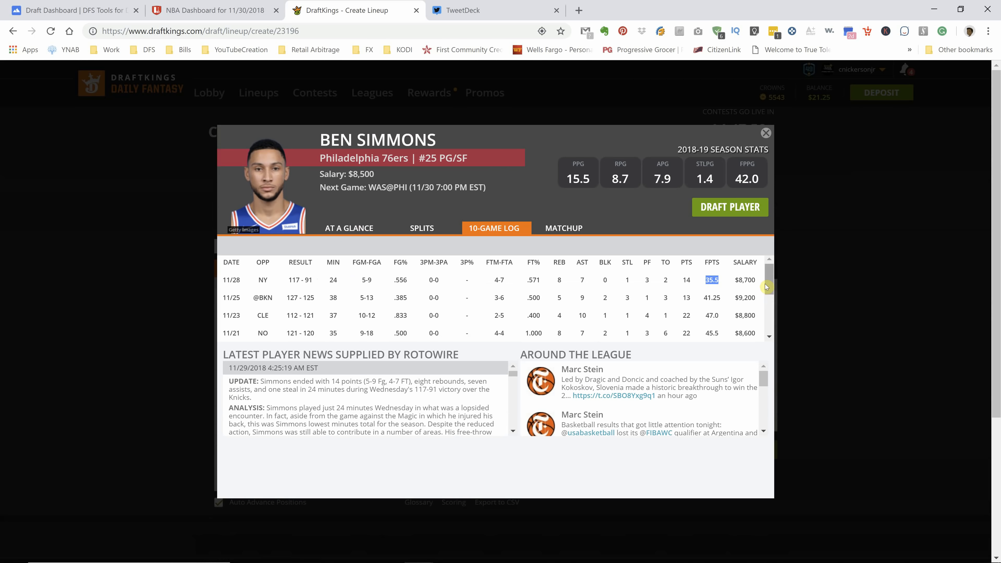
scroll("down", 3)
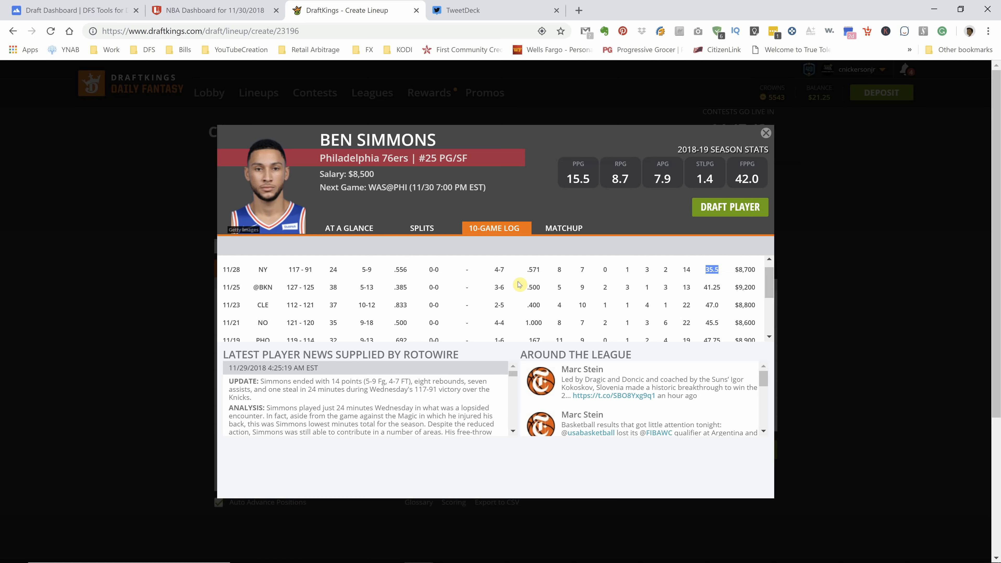
mouse_move(754, 141)
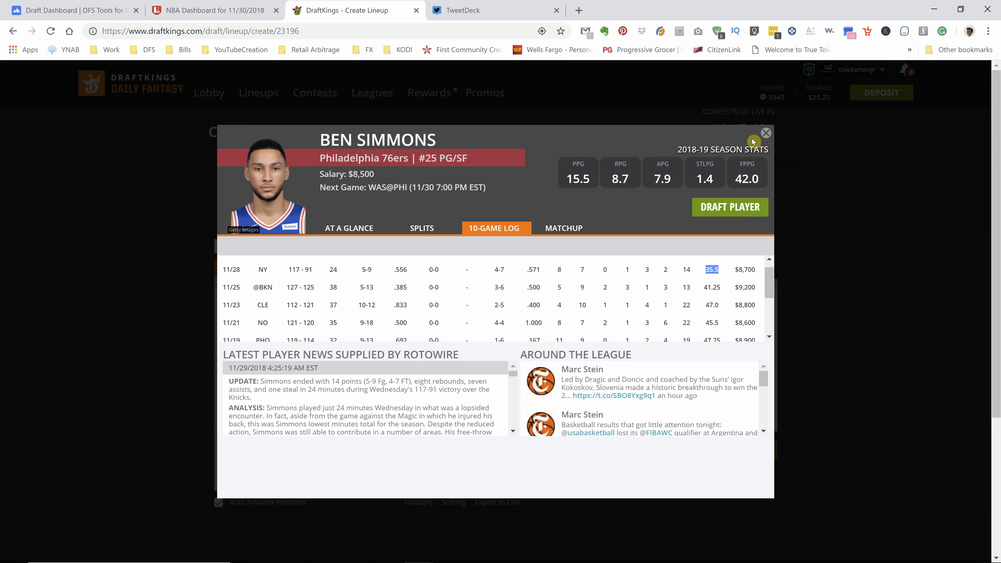
Step: Close Simmons's card and review Mike Conley's 10-game log and splits
left_click(766, 133)
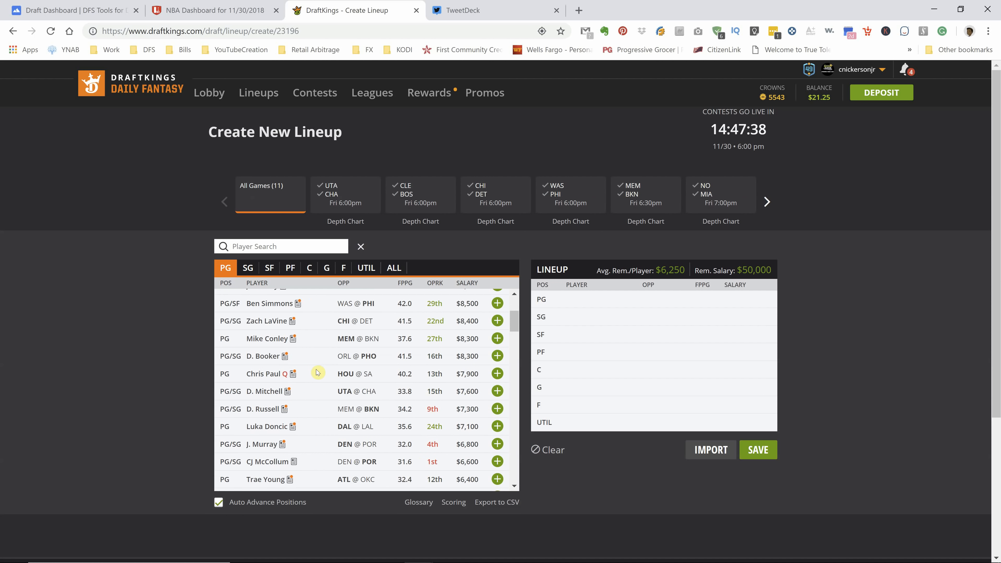
left_click(267, 338)
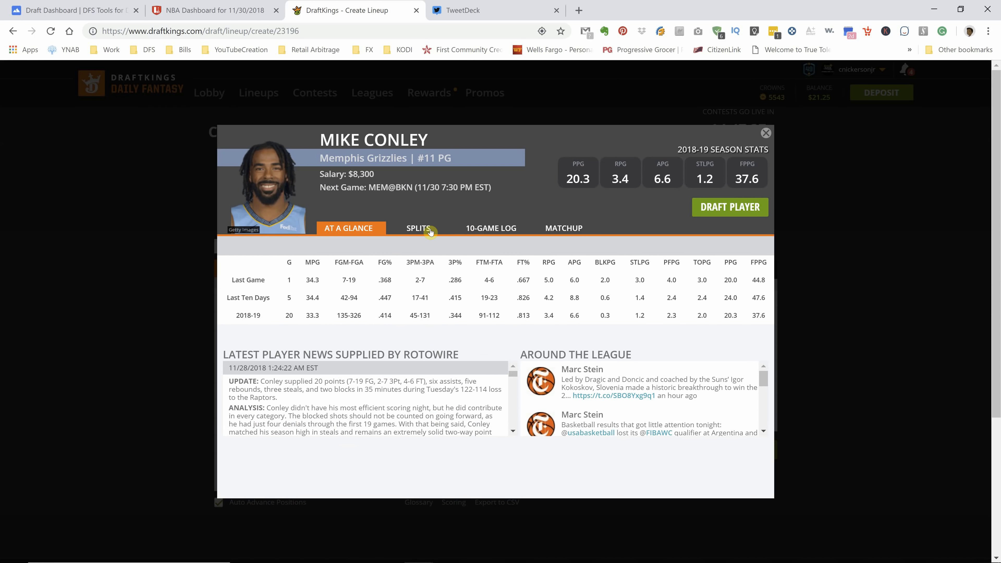
left_click(491, 228)
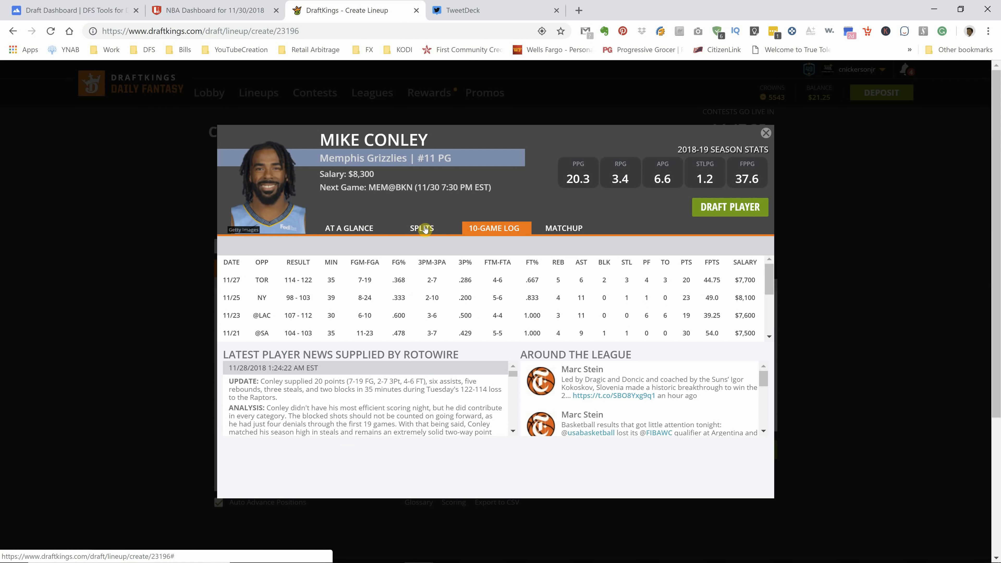
left_click(421, 228)
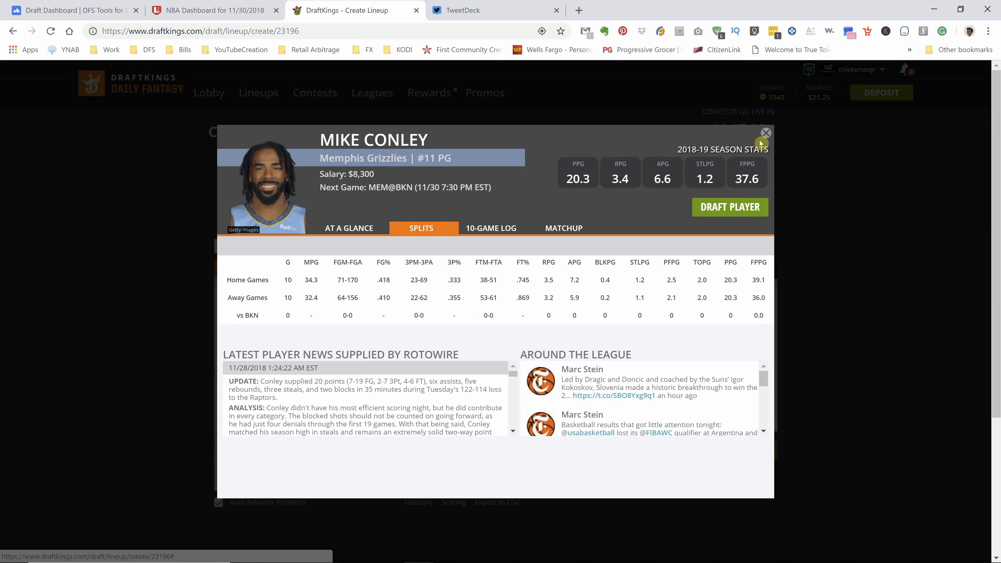
left_click(766, 133)
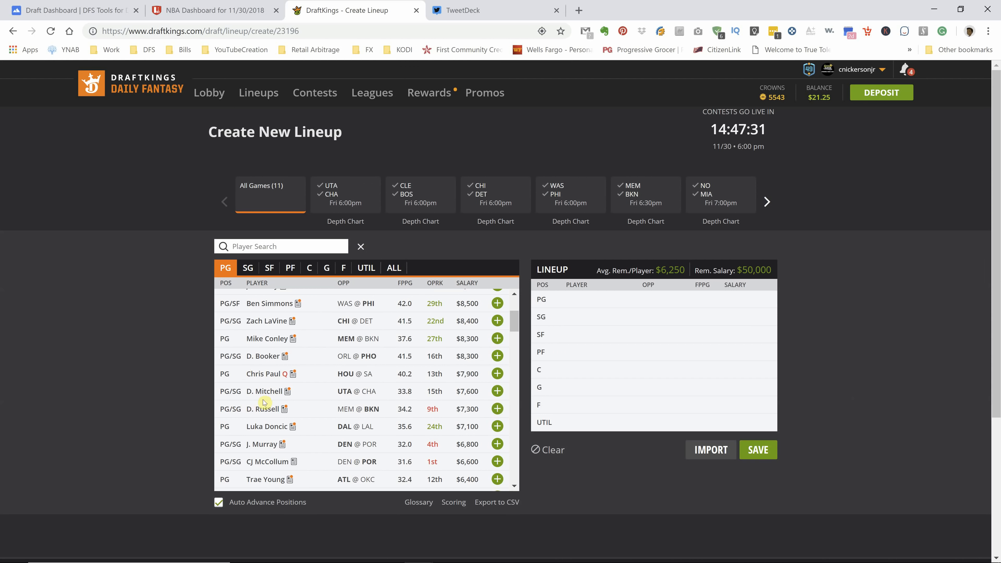
mouse_move(264, 391)
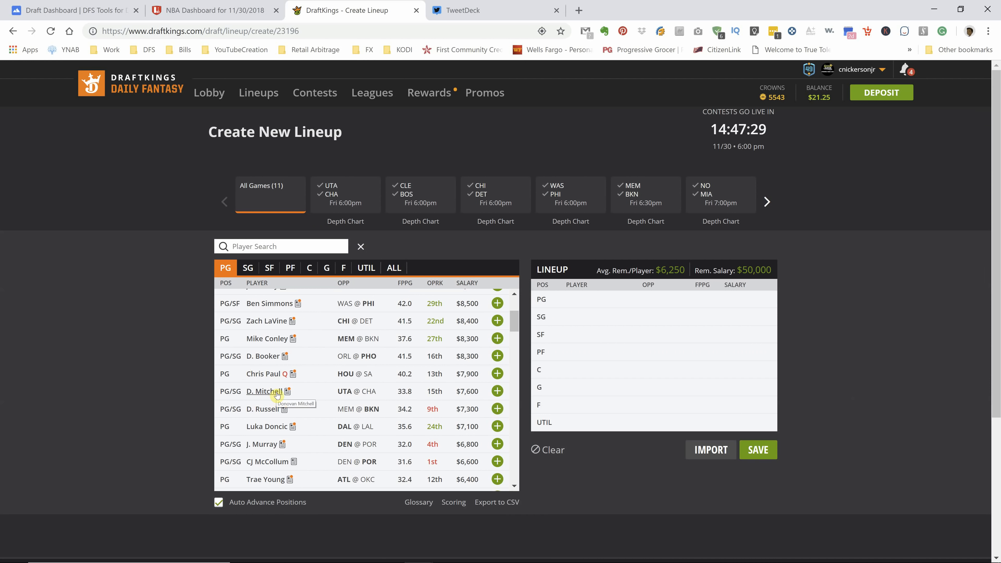
Step: Review Luka Doncic's 10-game log and return to the point guard list
scroll("down", 3)
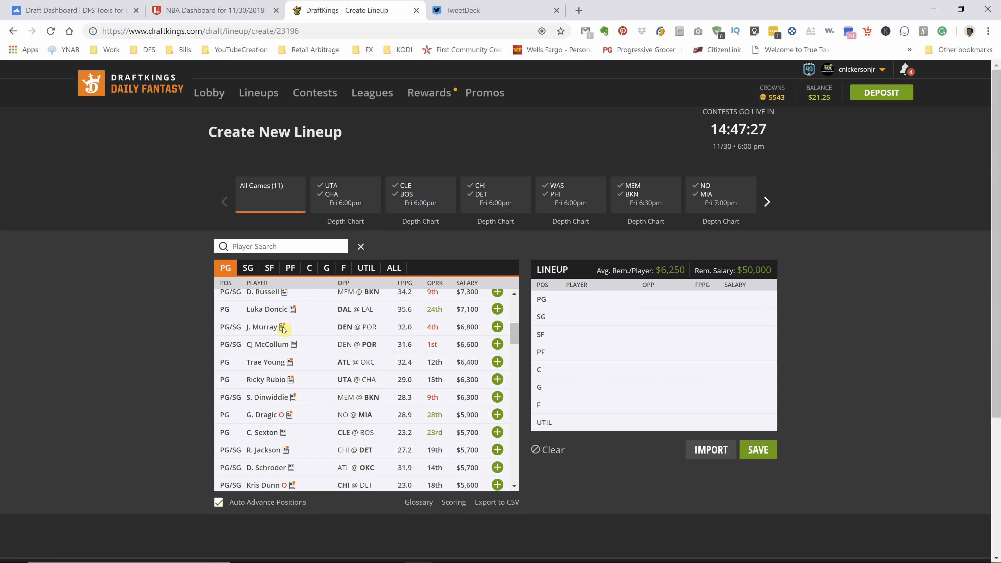
left_click(267, 309)
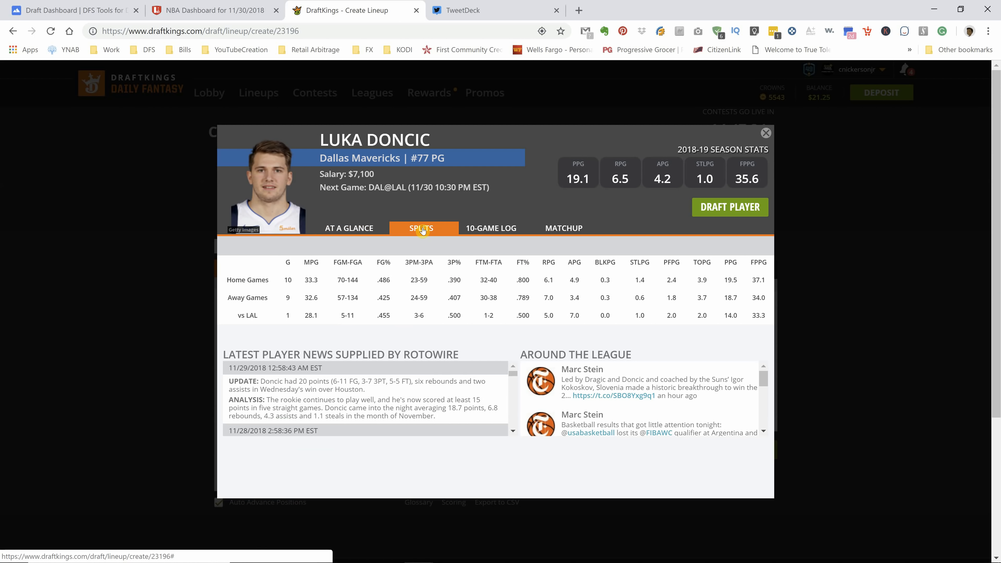
mouse_move(437, 230)
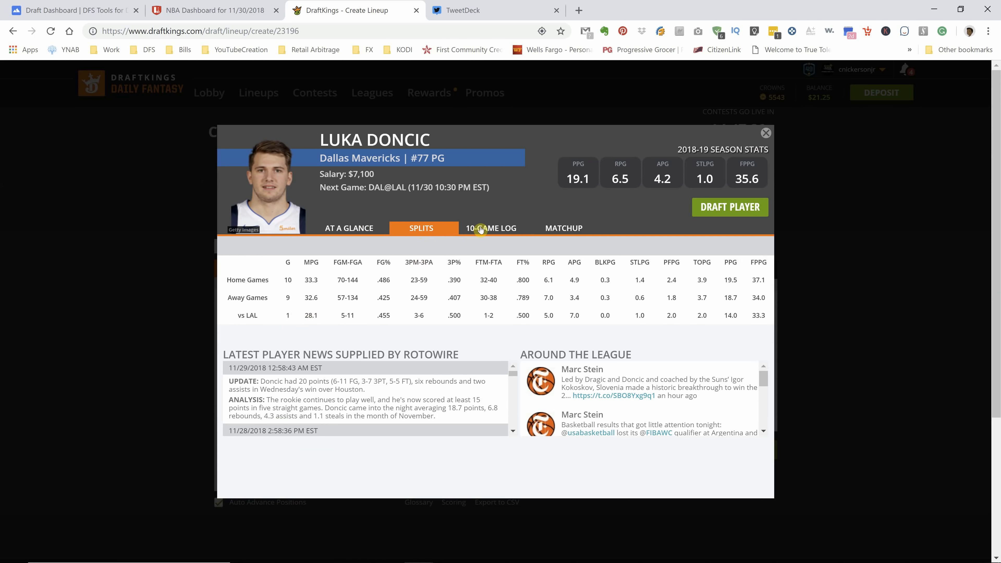
left_click(494, 228)
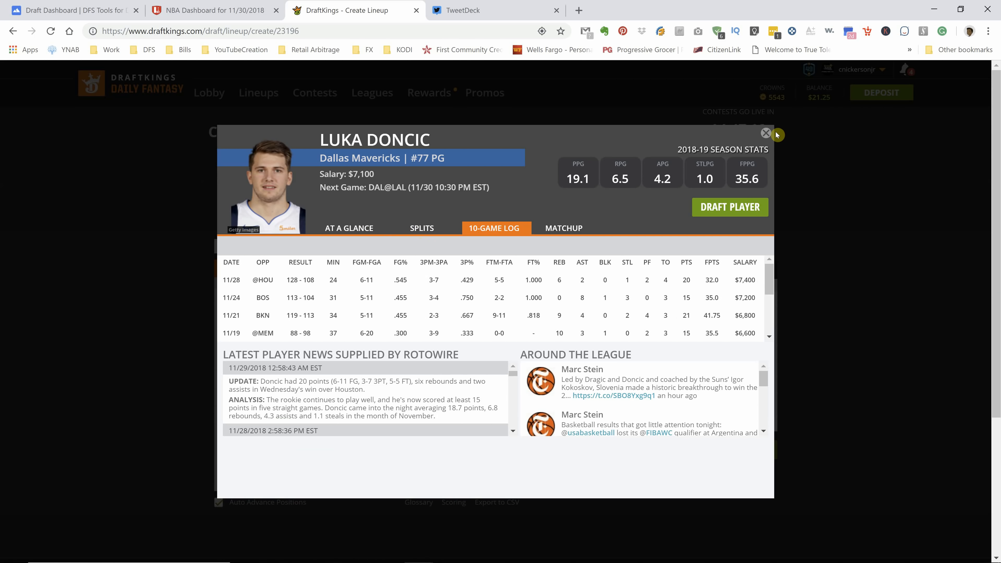
left_click(766, 133)
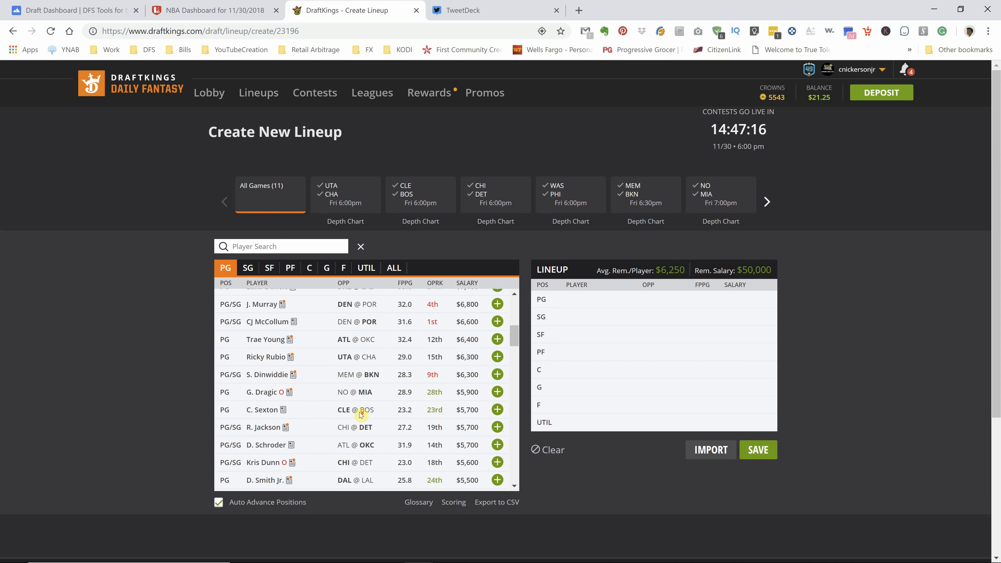
Step: Review Ryan Arcidiacono's 10-game log and home/away splits
scroll("down", 3)
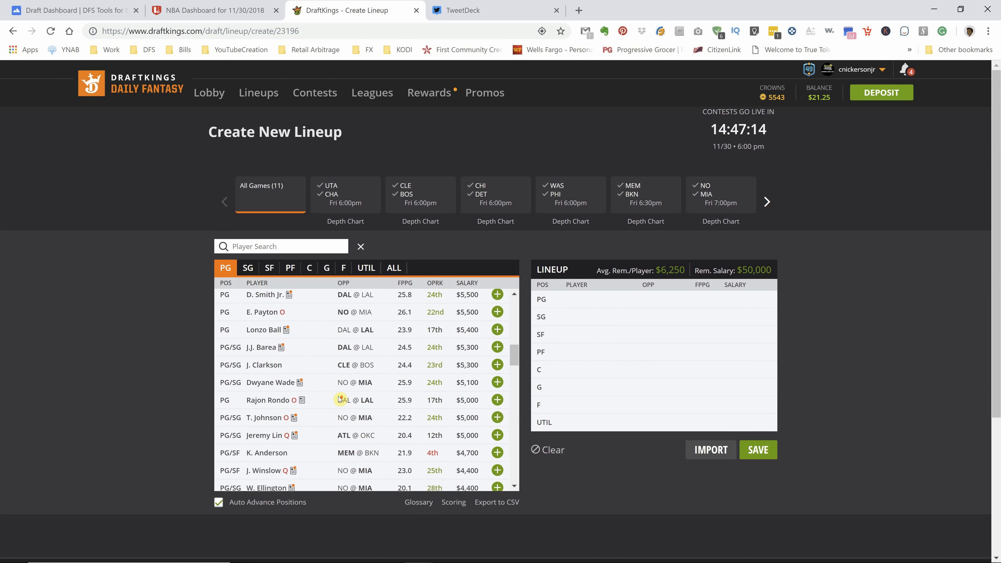
scroll("down", 3)
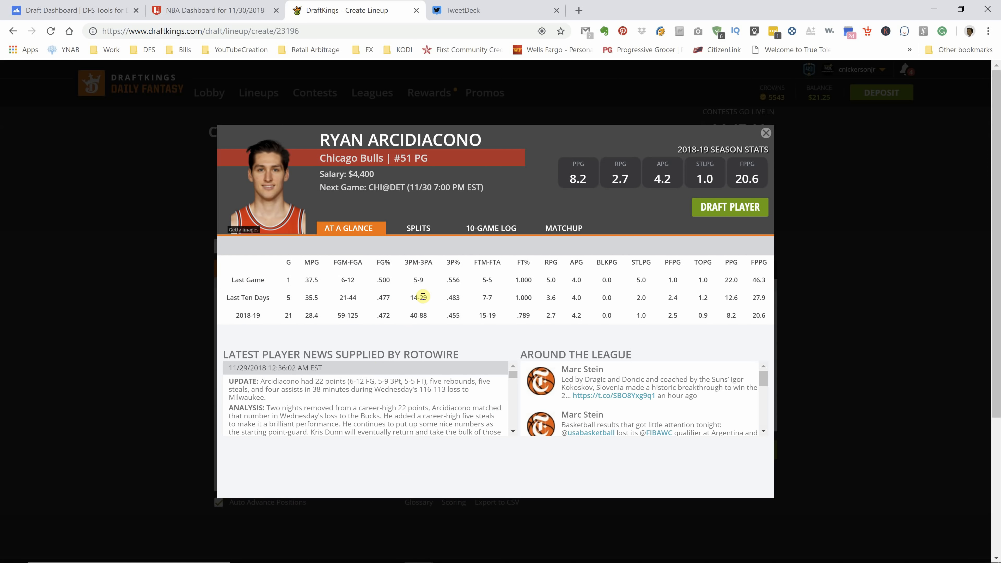
left_click(491, 228)
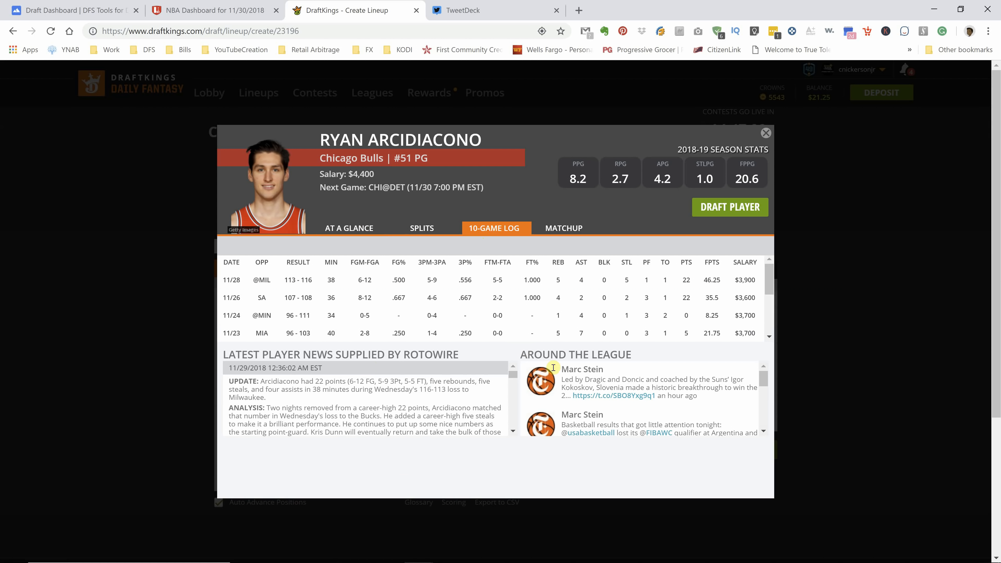
mouse_move(332, 325)
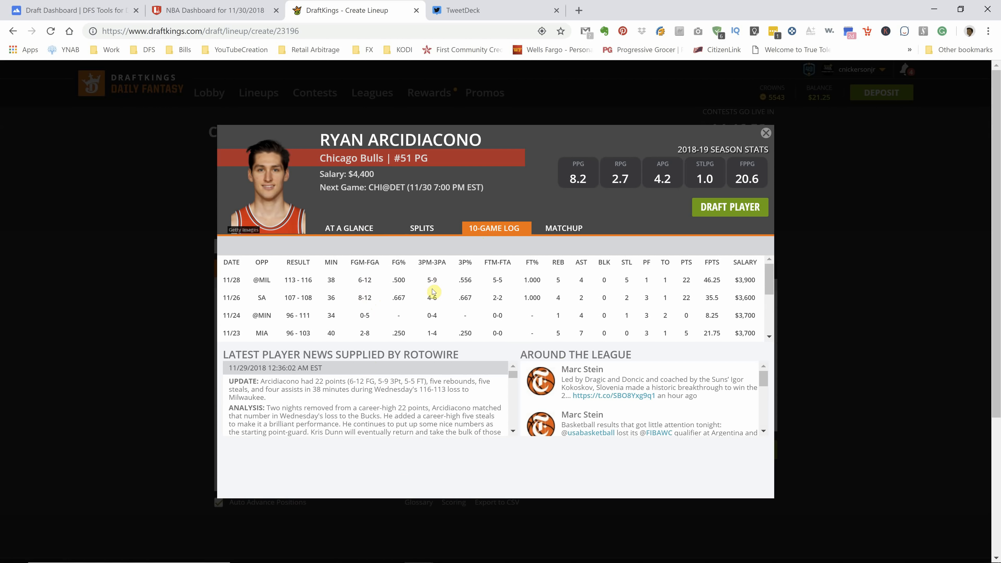
mouse_move(434, 298)
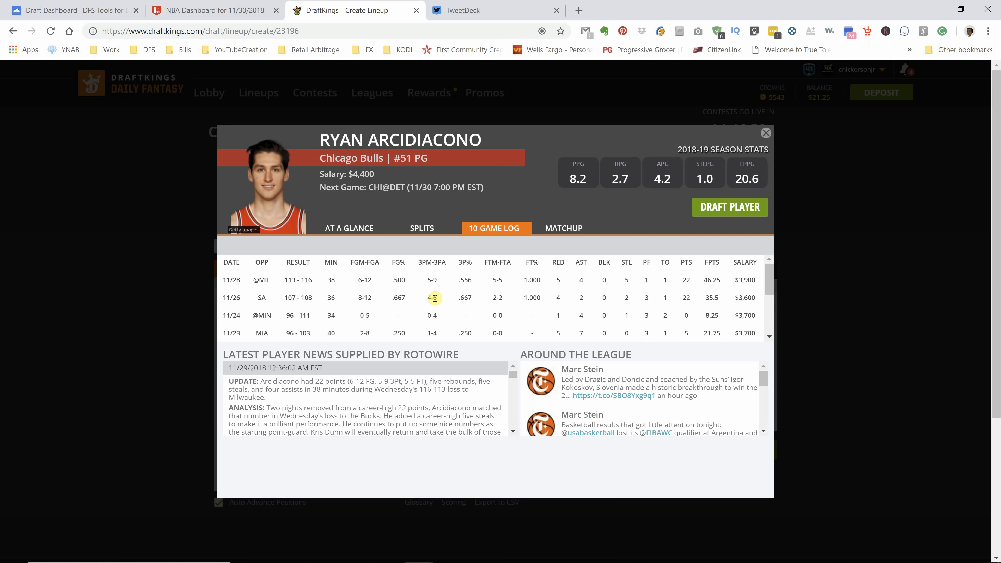
mouse_move(394, 306)
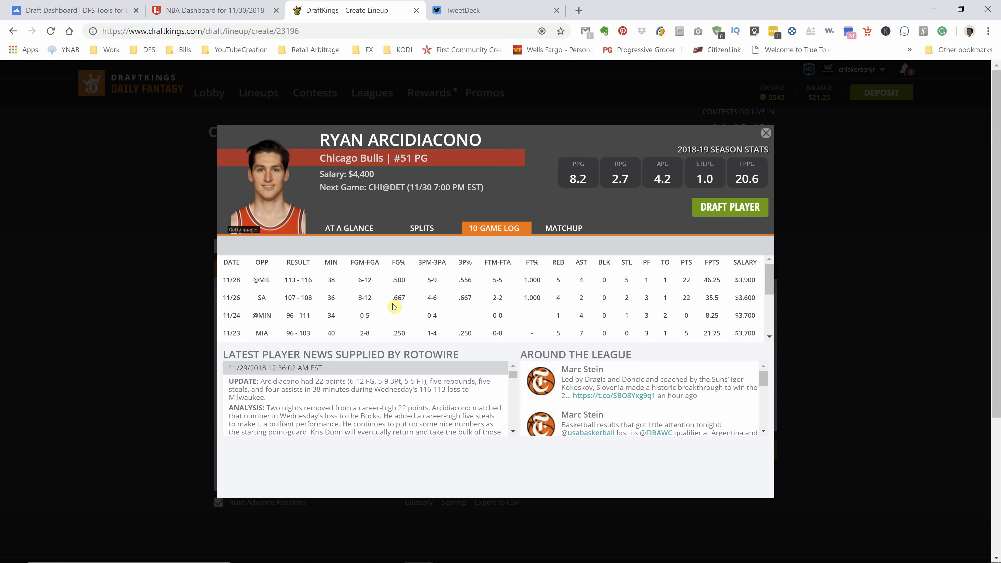
left_click(421, 228)
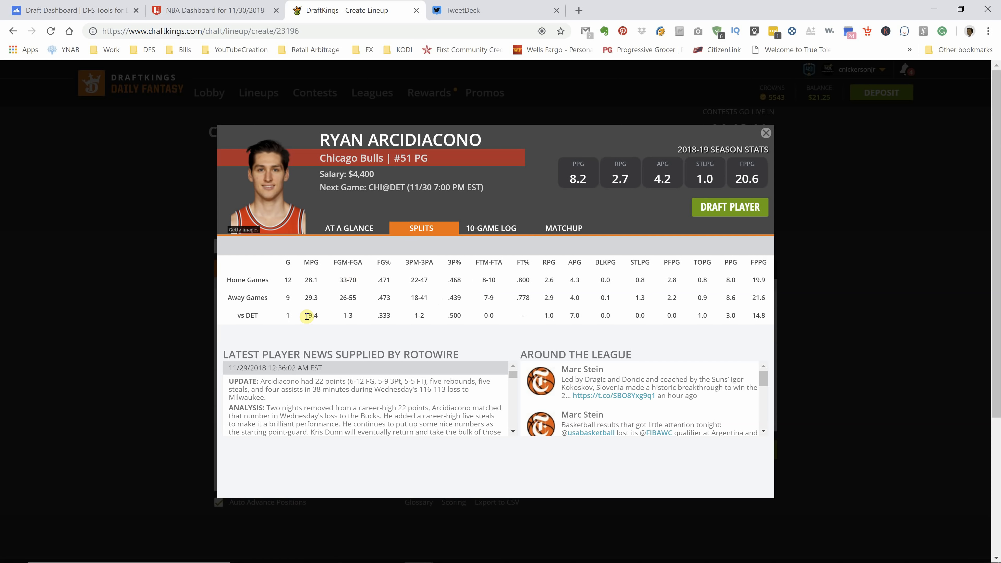
mouse_move(765, 312)
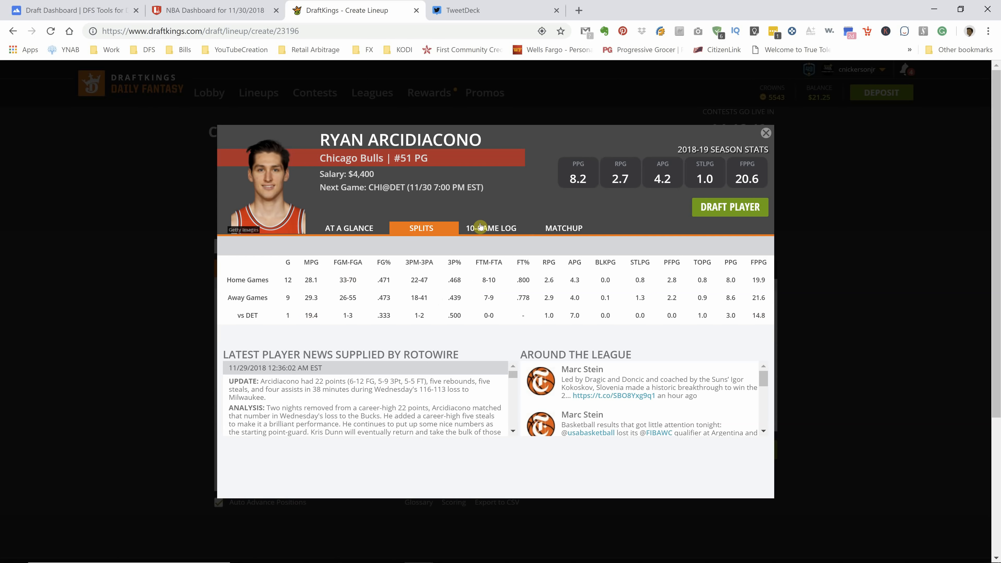
Step: Recheck Arcidiacono's log, splits and averages, then draft him at PG for $4,400
left_click(495, 228)
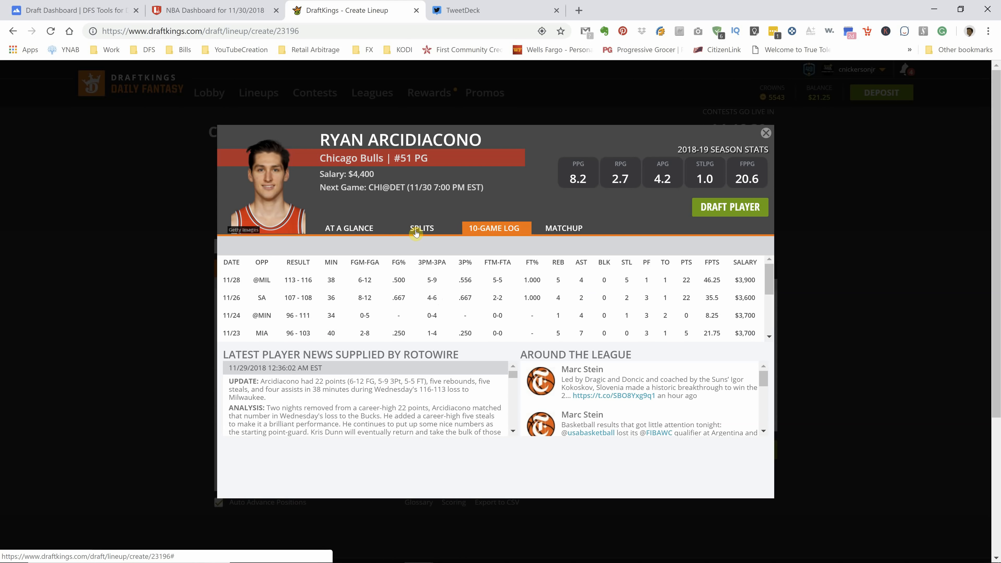
left_click(422, 227)
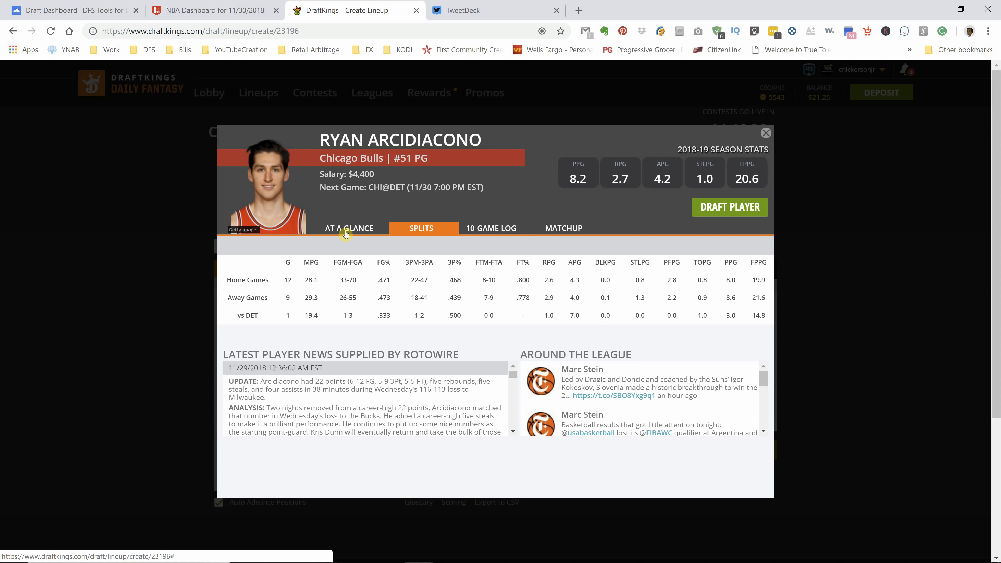
left_click(349, 228)
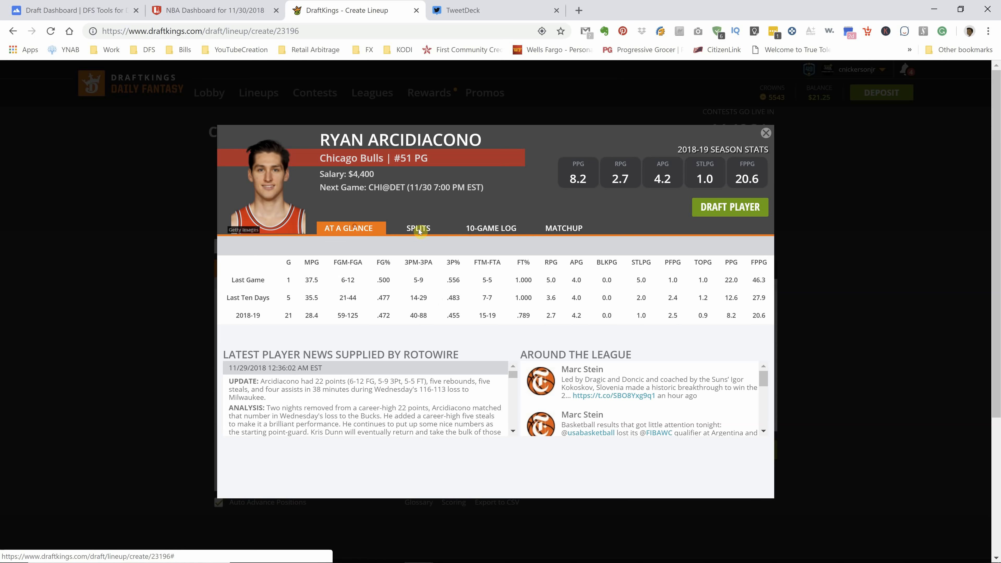
left_click(495, 228)
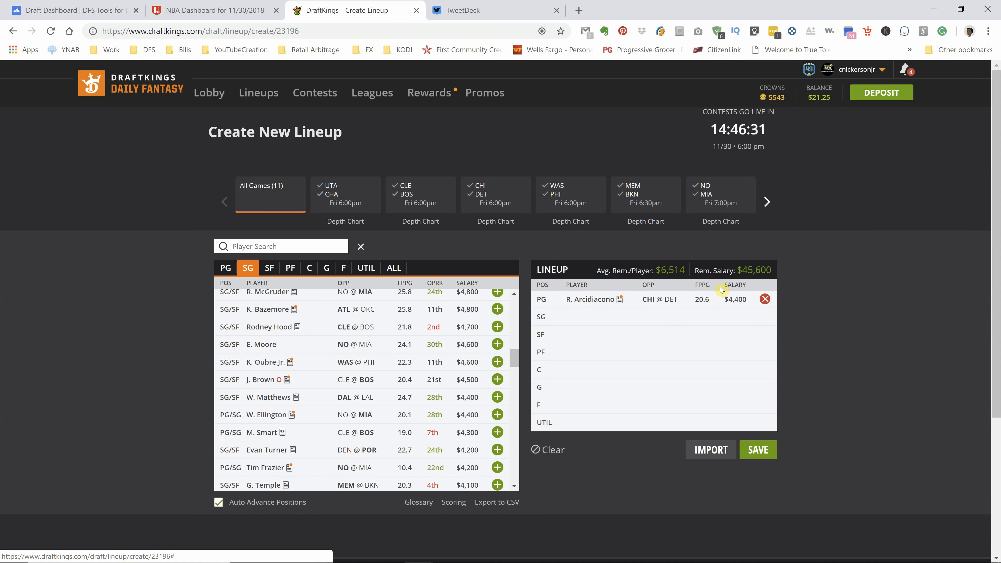
mouse_move(514, 333)
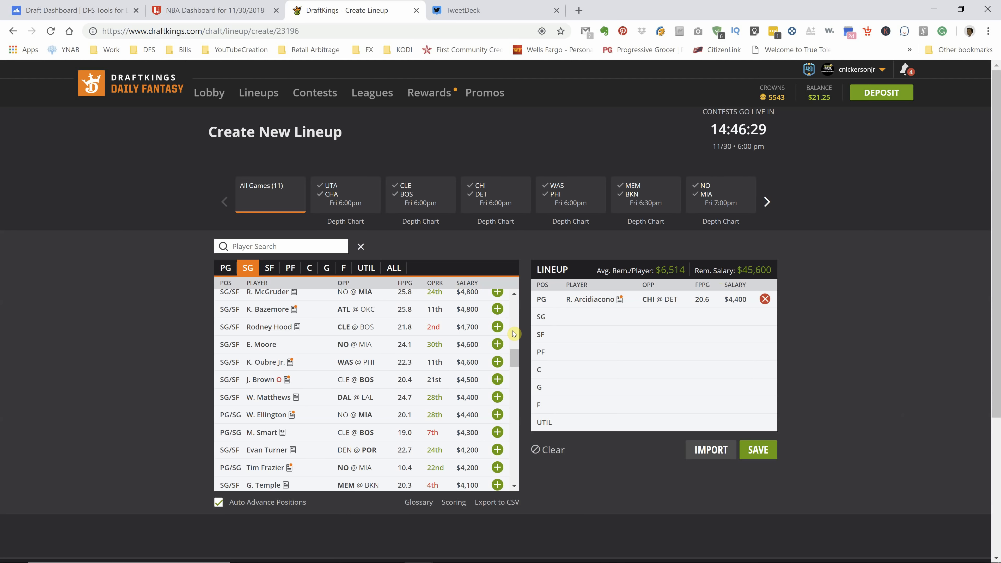
mouse_move(313, 390)
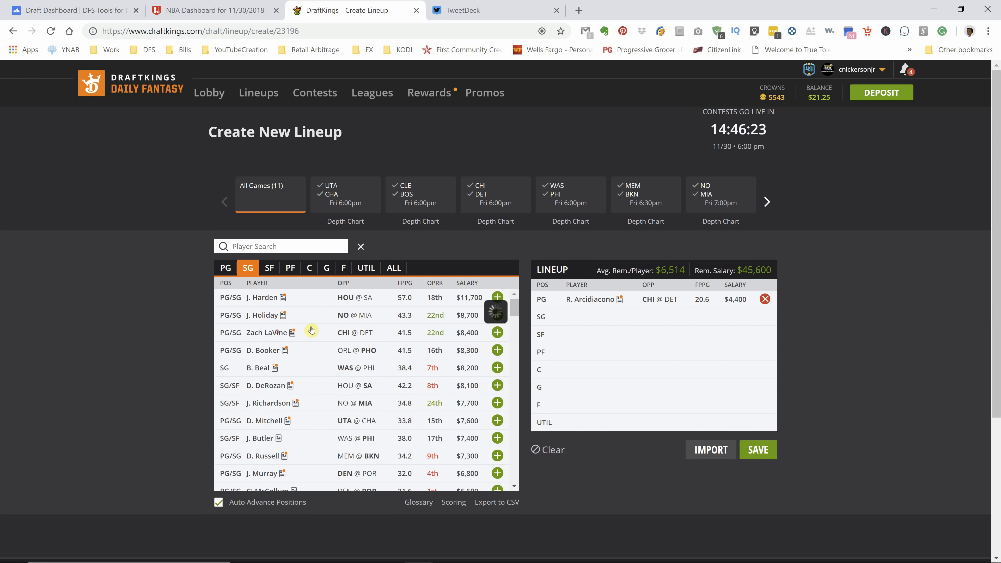
left_click(266, 332)
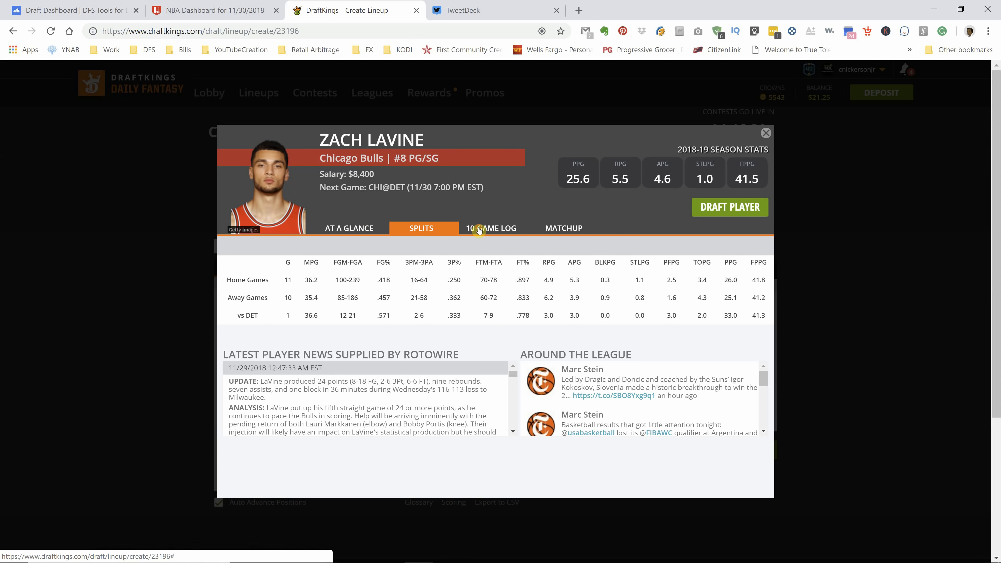
left_click(495, 228)
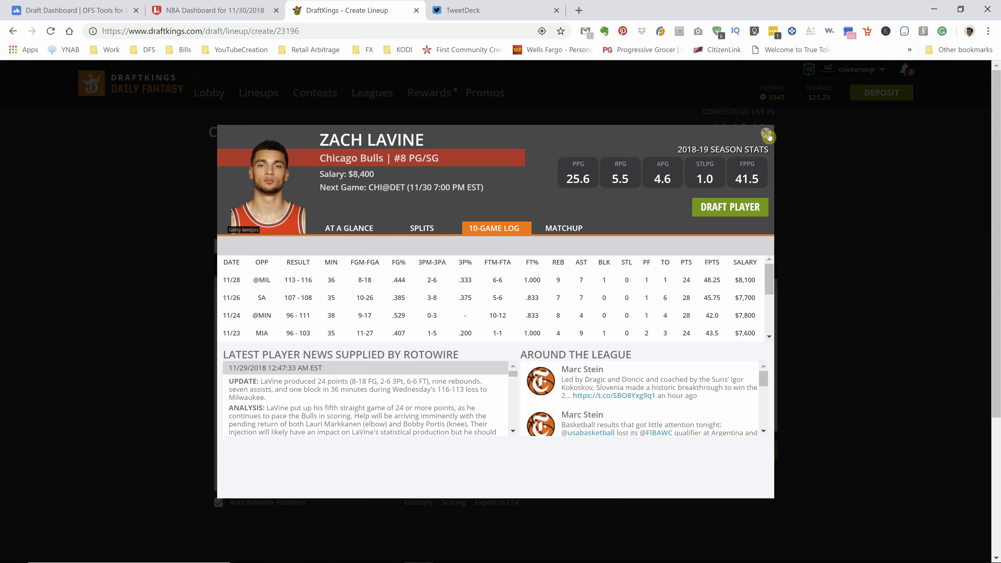
left_click(770, 136)
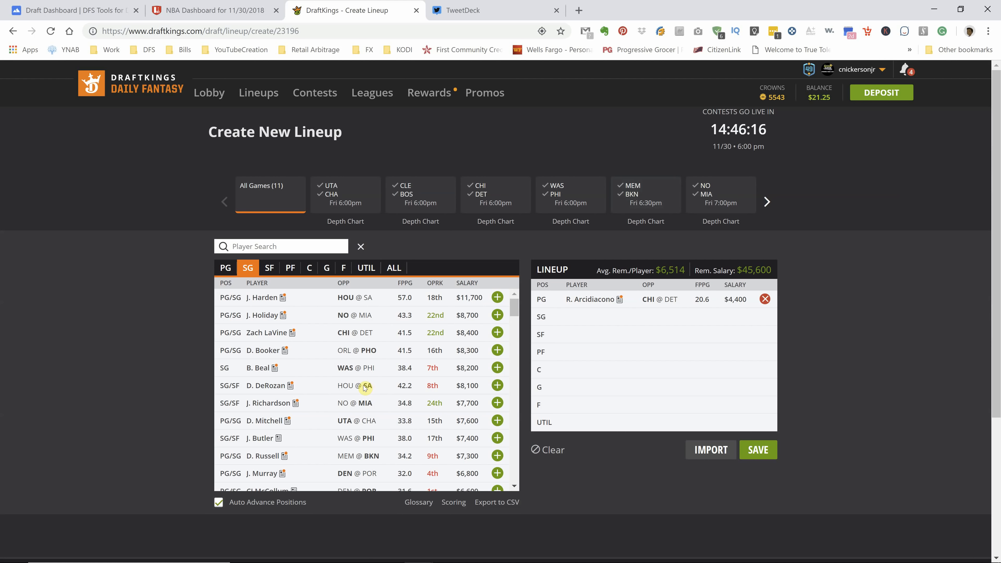
mouse_move(265, 373)
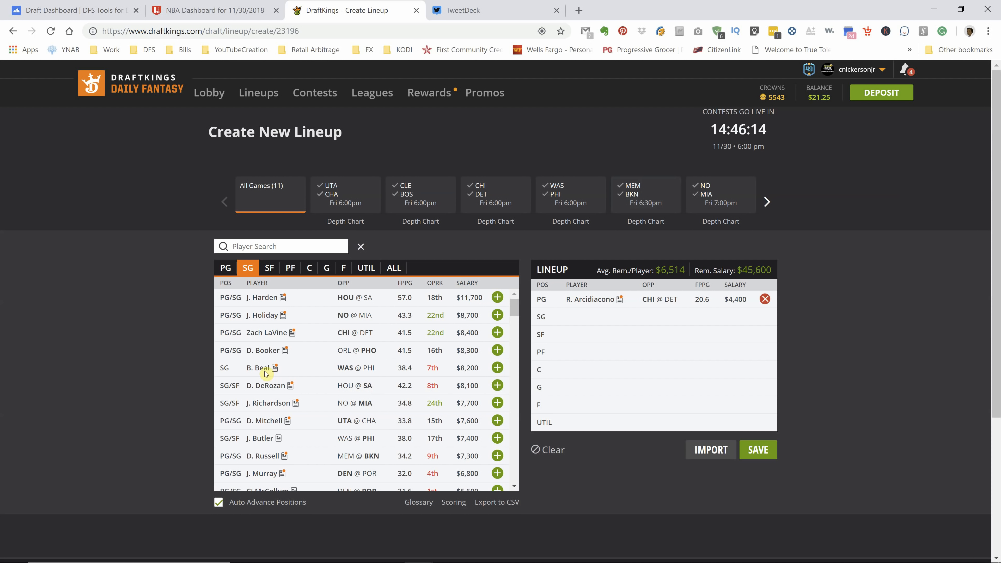
left_click(262, 350)
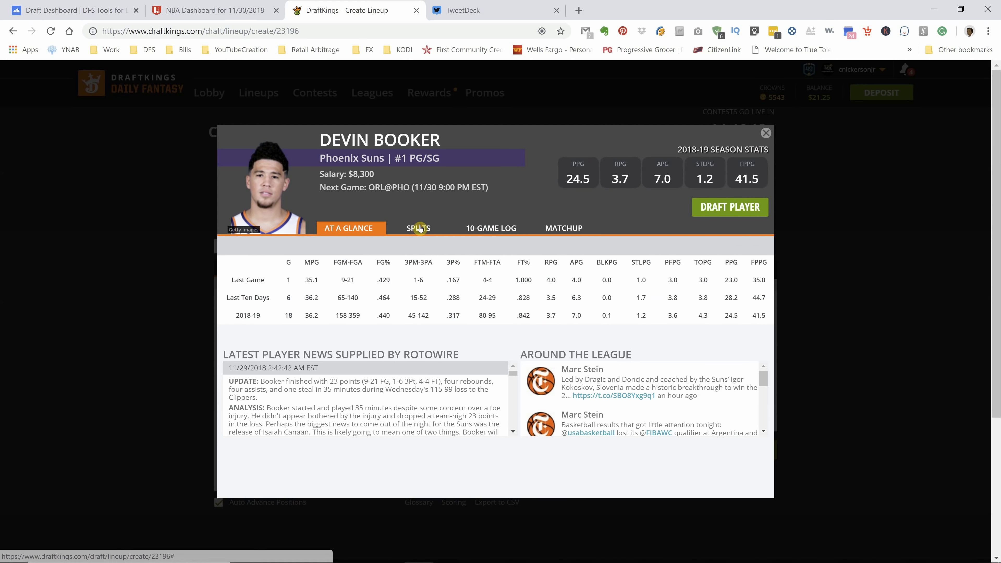
left_click(495, 228)
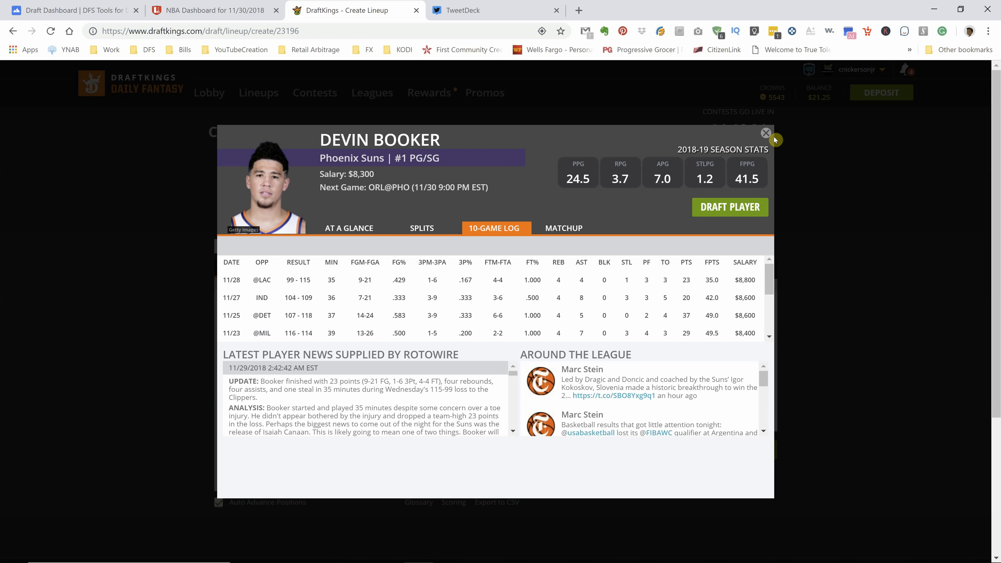
left_click(766, 133)
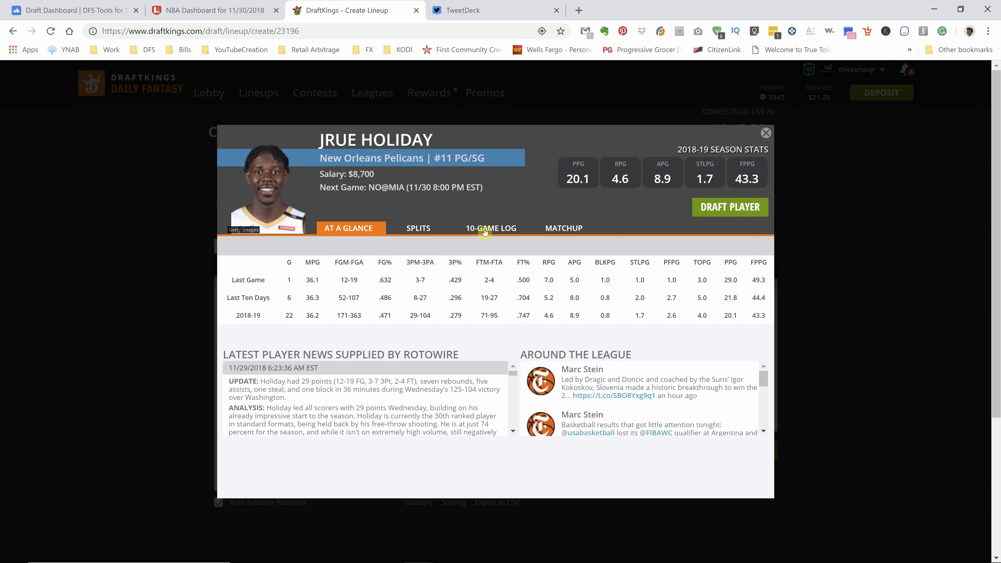
left_click(491, 228)
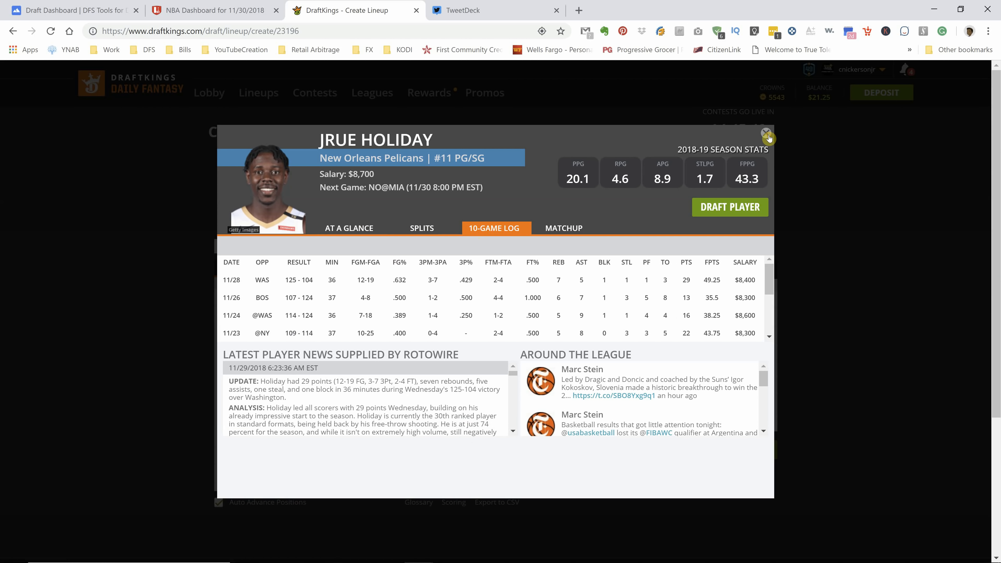
left_click(768, 134)
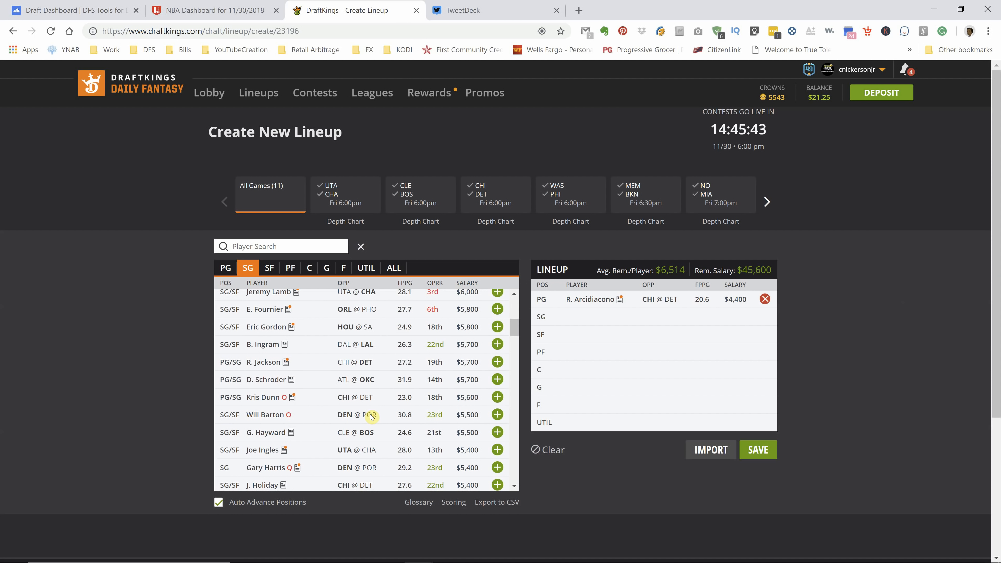
mouse_move(274, 347)
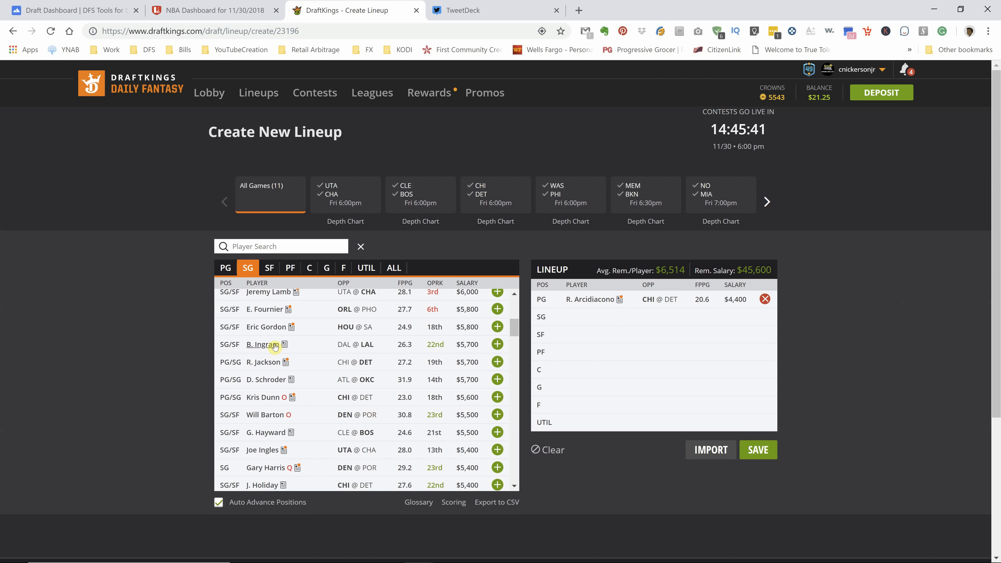
left_click(262, 344)
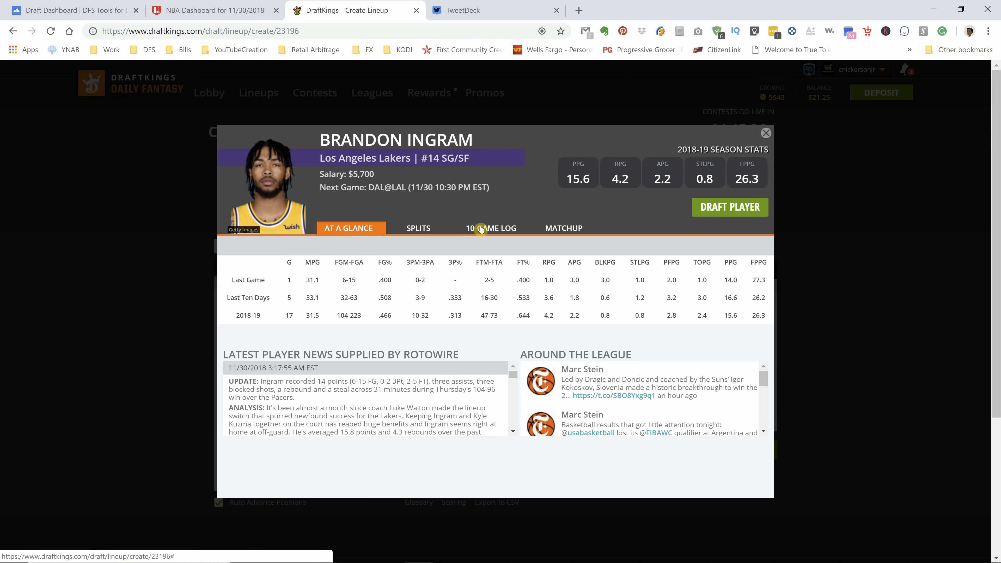
left_click(492, 228)
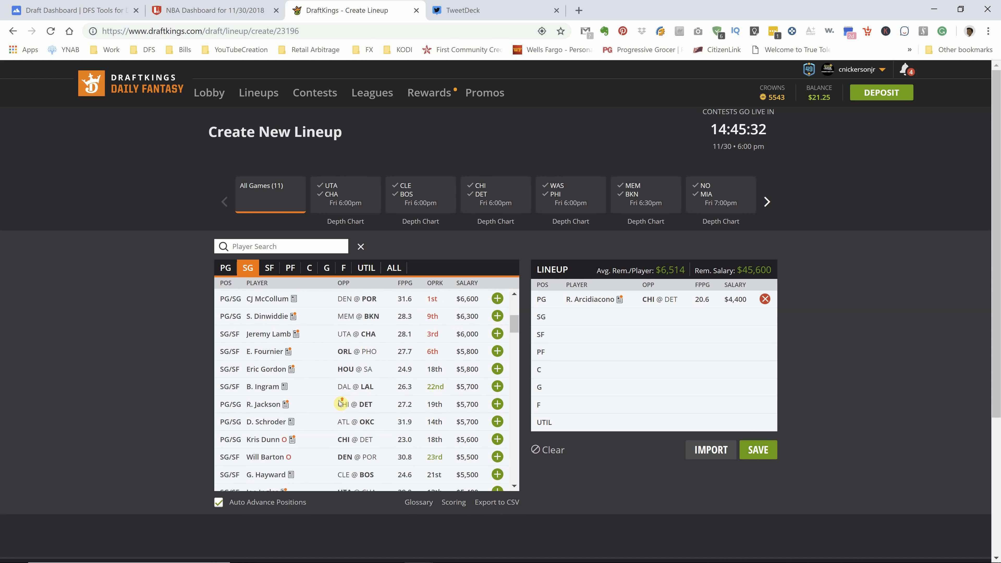
scroll("down", 3)
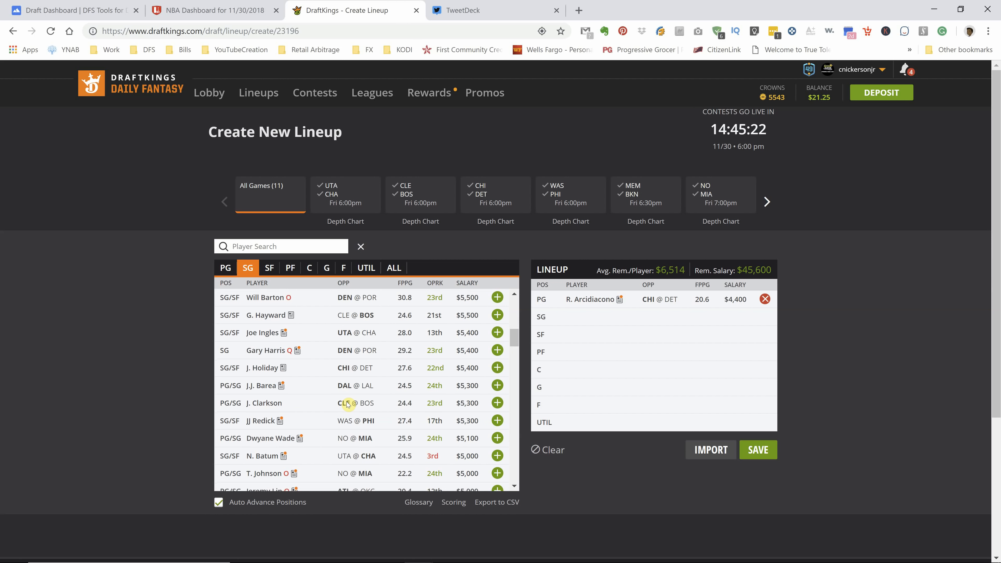
Step: Review J.J. Barea's 10-game log and splits, then draft him at SG for $5,300
left_click(259, 385)
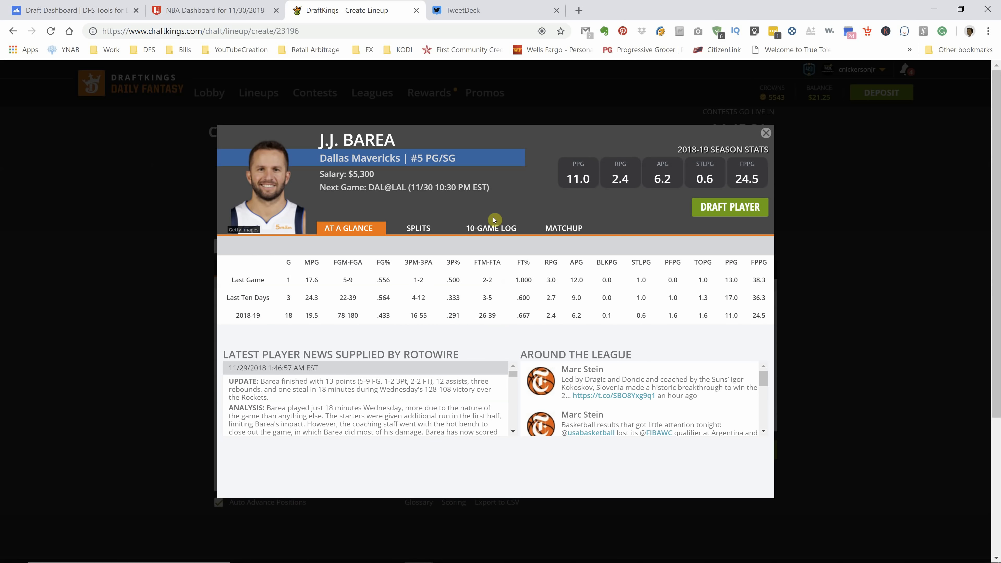
left_click(492, 227)
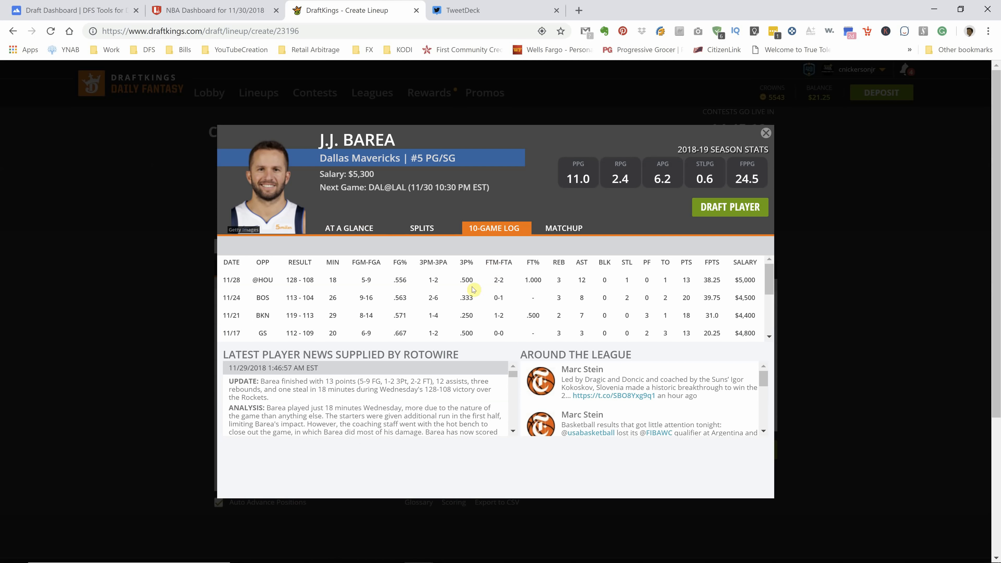
mouse_move(367, 298)
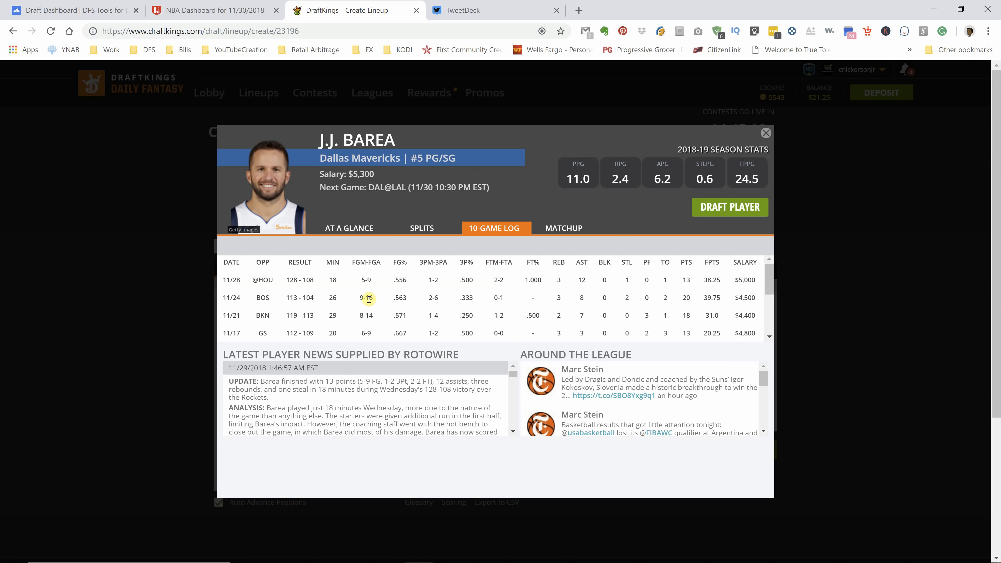
mouse_move(625, 305)
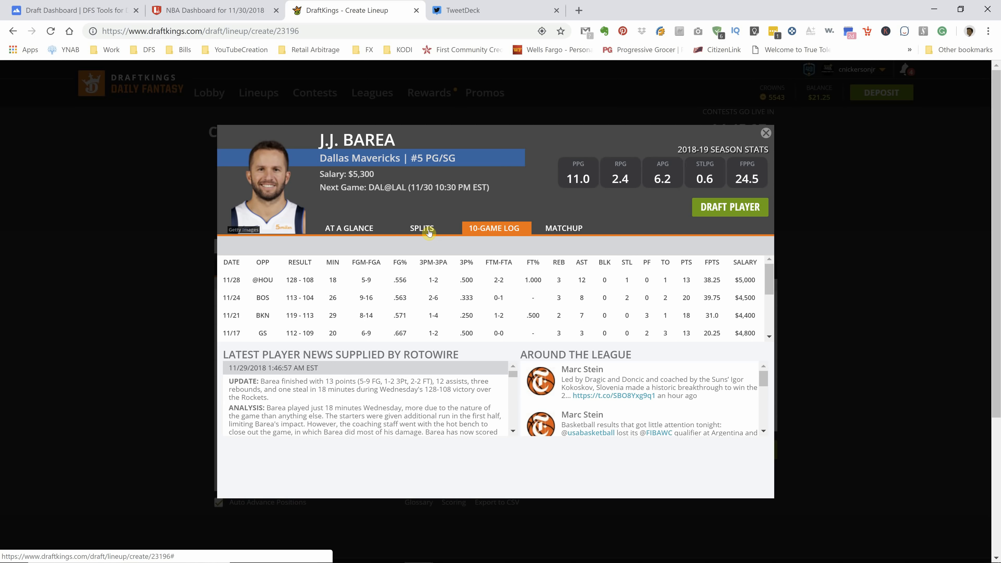
left_click(422, 228)
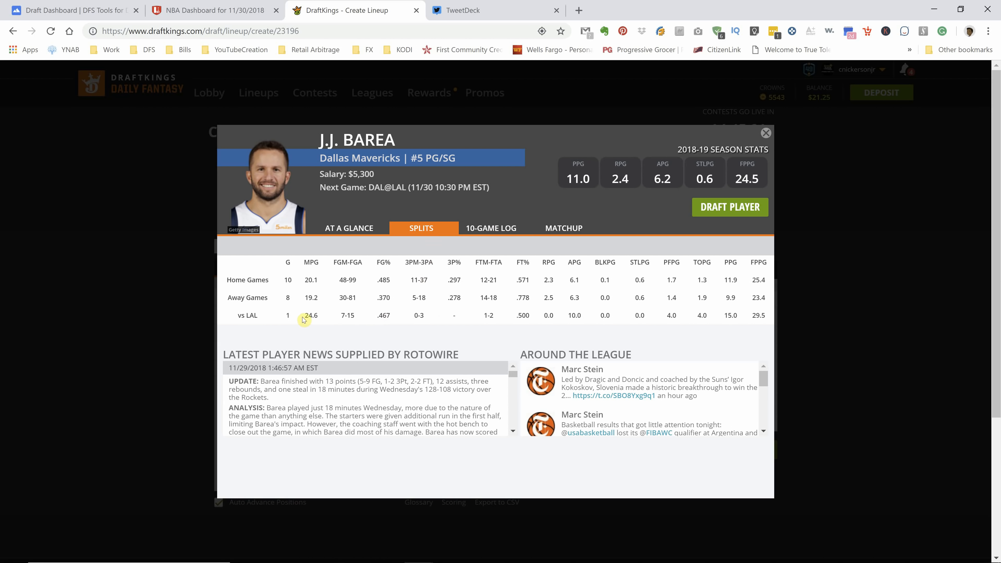
left_click(494, 228)
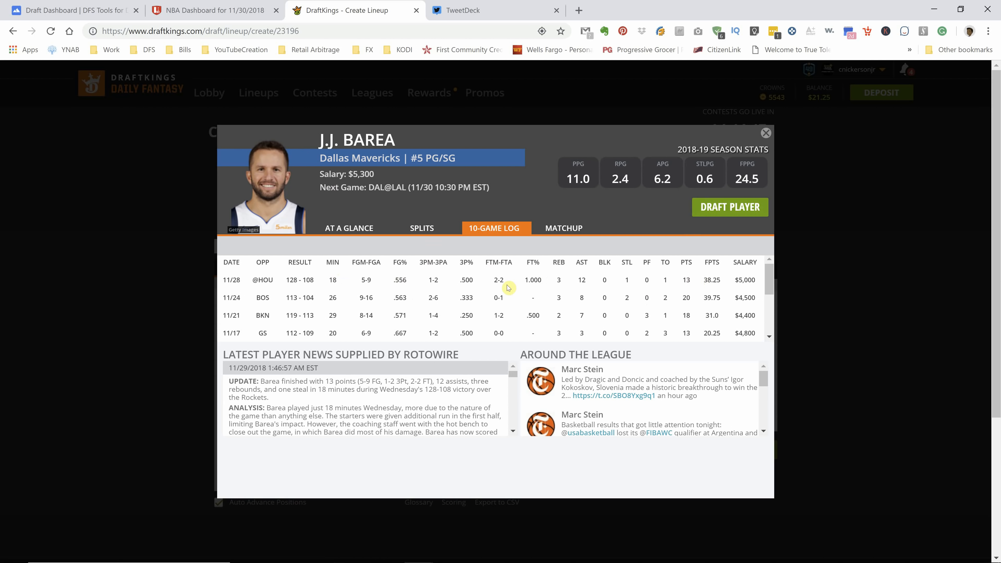
mouse_move(782, 279)
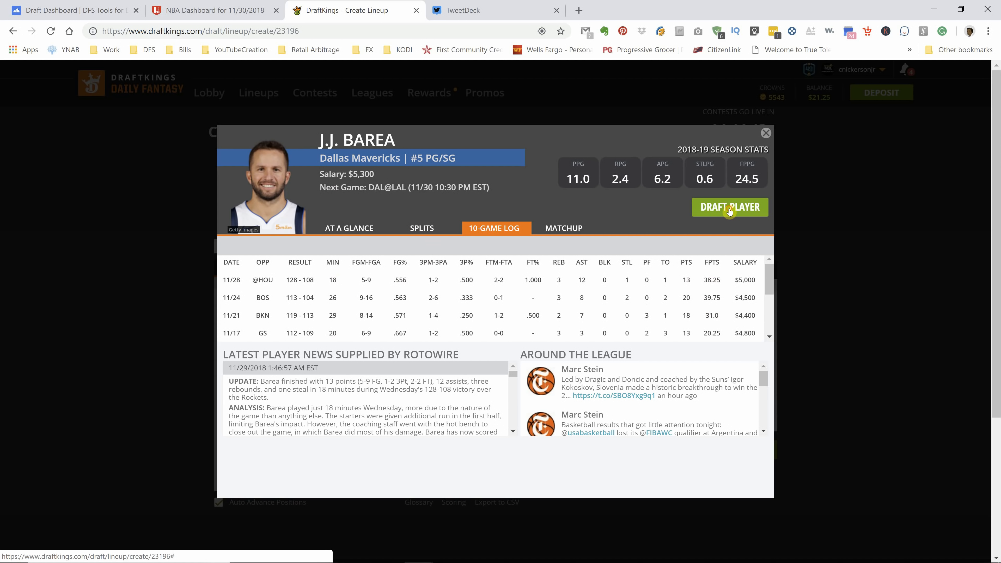
left_click(730, 207)
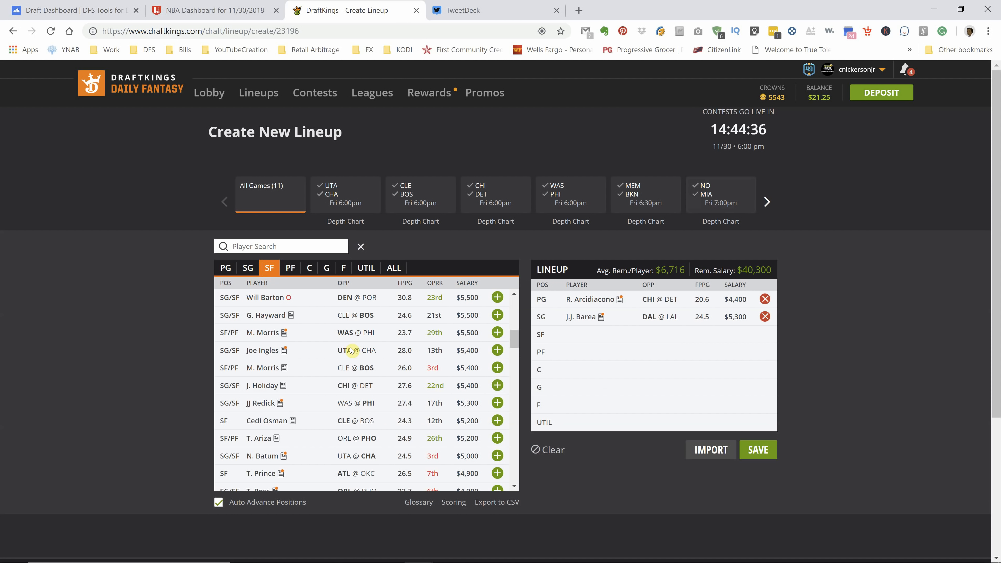
mouse_move(363, 363)
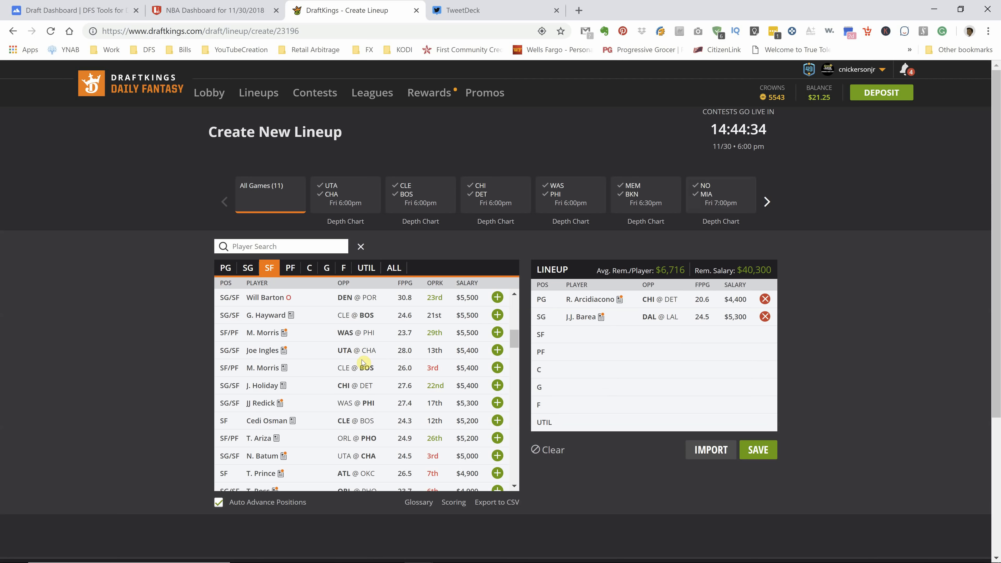
scroll("down", 3)
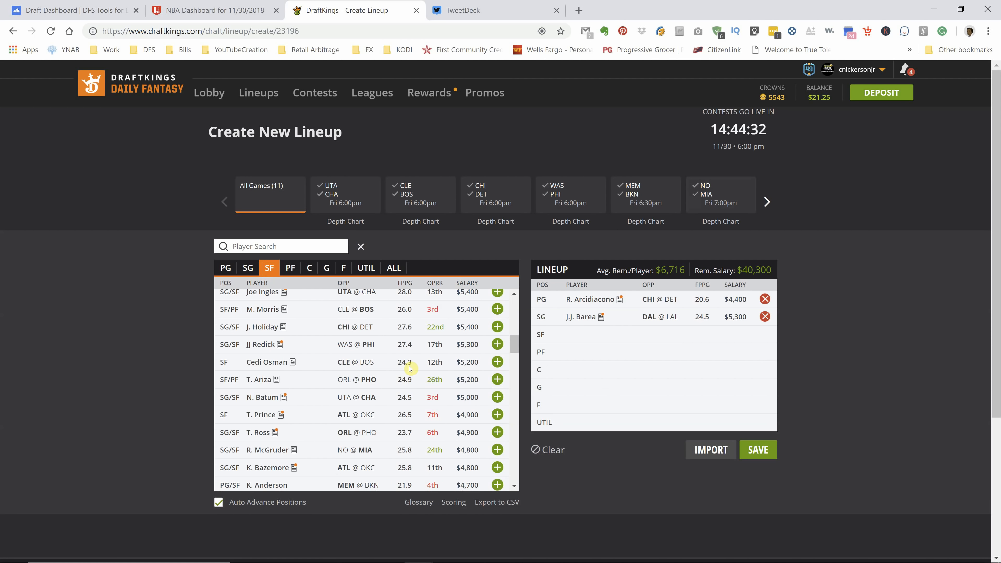
scroll("down", 3)
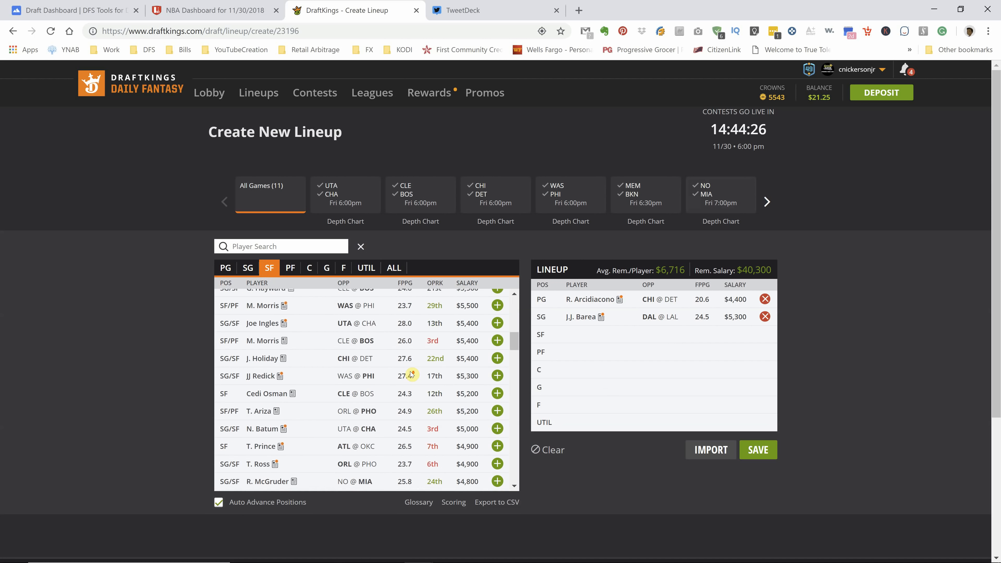
scroll("down", 3)
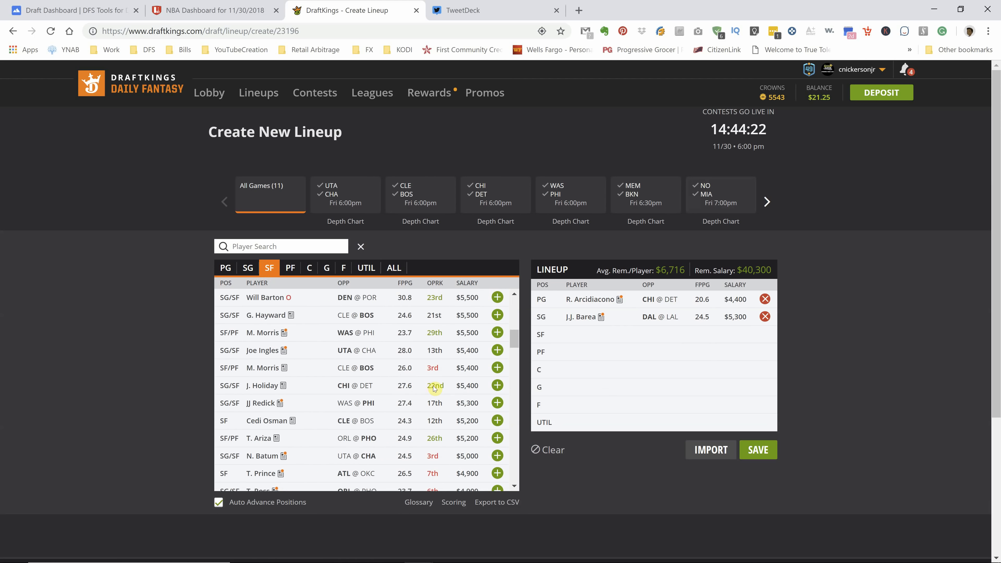
Step: Review Justin Holiday's game log and splits, then draft him at SF for $5,400
left_click(261, 385)
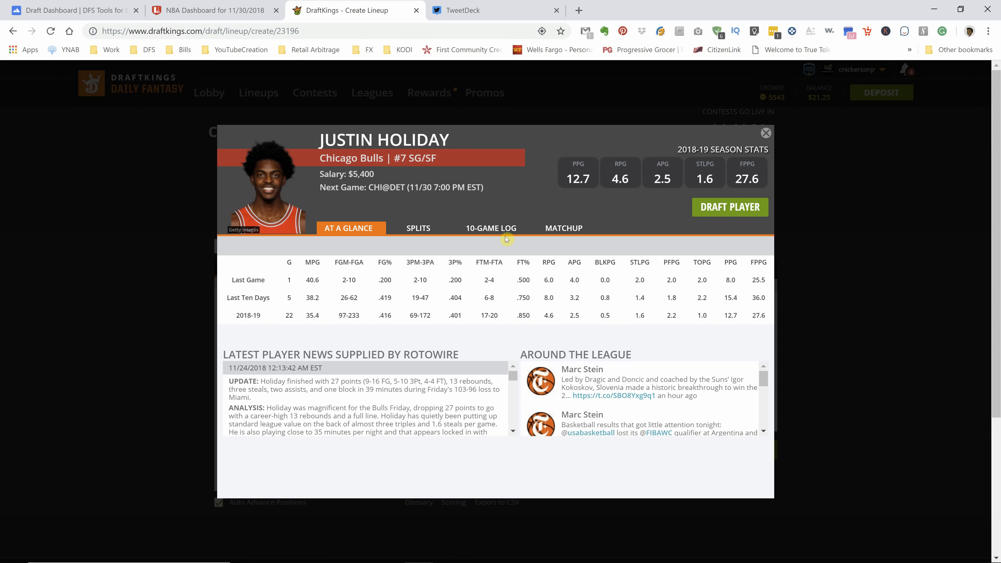
left_click(491, 228)
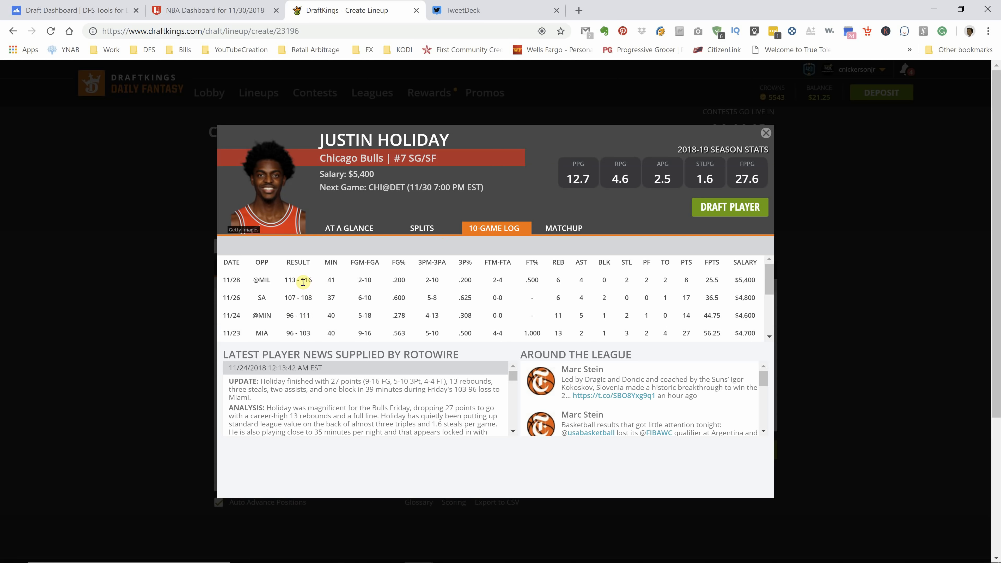
left_click(422, 228)
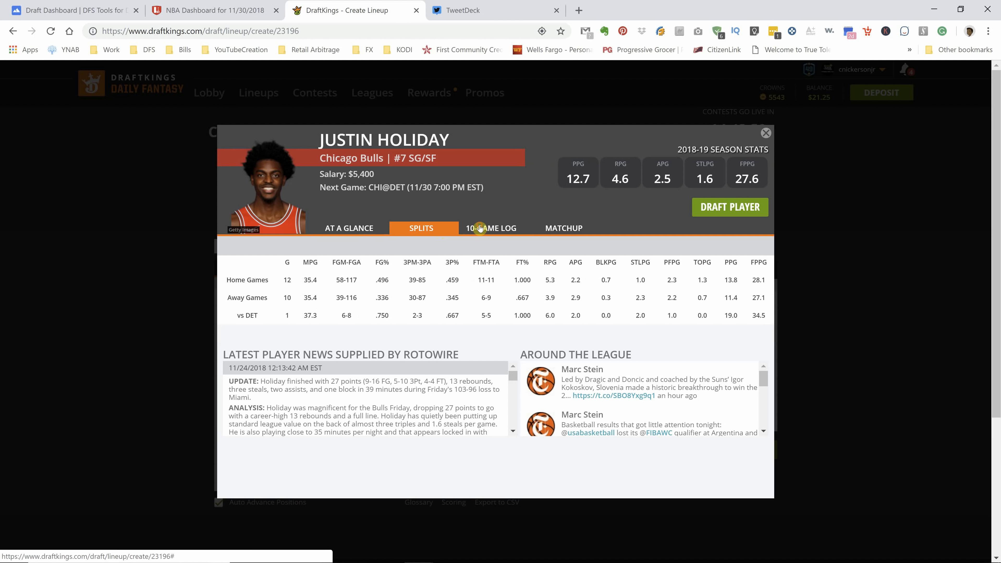
left_click(494, 228)
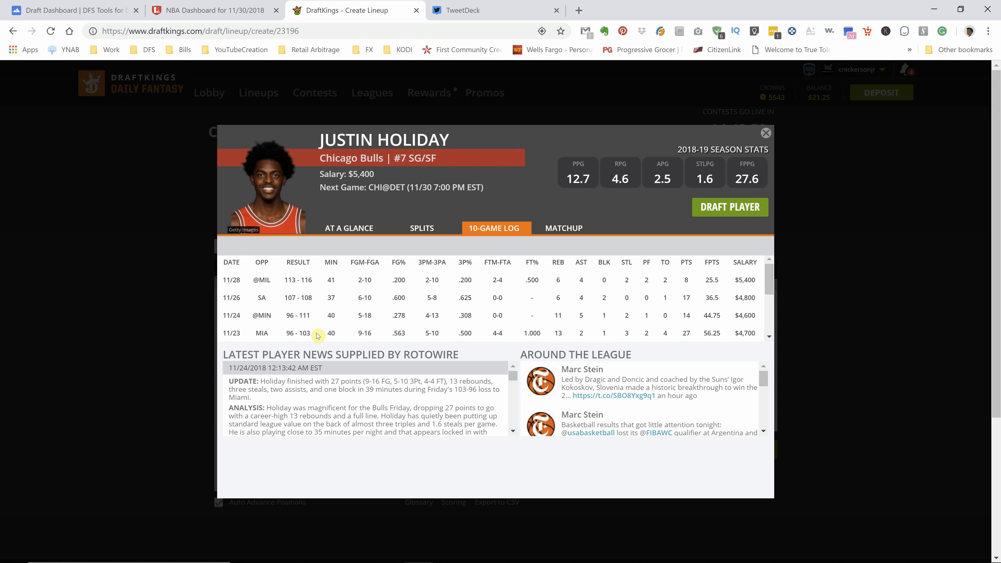
mouse_move(702, 211)
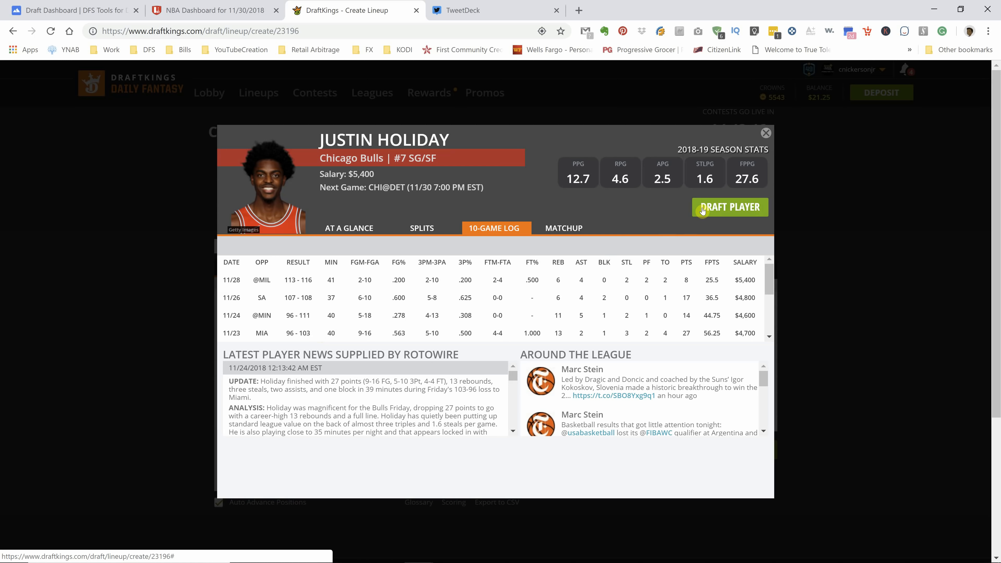
mouse_move(729, 338)
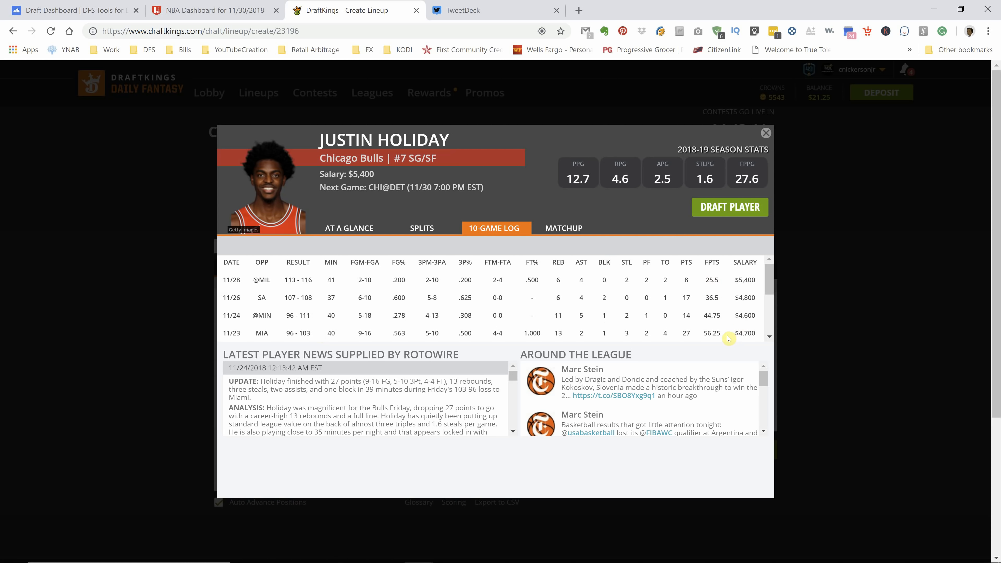
mouse_move(687, 279)
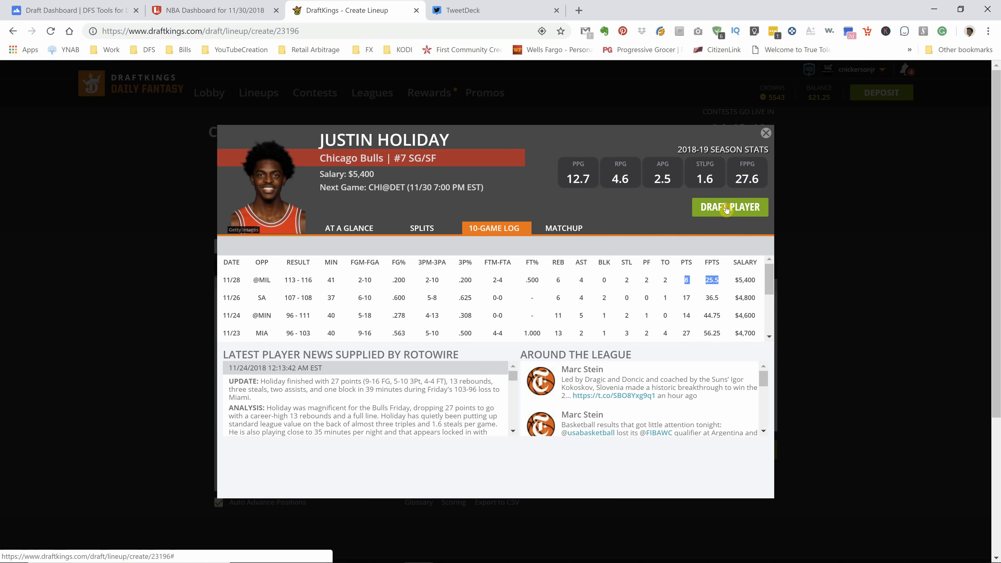
left_click(729, 207)
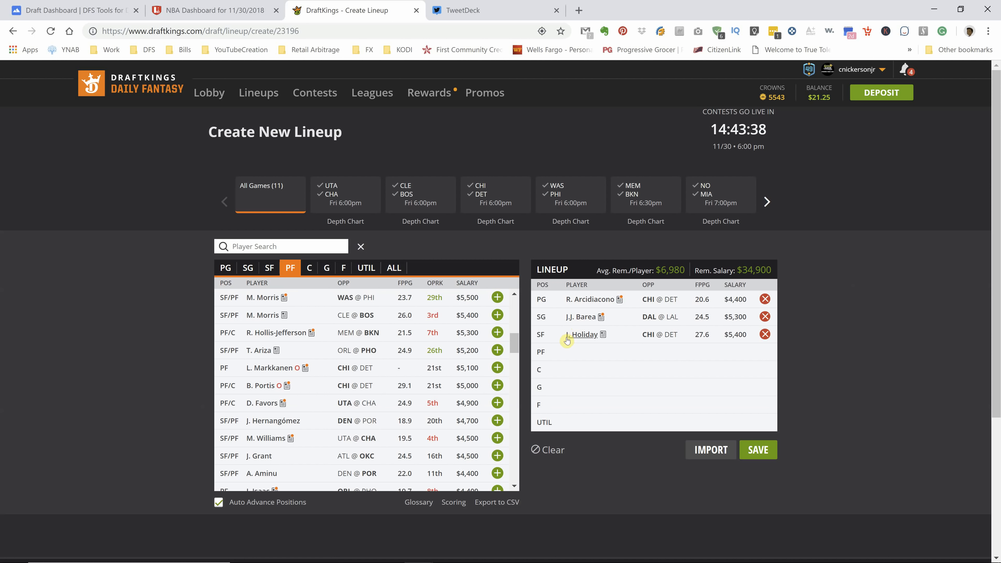
Step: Recheck Holiday's card, then bring up Markieff Morris's 10-game log from the PF list
left_click(597, 333)
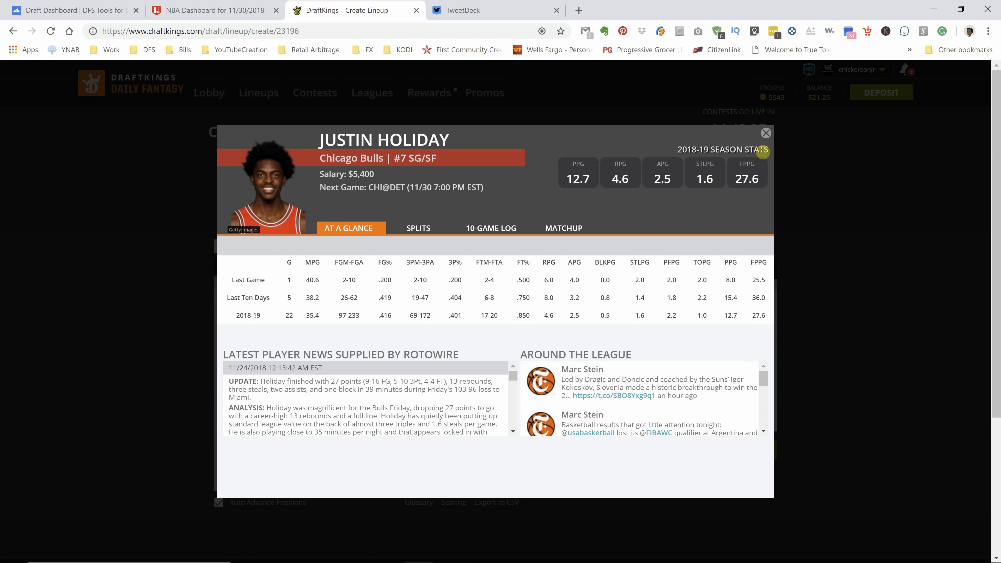
left_click(766, 133)
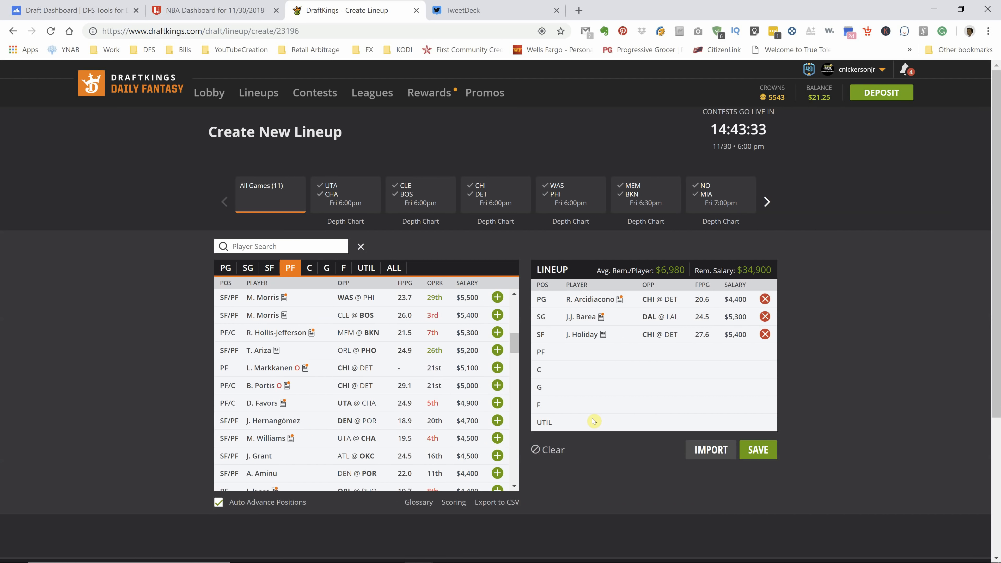
scroll("down", 3)
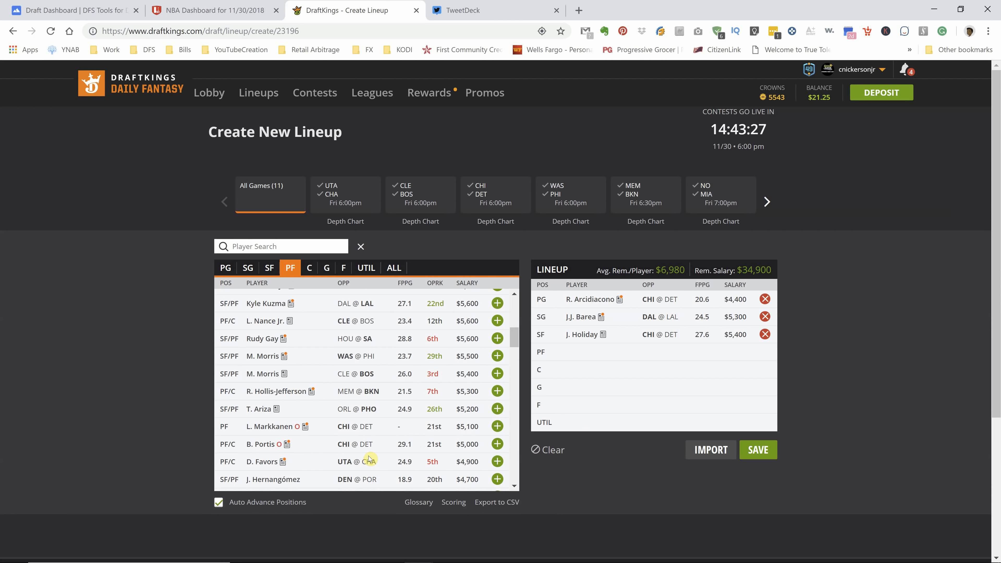
left_click(485, 10)
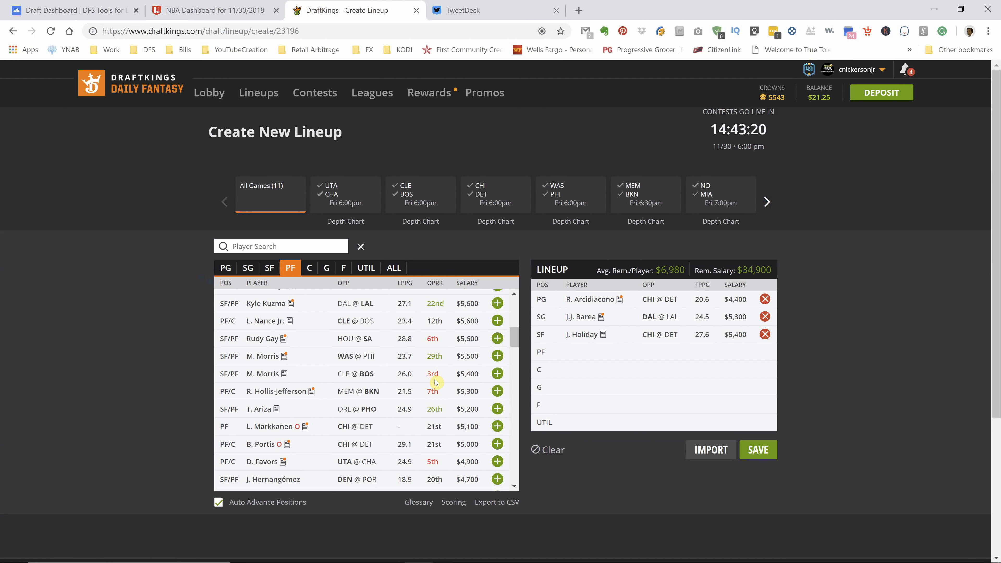
mouse_move(392, 393)
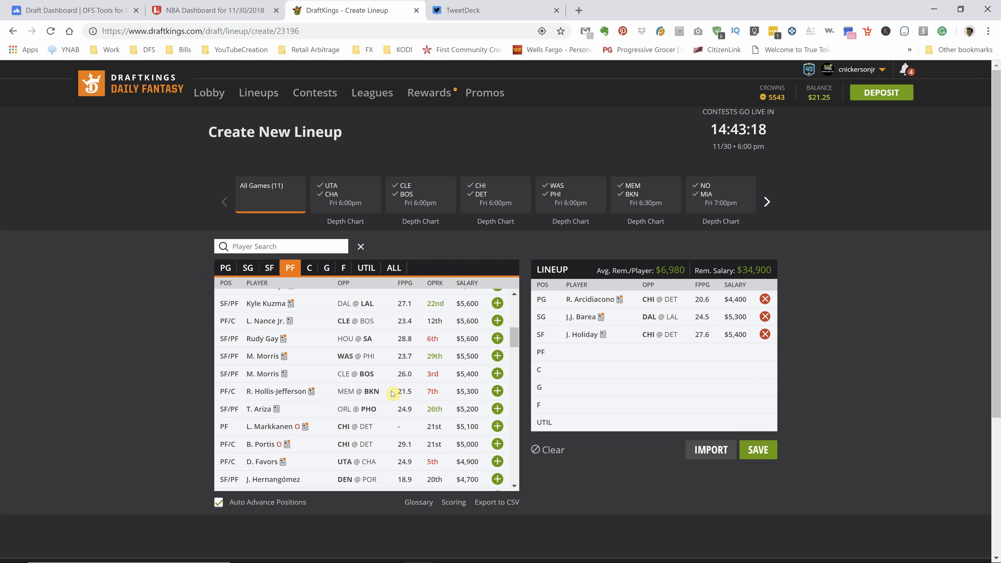
mouse_move(416, 403)
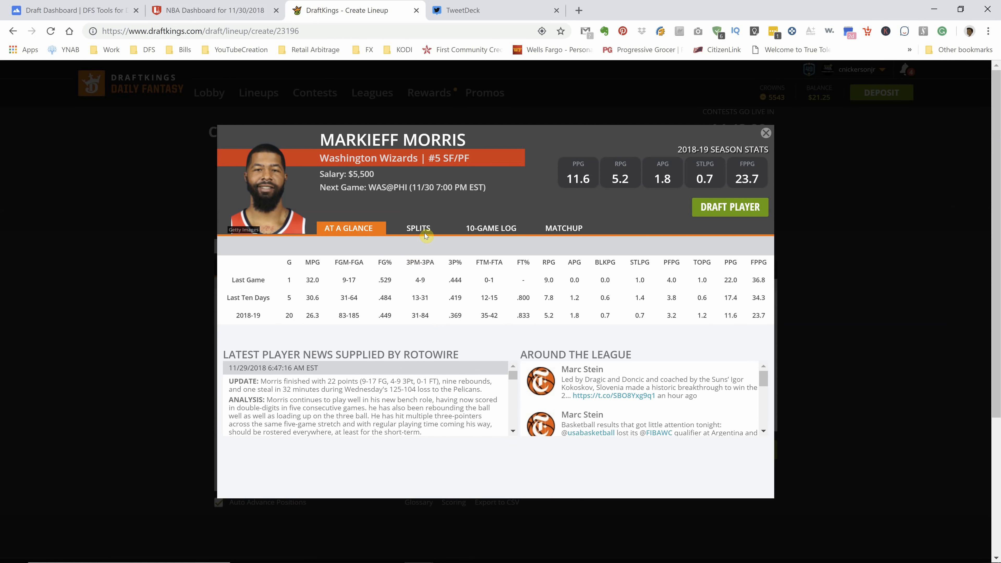
left_click(495, 228)
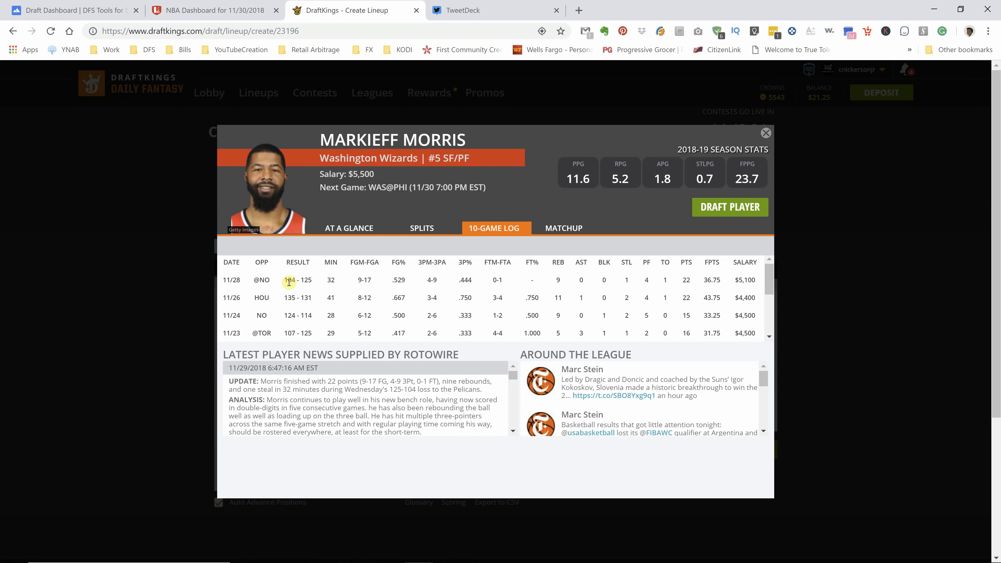
mouse_move(720, 291)
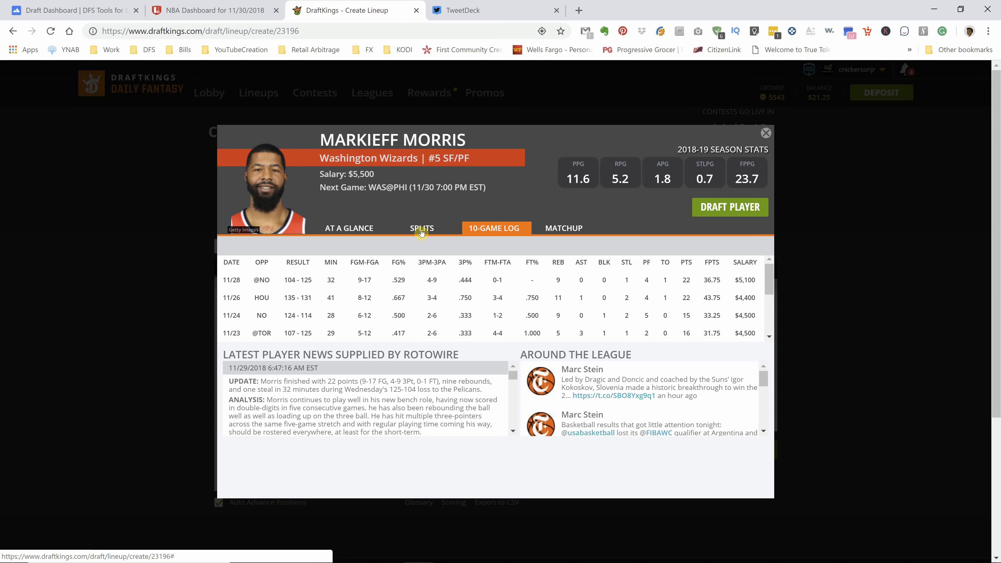
mouse_move(484, 233)
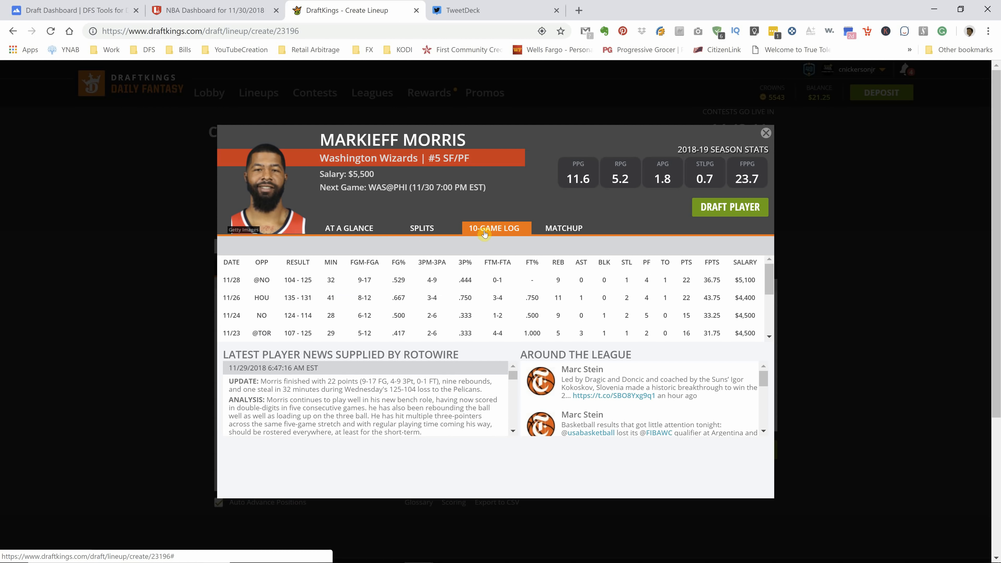
mouse_move(683, 248)
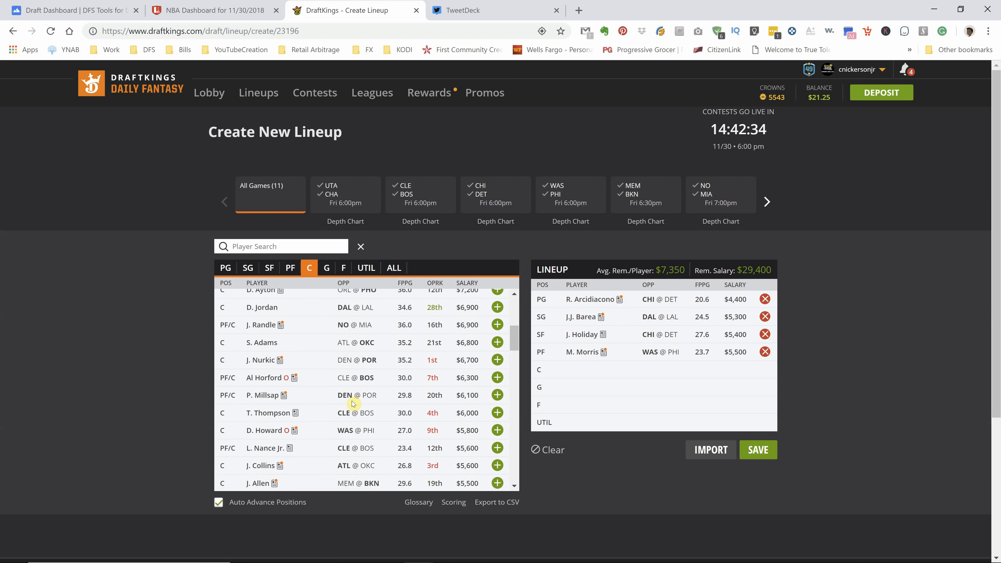
scroll("down", 3)
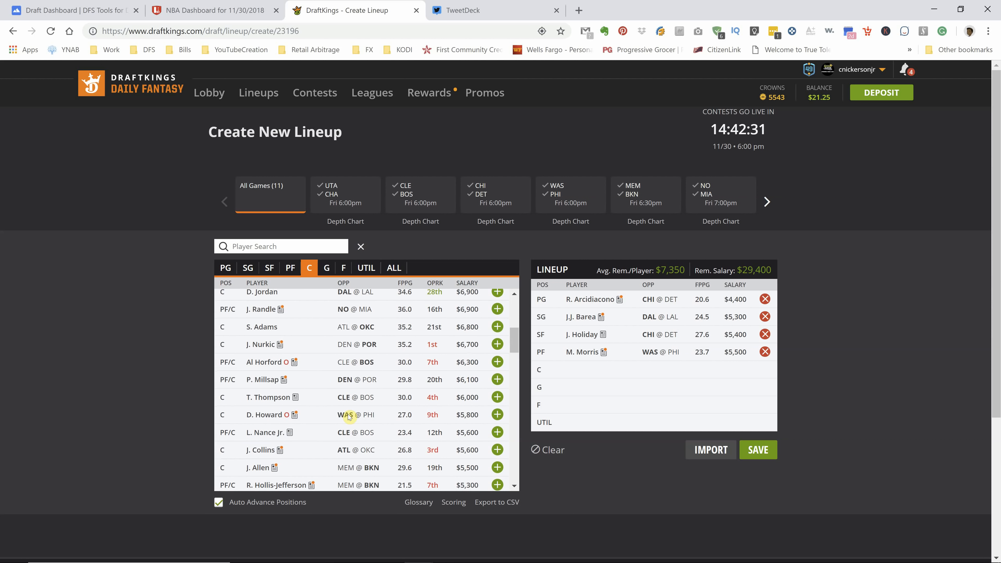
left_click(262, 344)
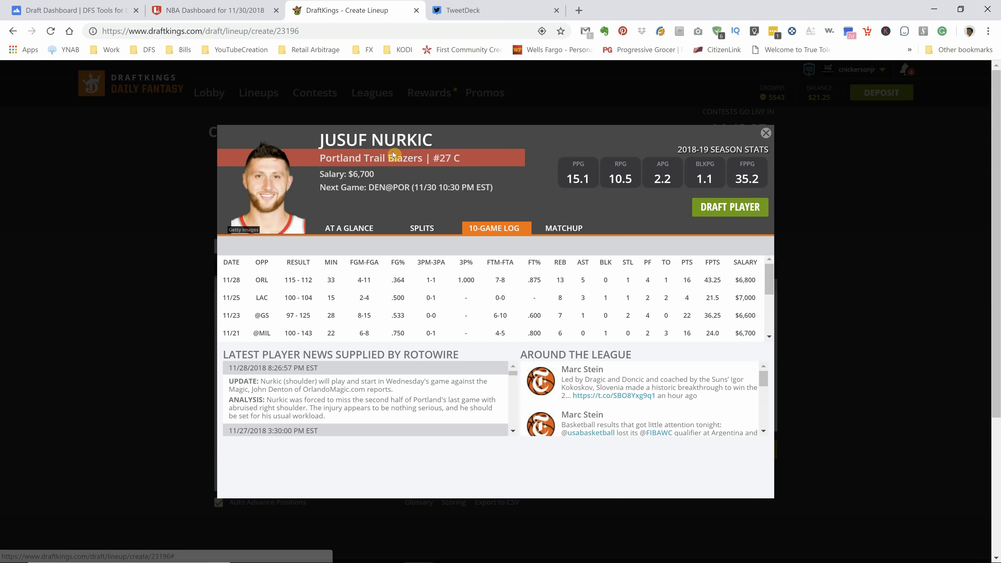
mouse_move(774, 136)
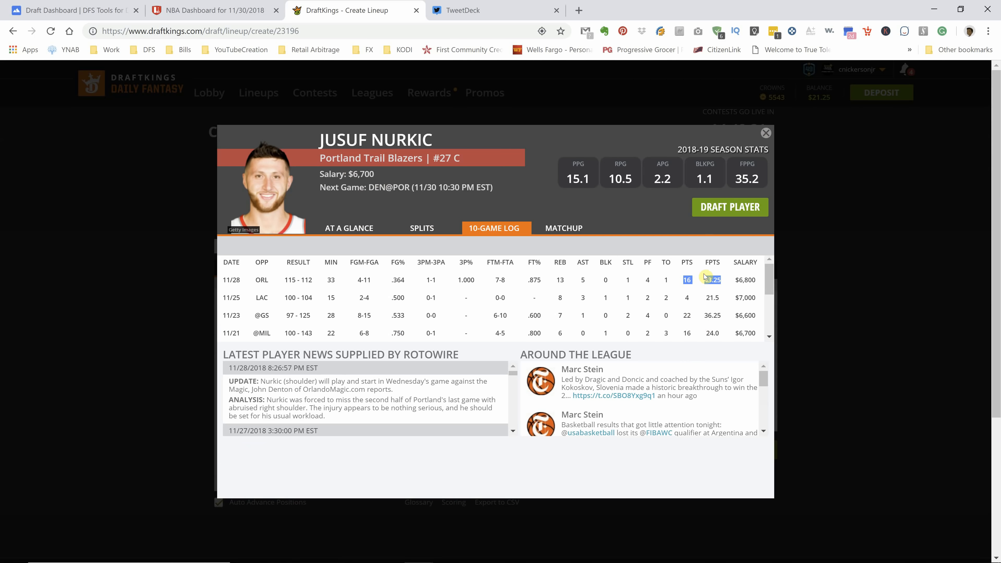
left_click(766, 133)
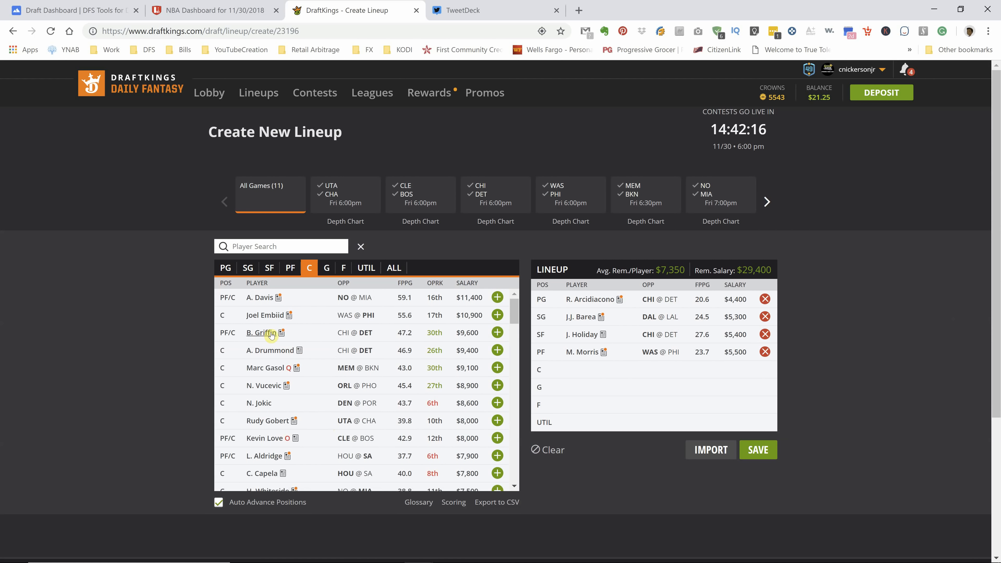
Step: Draft Joel Embiid at C for $10,900 and glance at TweetDeck before returning
left_click(279, 315)
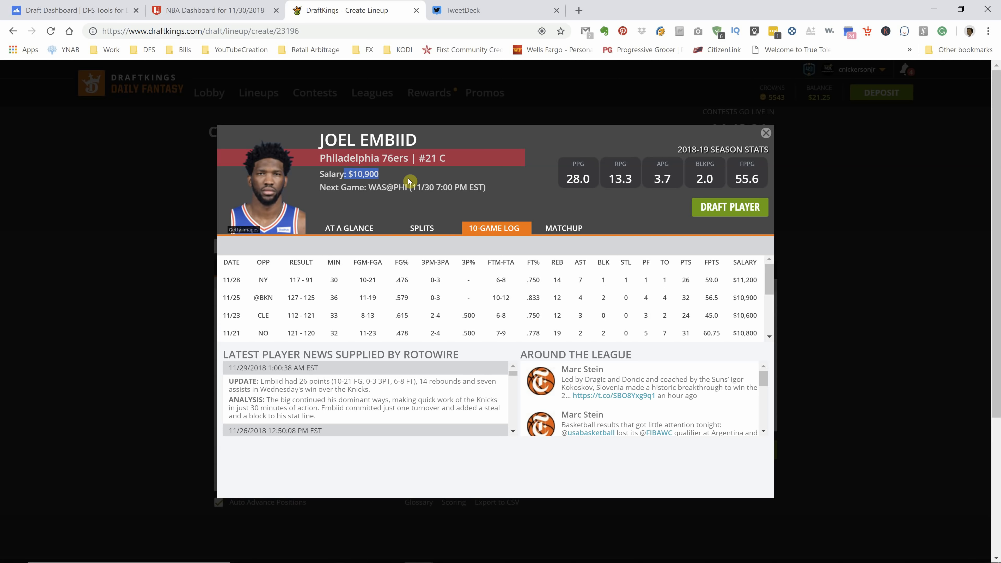
mouse_move(418, 228)
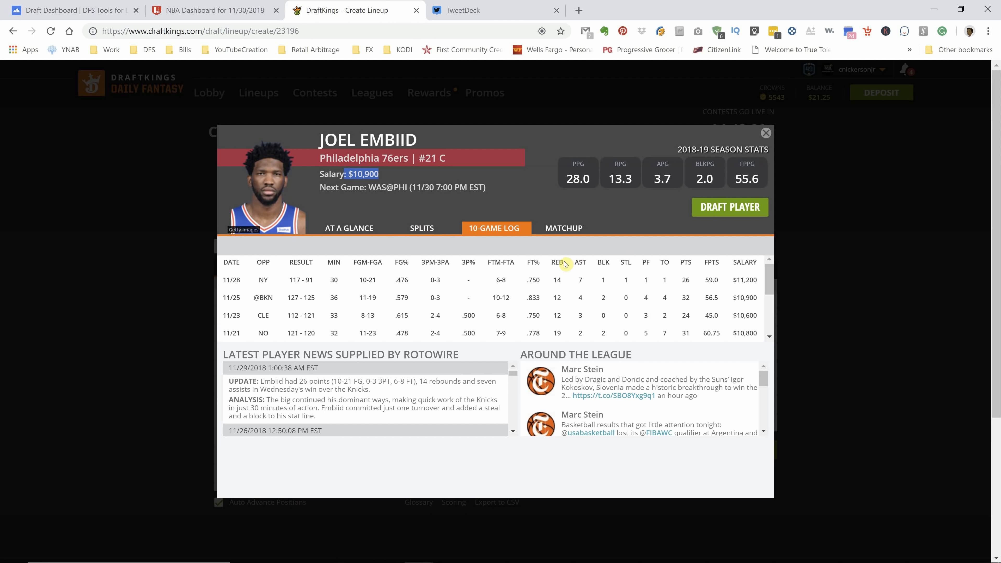
left_click(213, 11)
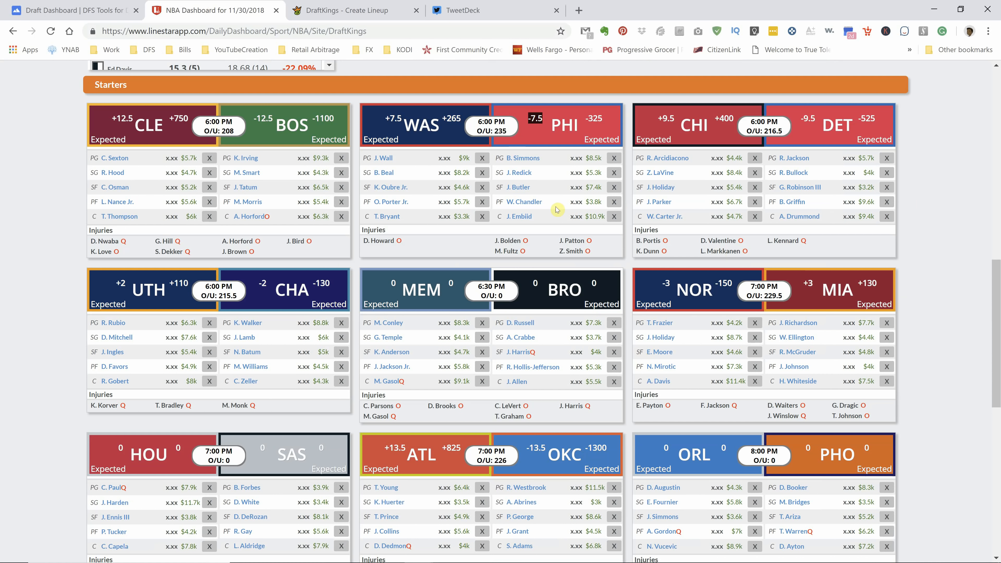
left_click(485, 10)
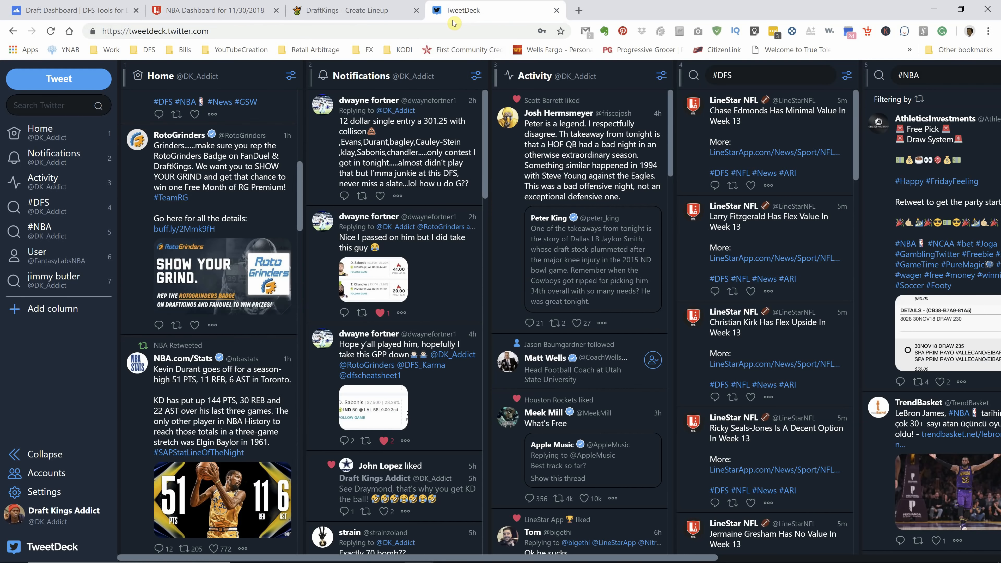
left_click(351, 11)
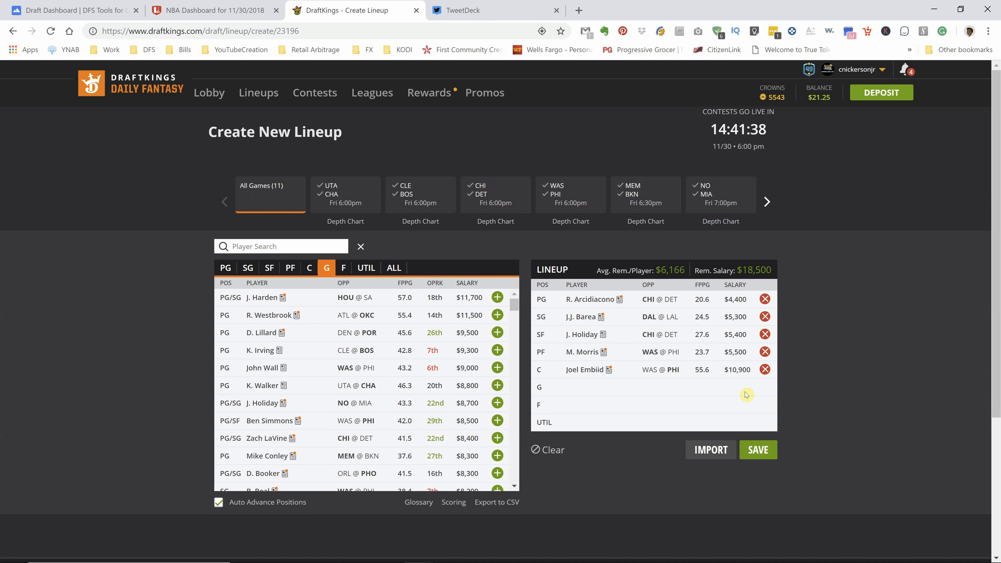
mouse_move(725, 394)
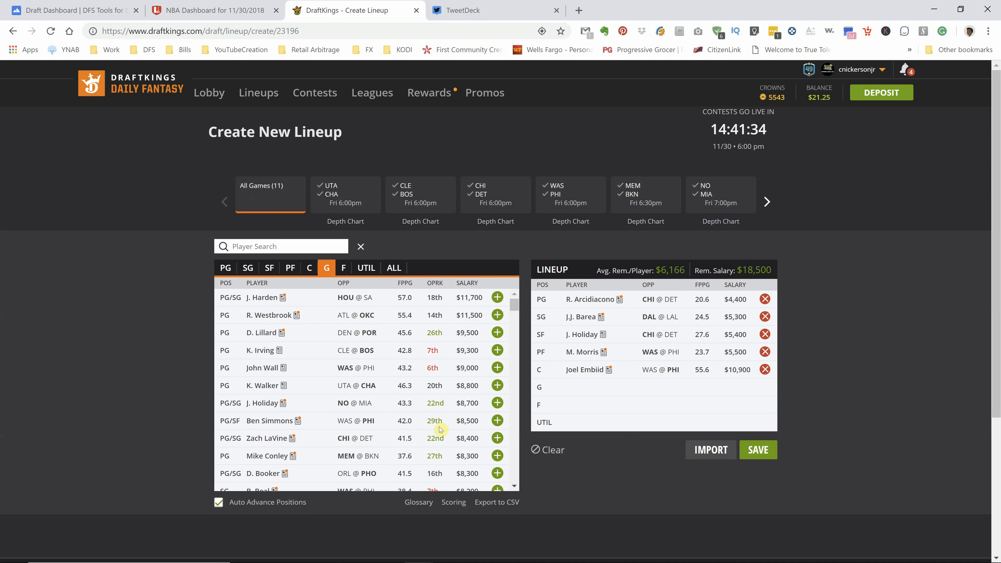
left_click(309, 267)
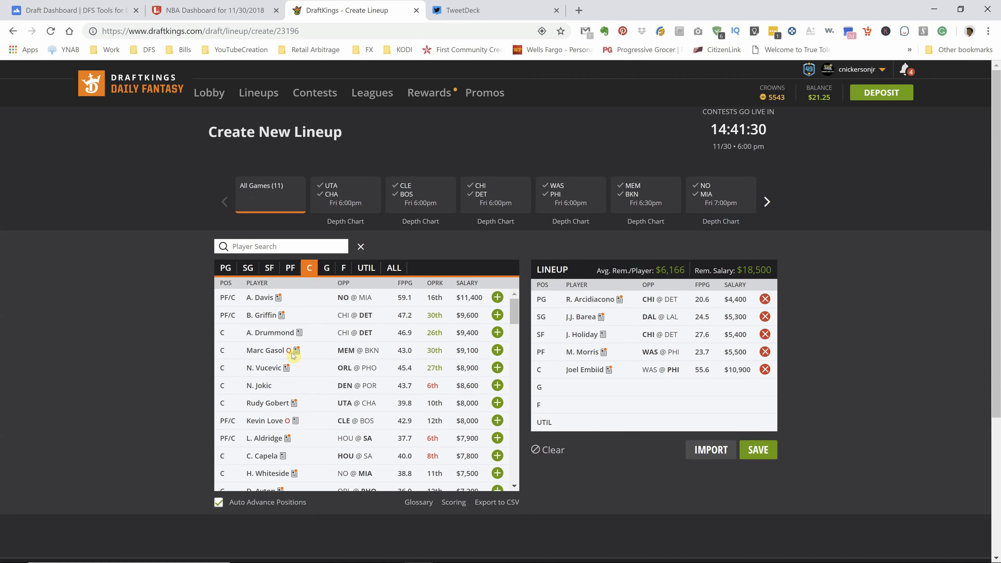
left_click(259, 368)
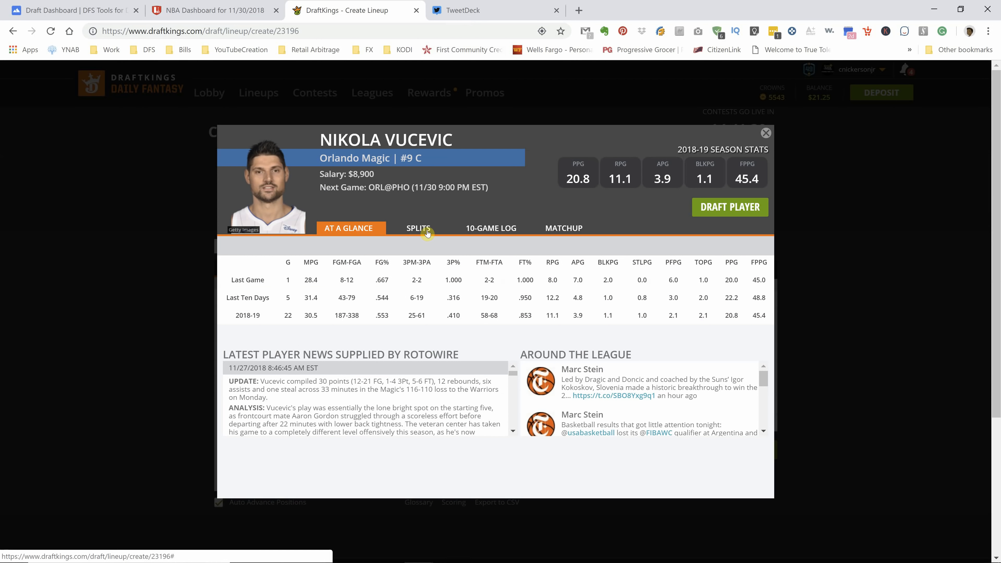
left_click(418, 228)
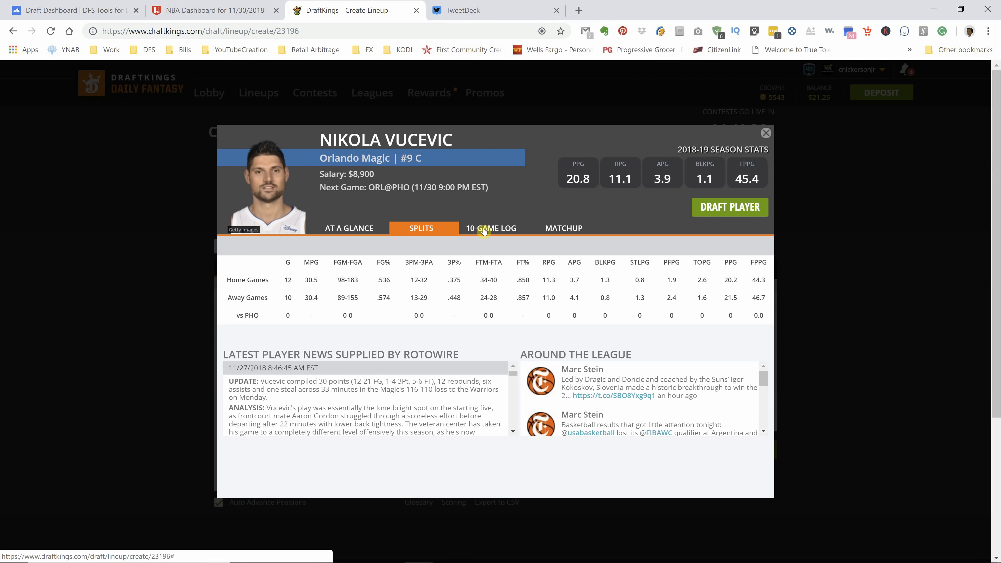
left_click(492, 227)
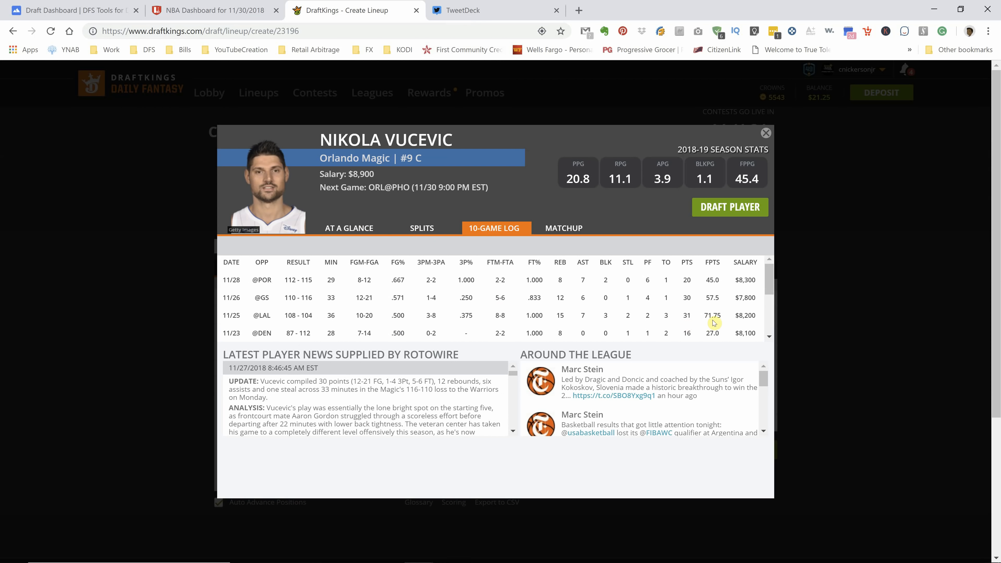
mouse_move(716, 281)
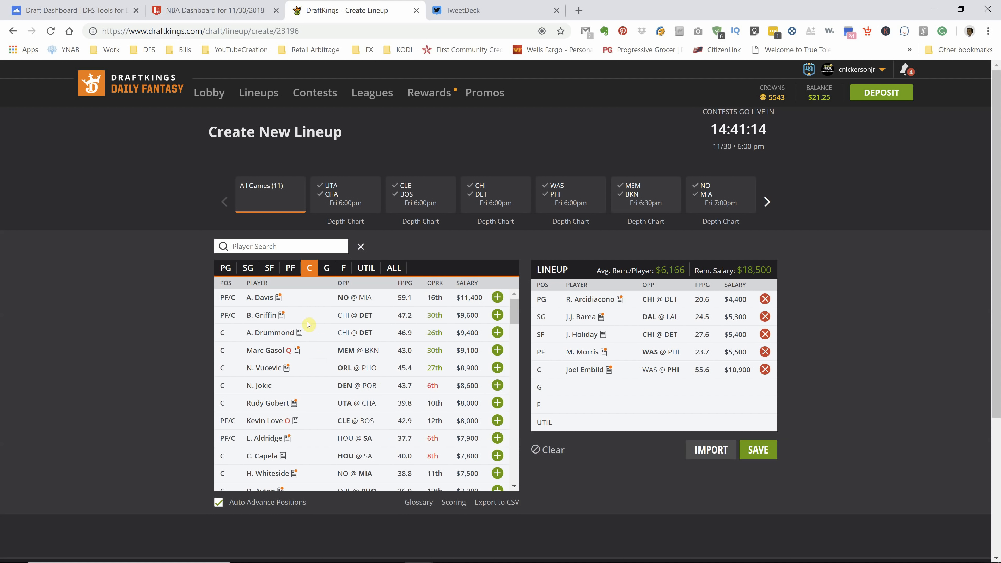
left_click(258, 297)
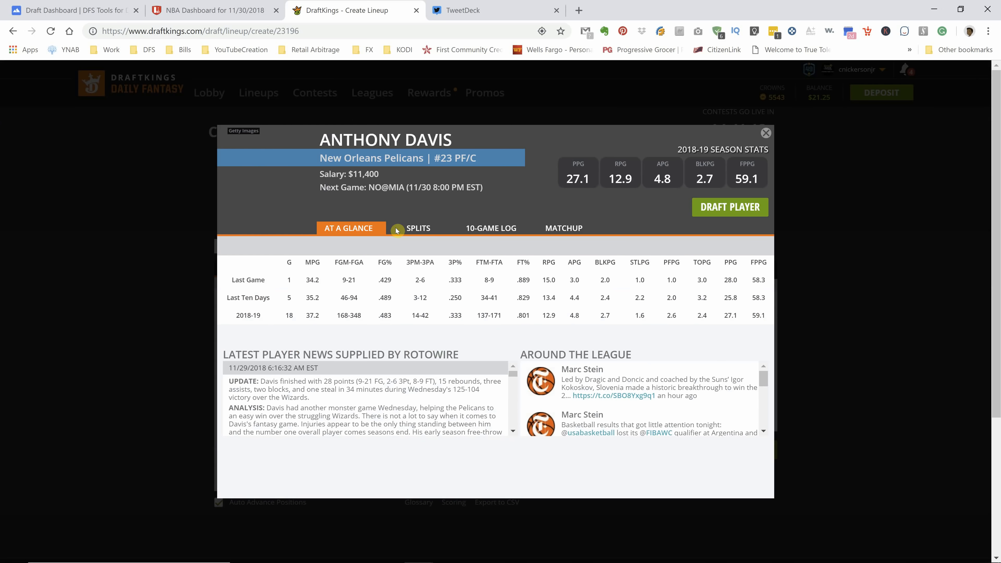
left_click(495, 228)
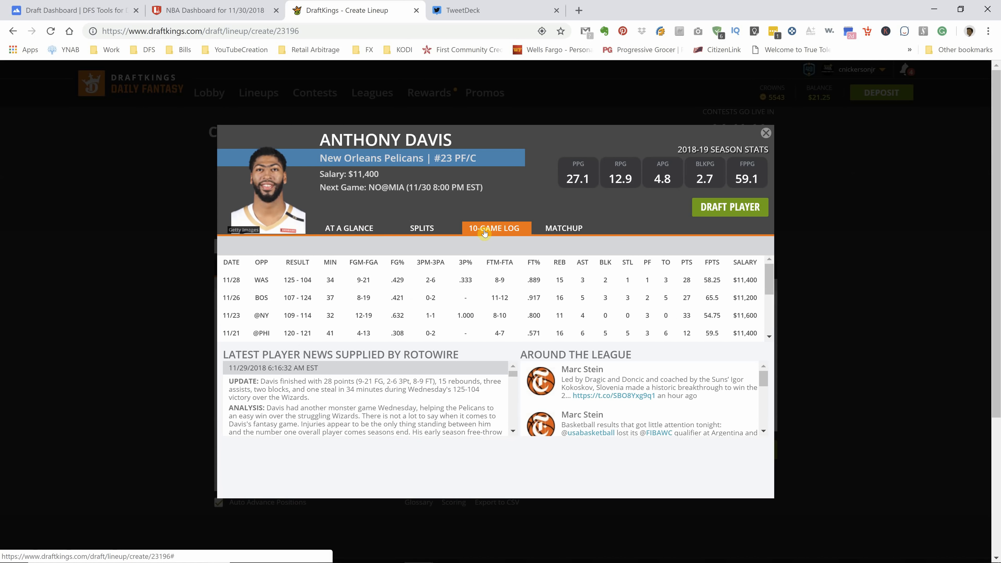
mouse_move(634, 251)
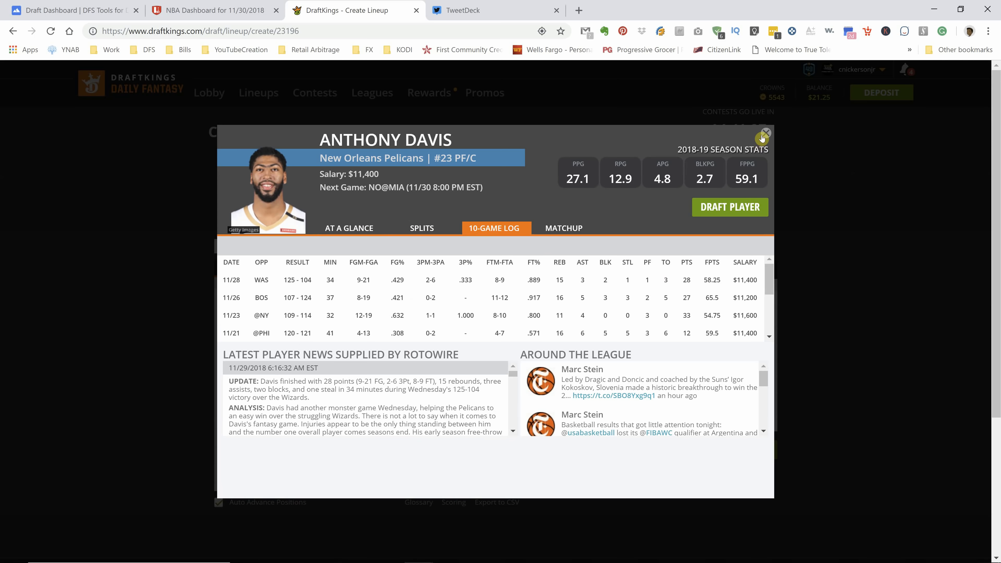
left_click(766, 134)
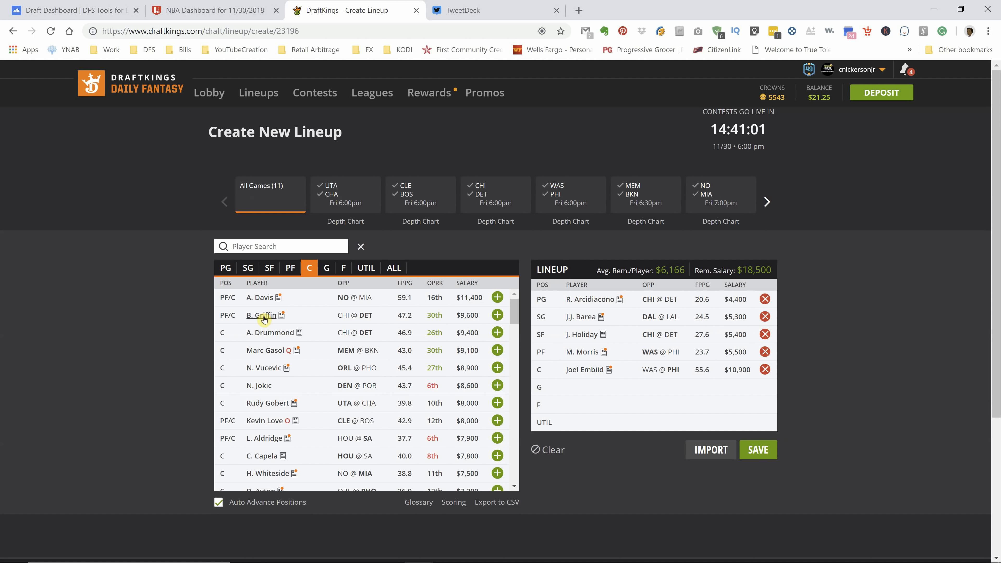
mouse_move(336, 358)
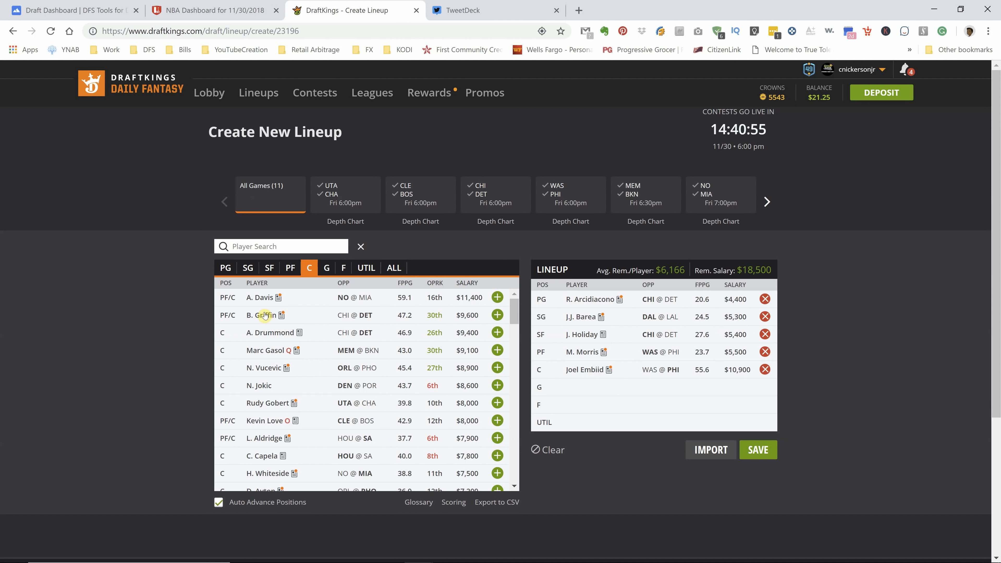
left_click(273, 315)
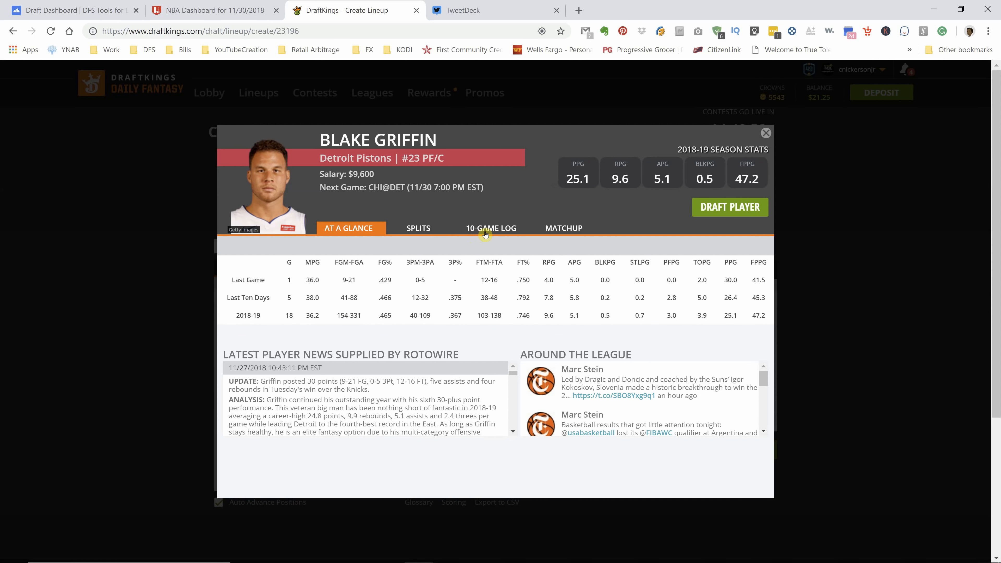
left_click(491, 228)
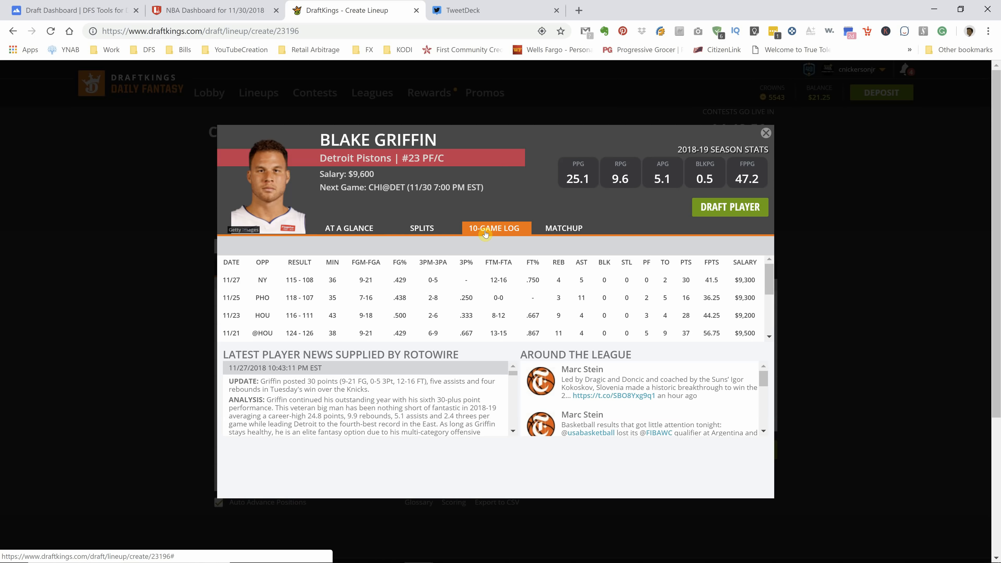
mouse_move(427, 227)
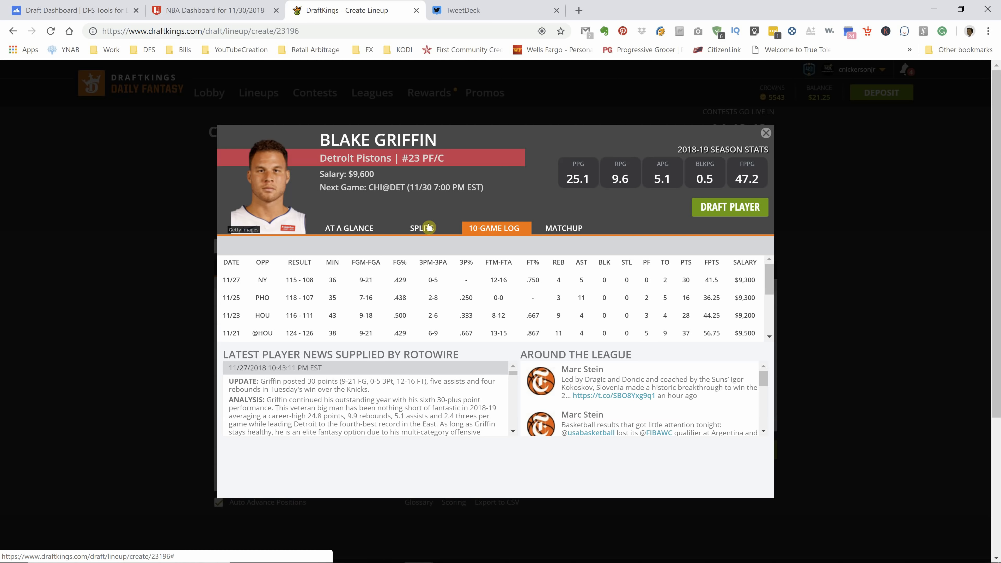
left_click(420, 228)
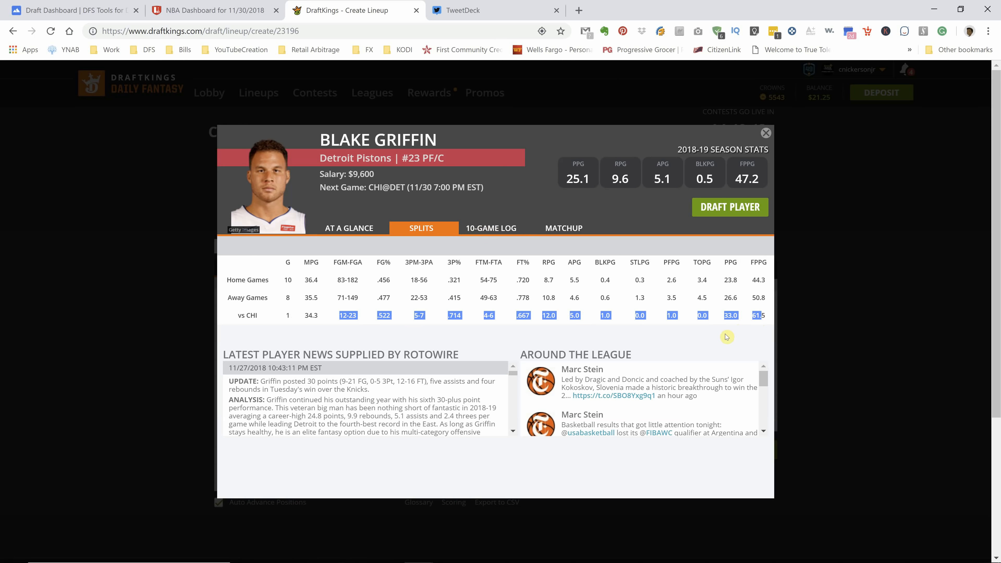
left_click(494, 228)
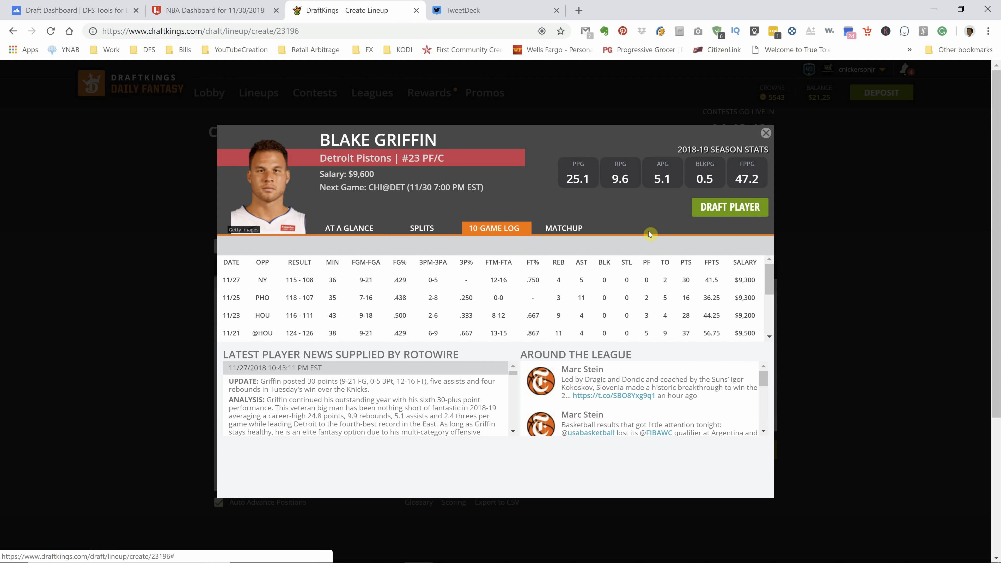
left_click(766, 133)
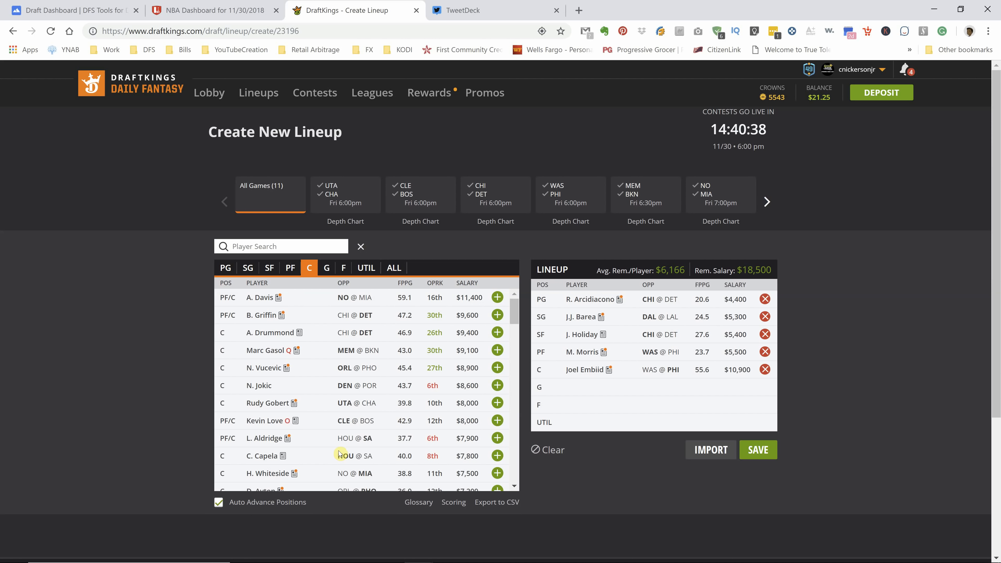
scroll("down", 3)
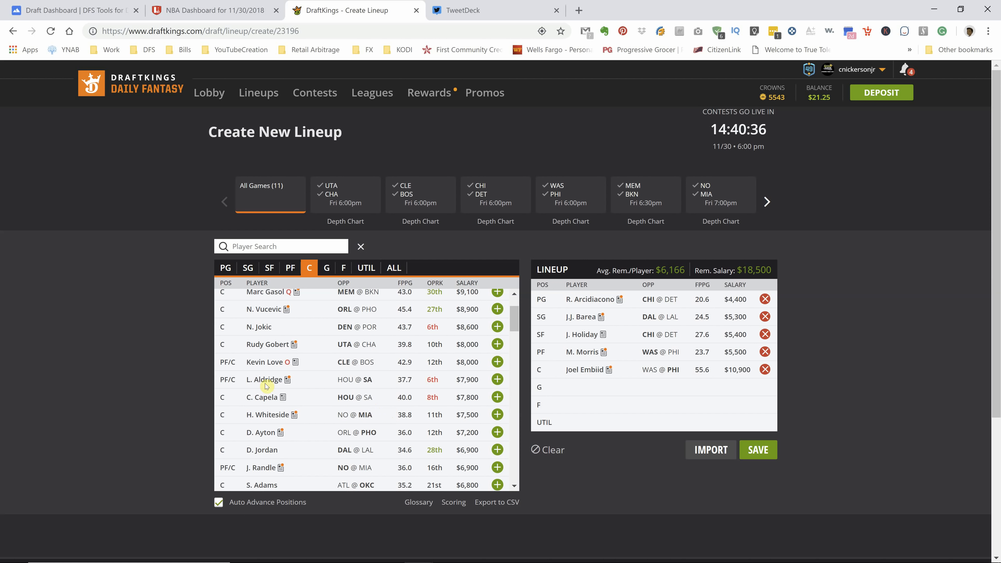
left_click(261, 379)
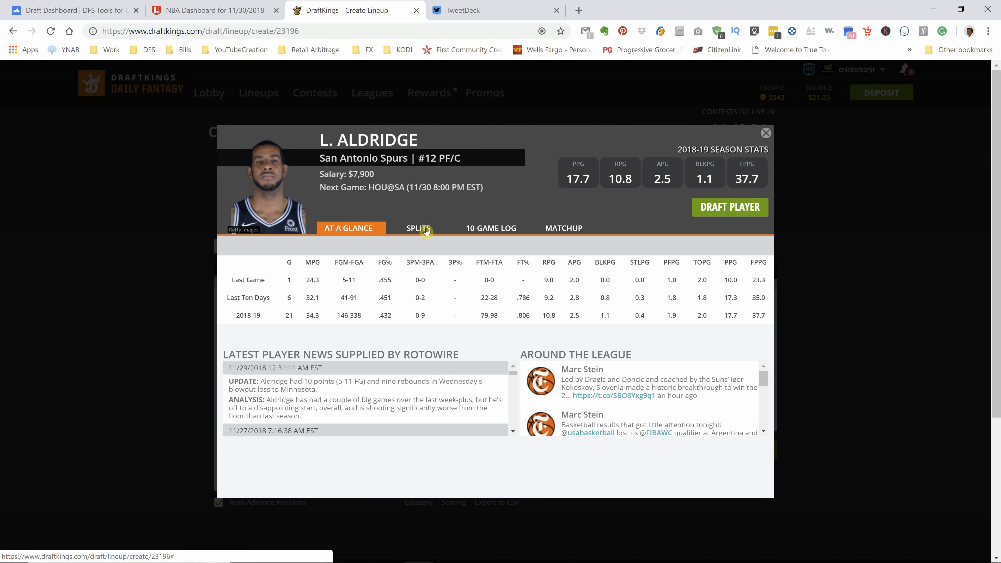
left_click(421, 228)
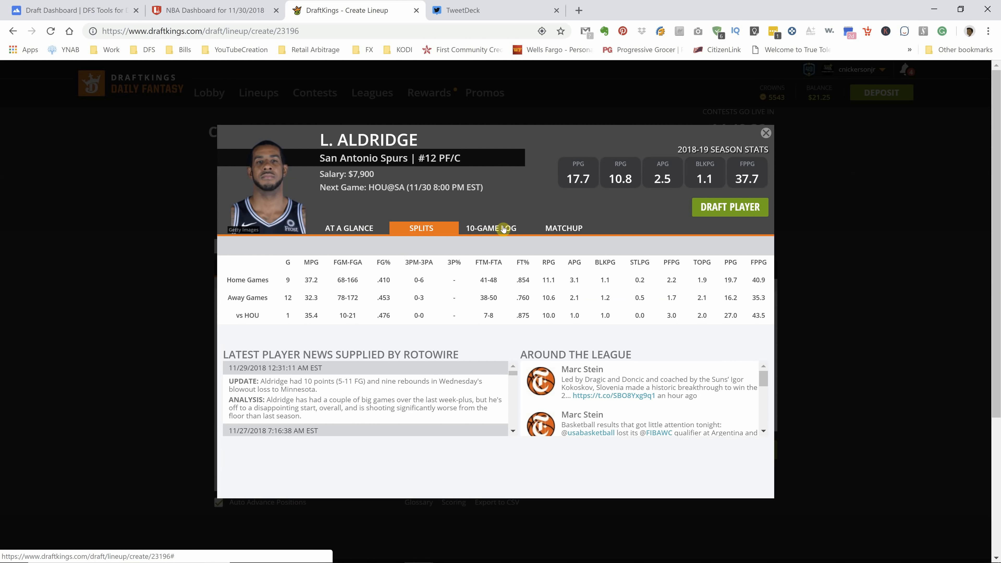
left_click(491, 227)
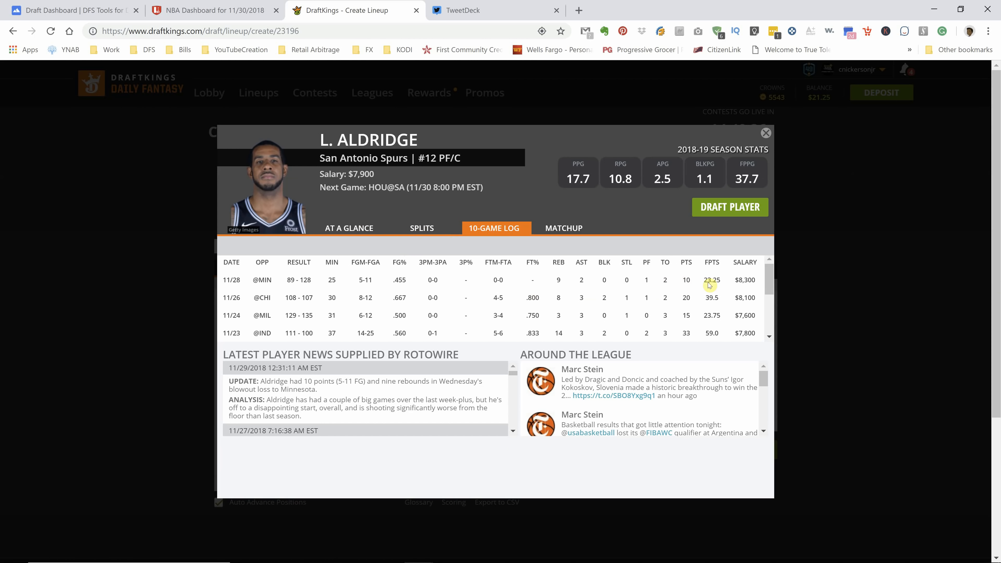
mouse_move(703, 286)
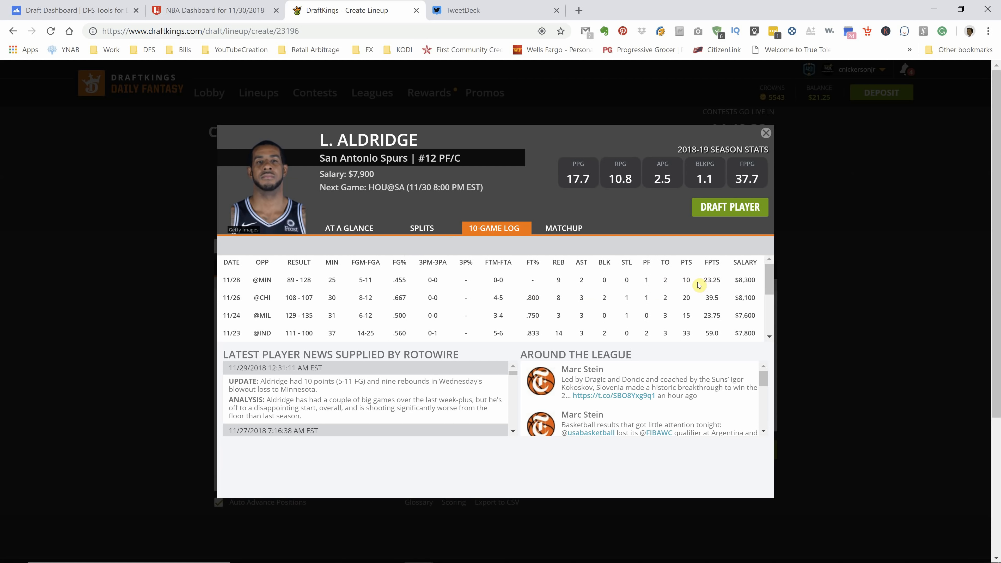
mouse_move(447, 233)
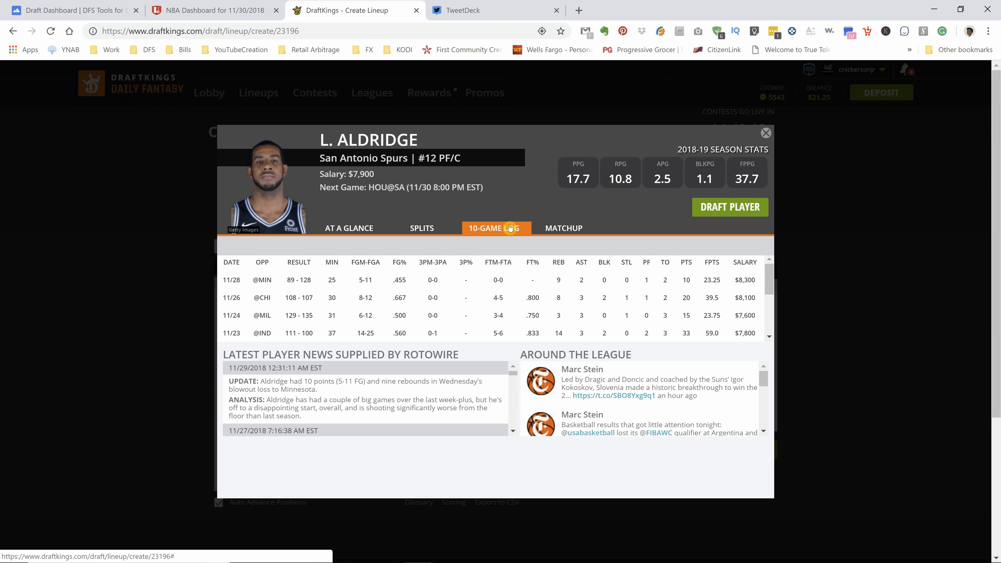
mouse_move(641, 225)
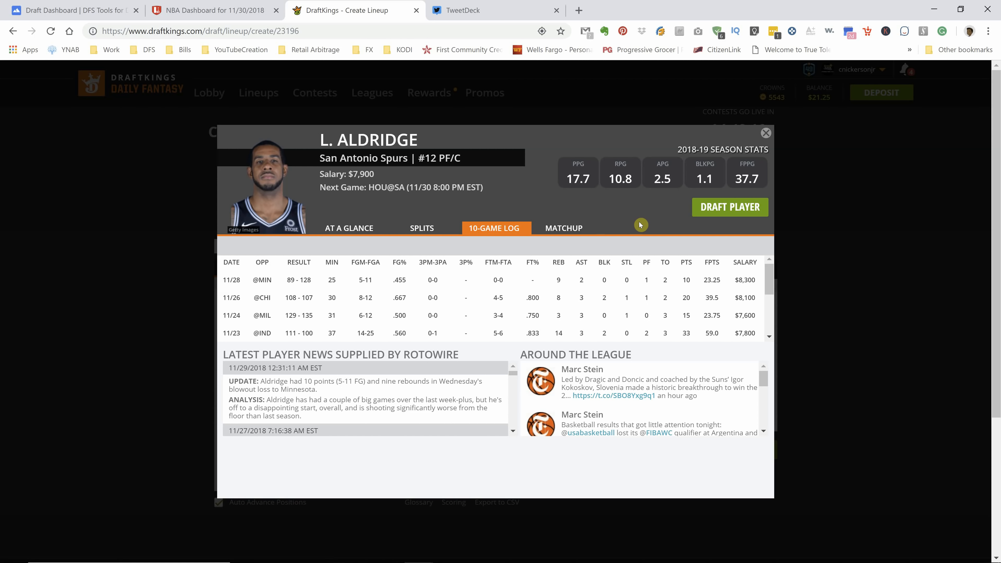
mouse_move(467, 418)
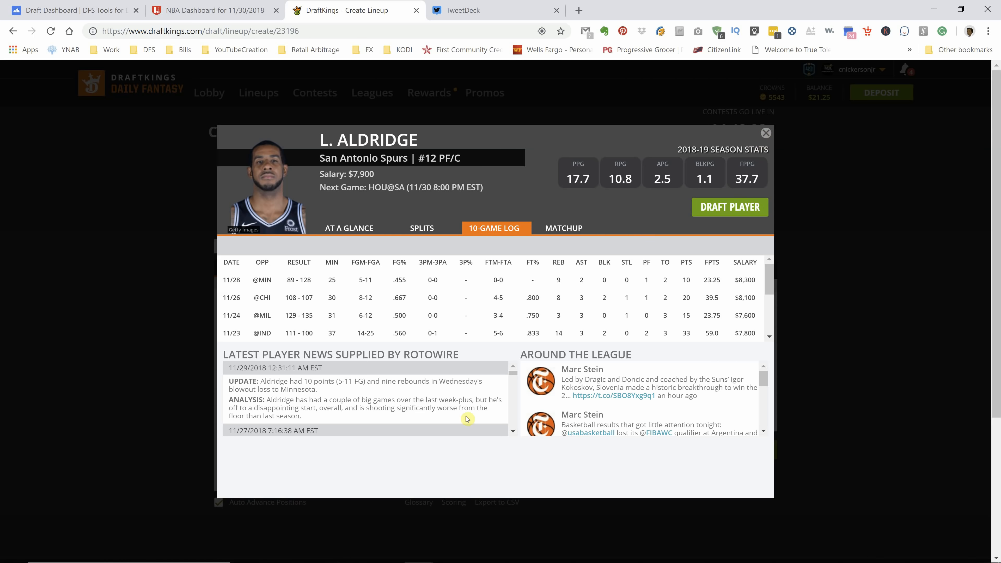
left_click(766, 133)
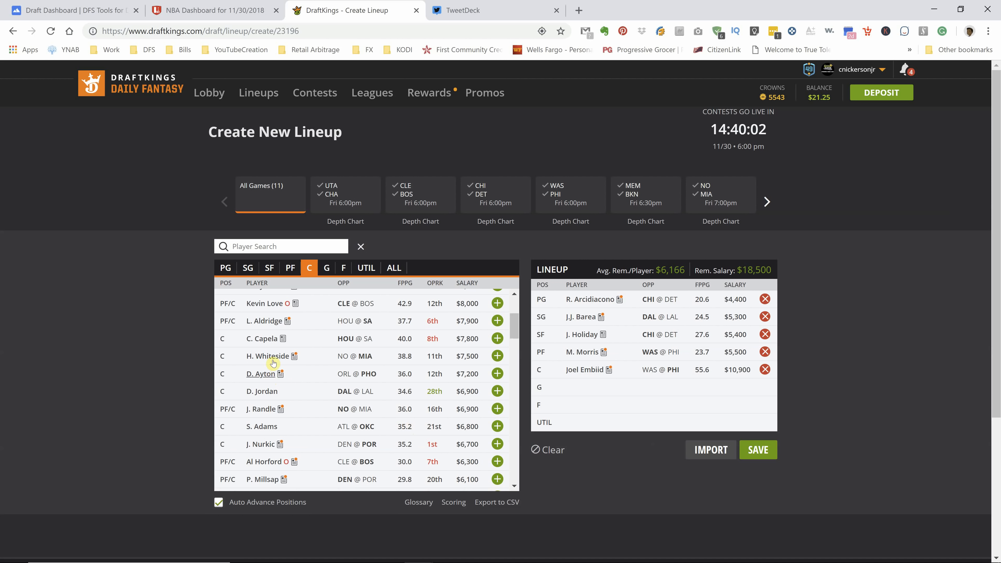
left_click(262, 338)
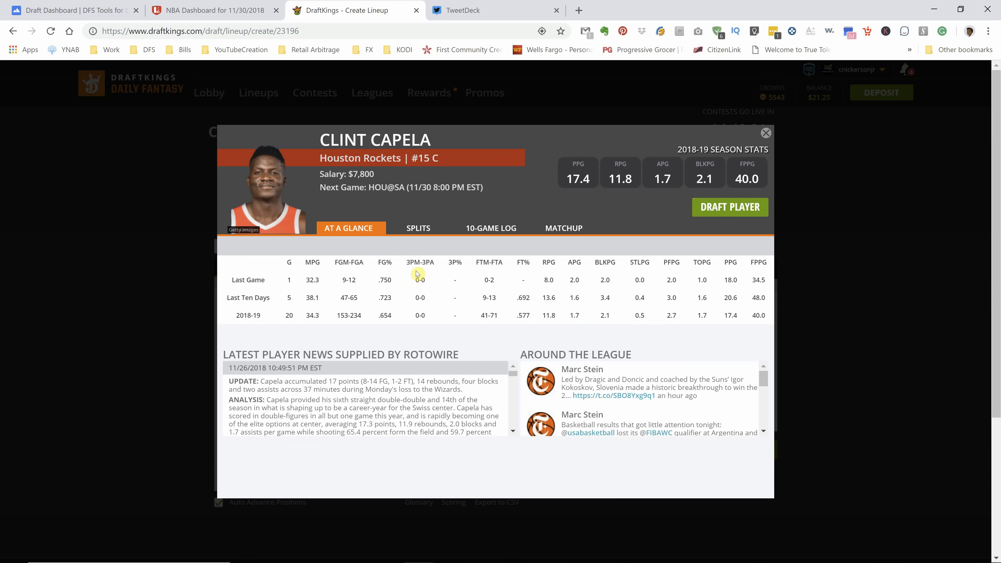
left_click(418, 228)
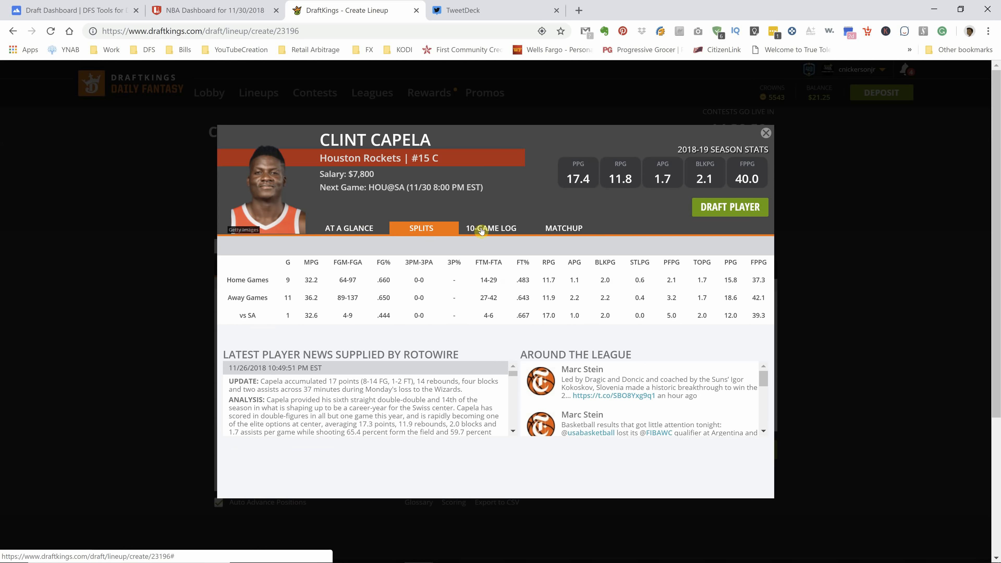
left_click(493, 227)
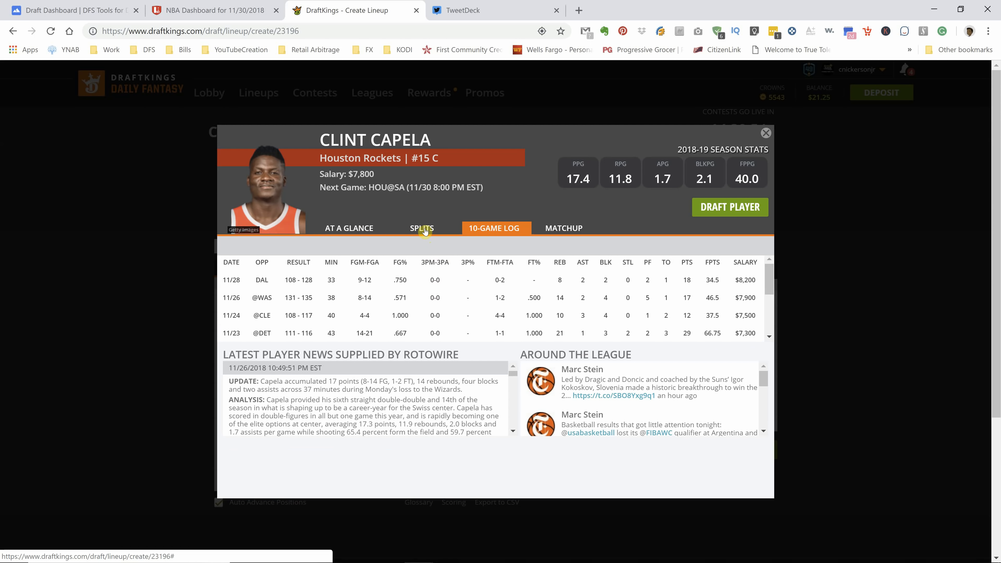
left_click(766, 133)
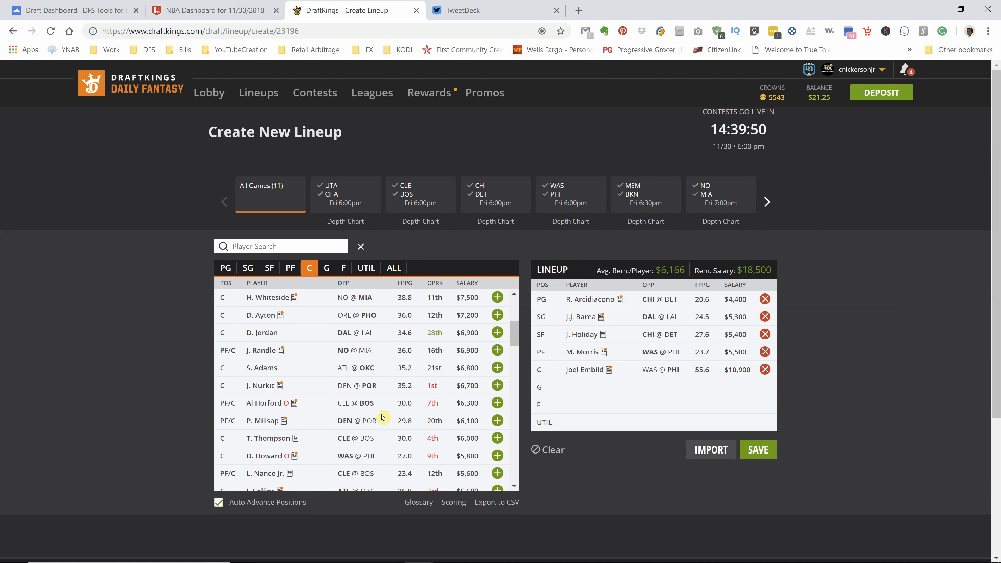
scroll("down", 3)
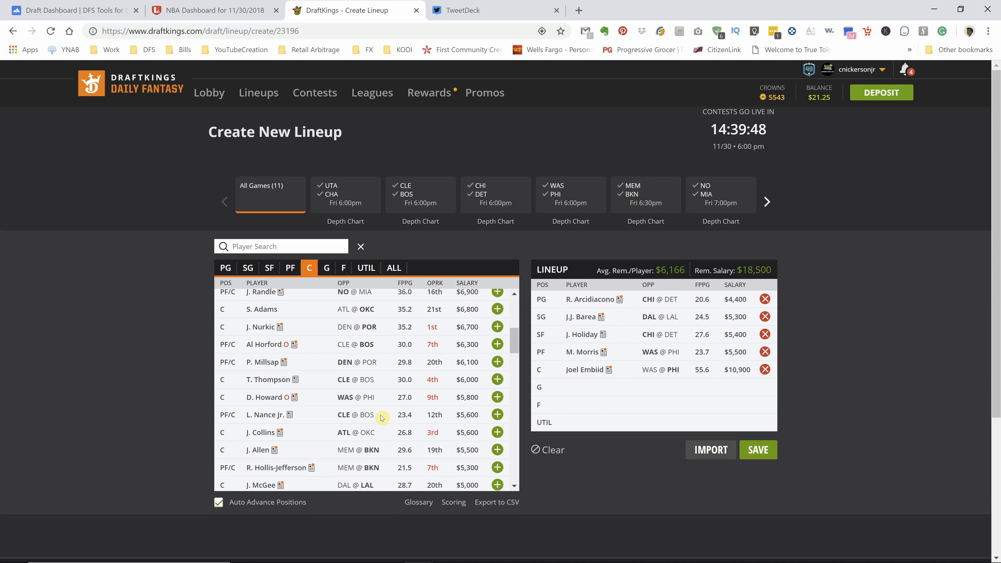
scroll("down", 3)
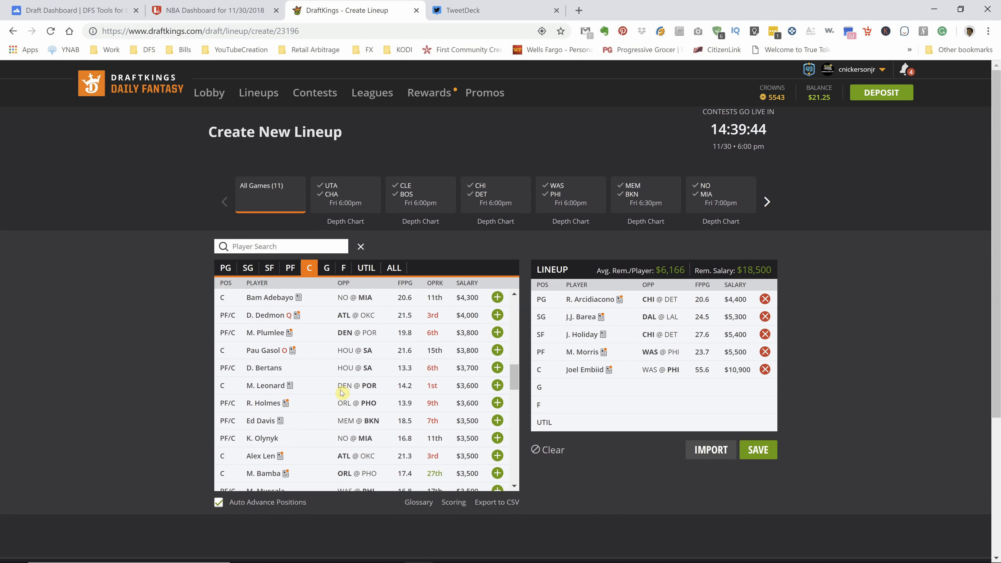
scroll("down", 3)
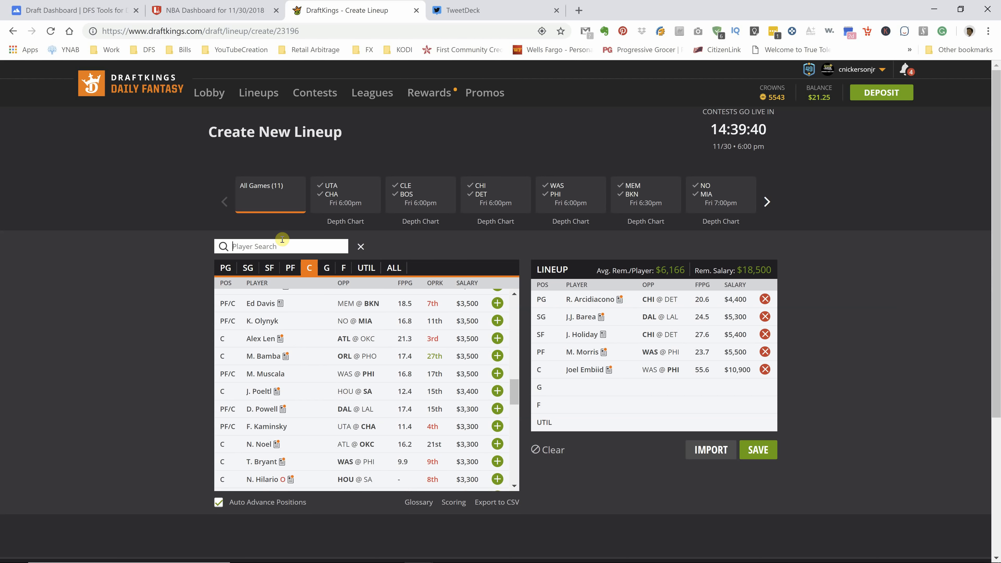
type("hor")
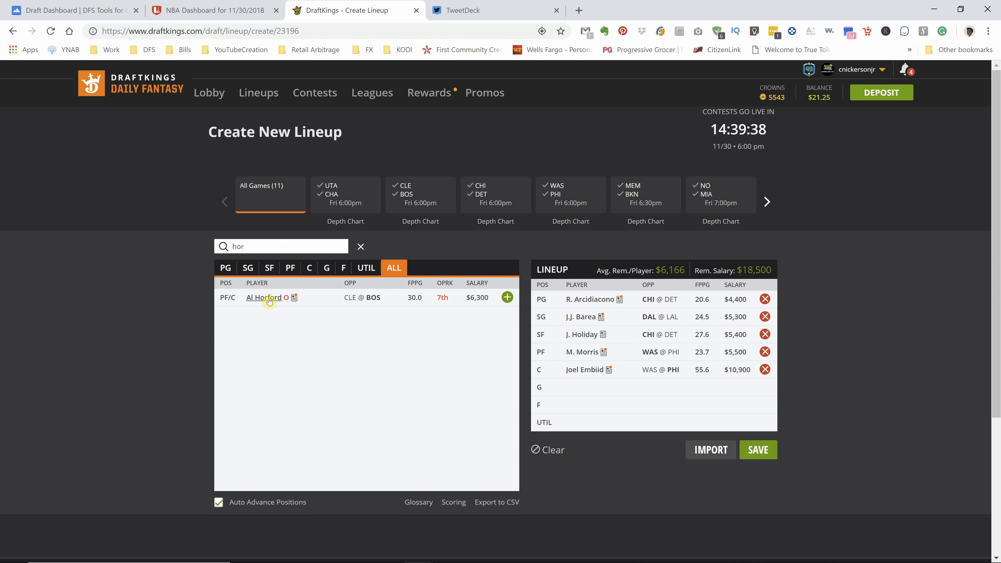
left_click(263, 298)
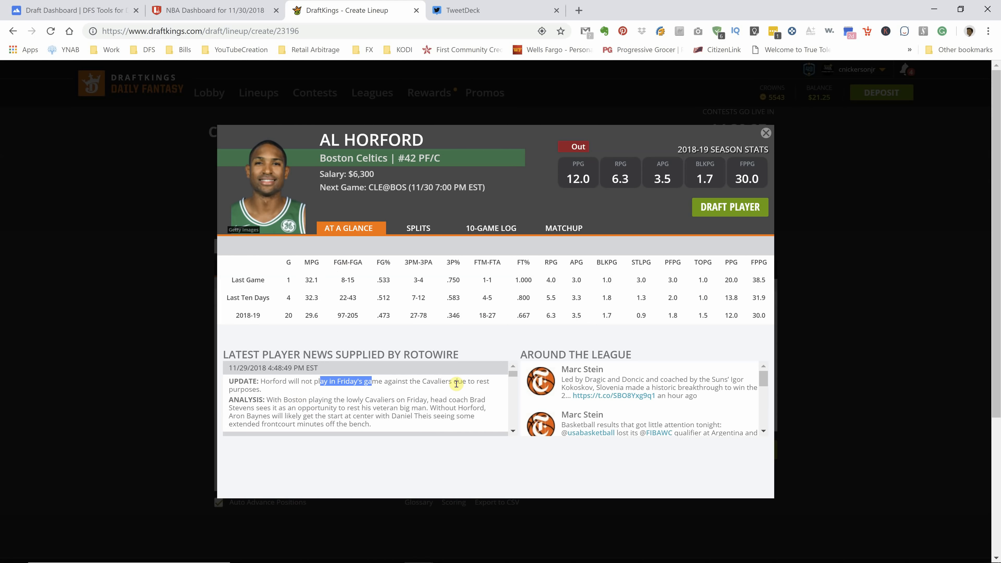
left_click(766, 133)
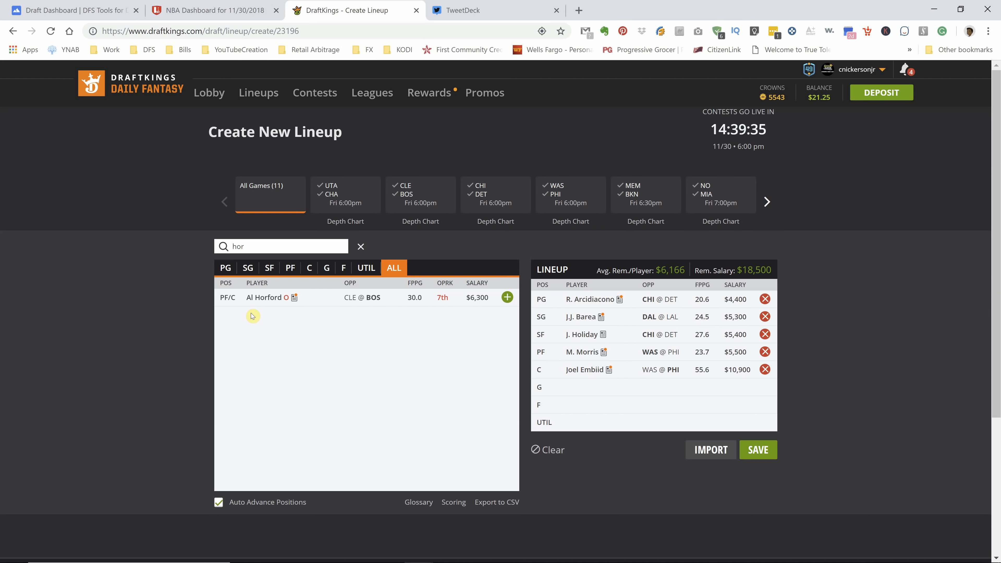
left_click(360, 247)
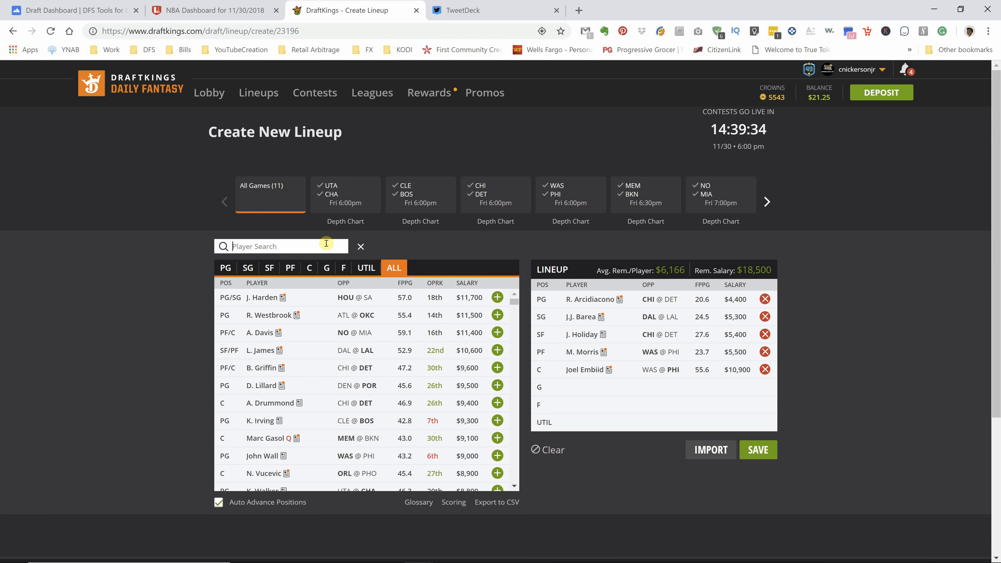
left_click(310, 267)
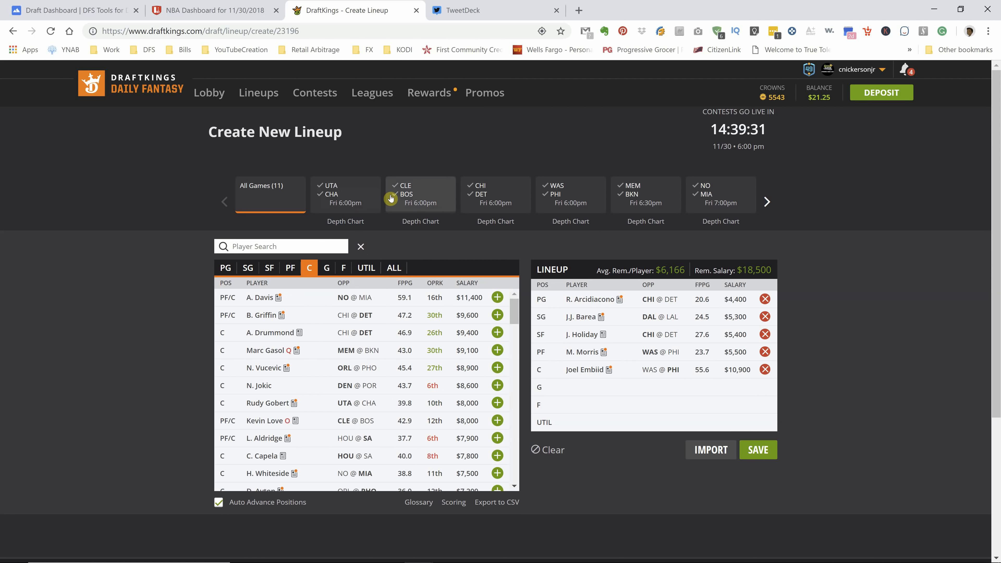
Step: Filter to the CLE @ BOS game and draft Aron Baynes into UTIL for $3,200
left_click(421, 194)
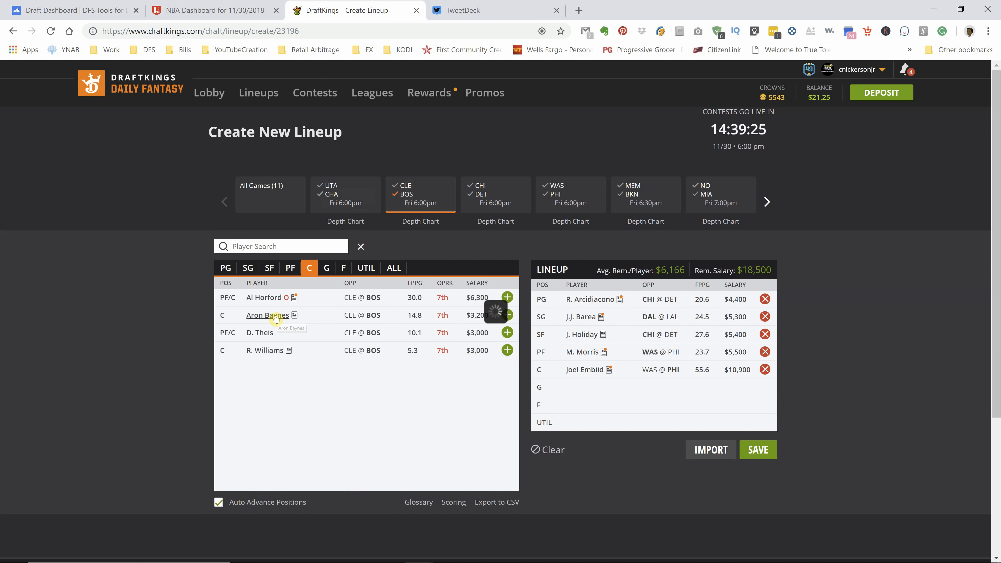
left_click(267, 315)
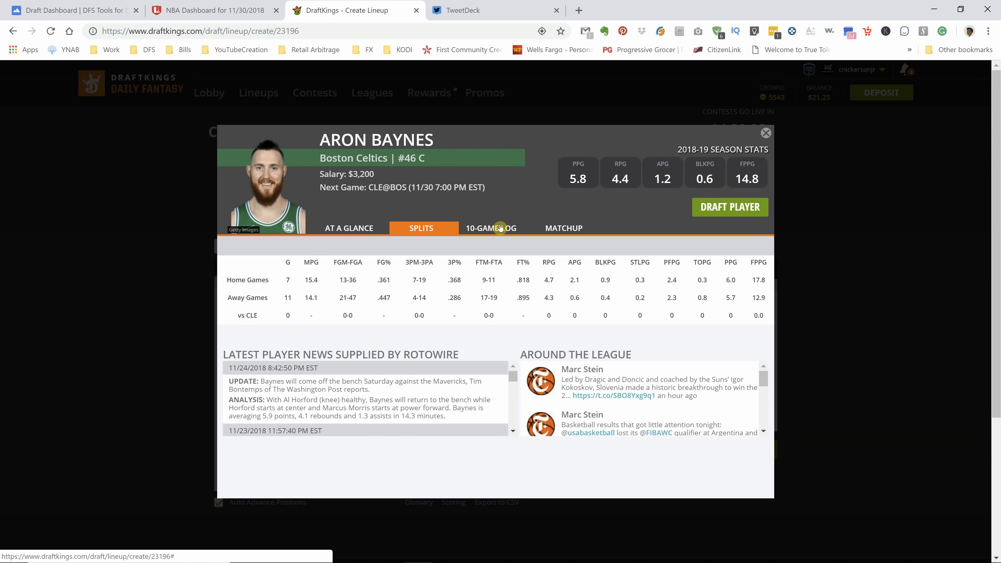
left_click(492, 228)
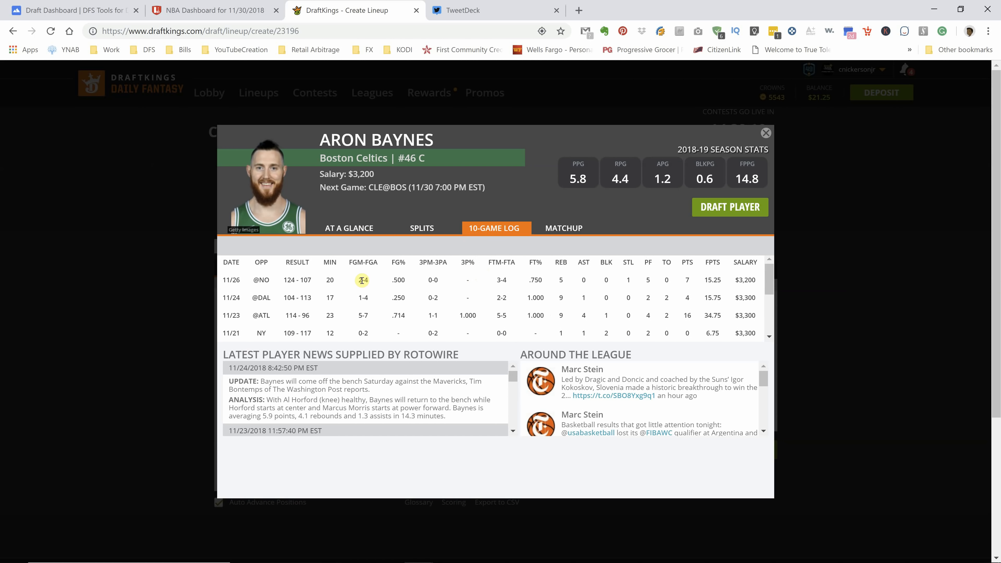
mouse_move(679, 281)
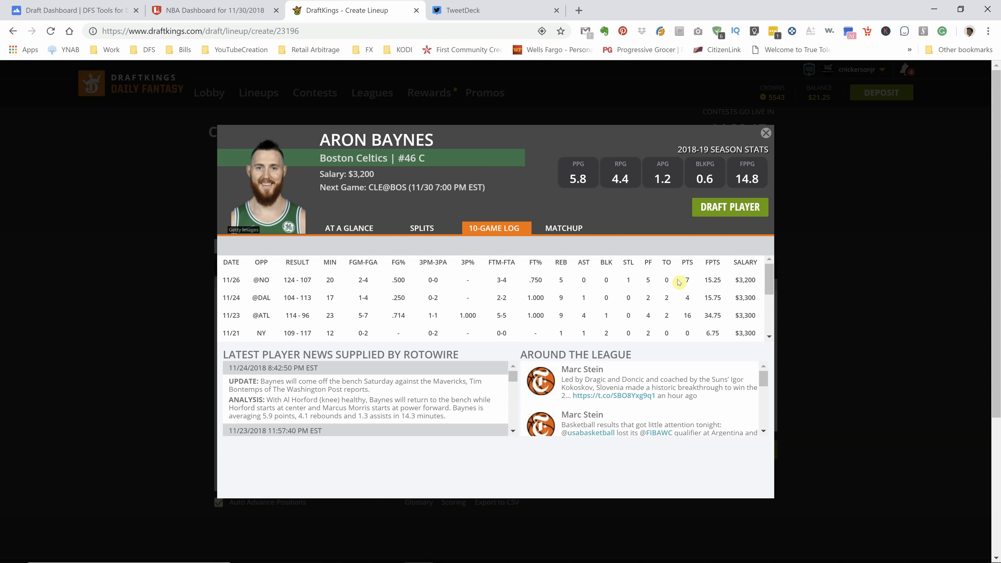
mouse_move(708, 295)
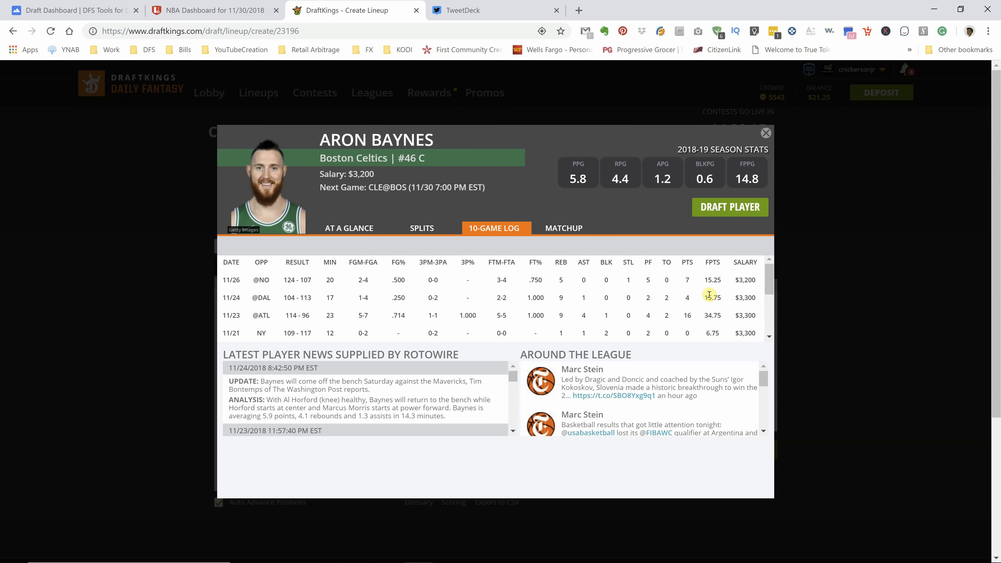
mouse_move(694, 321)
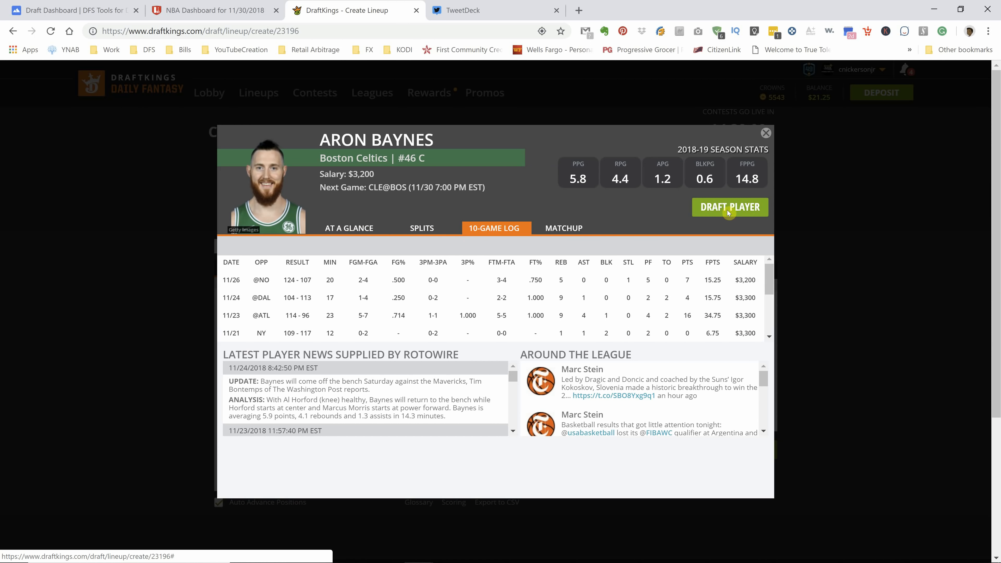
left_click(729, 207)
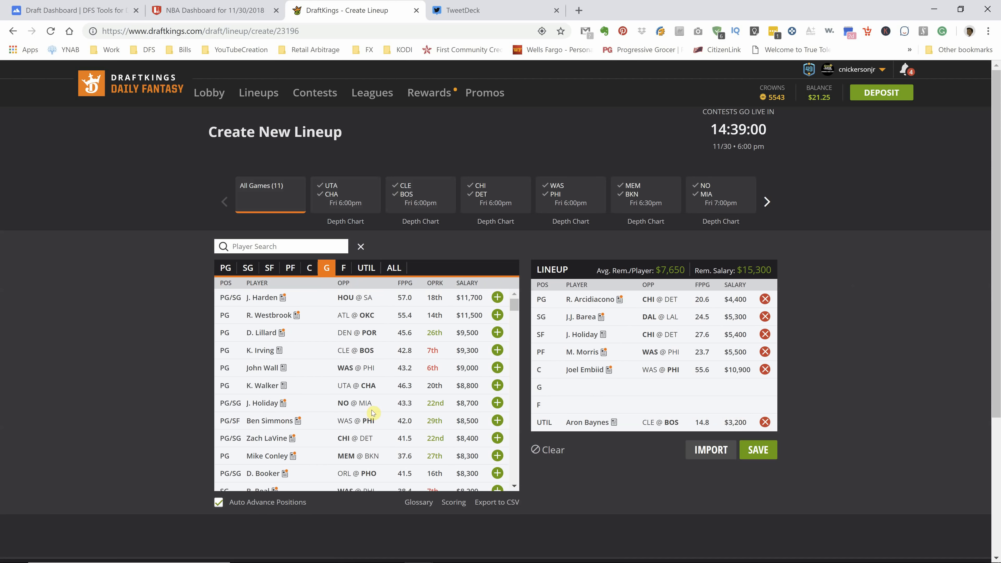
left_click(309, 268)
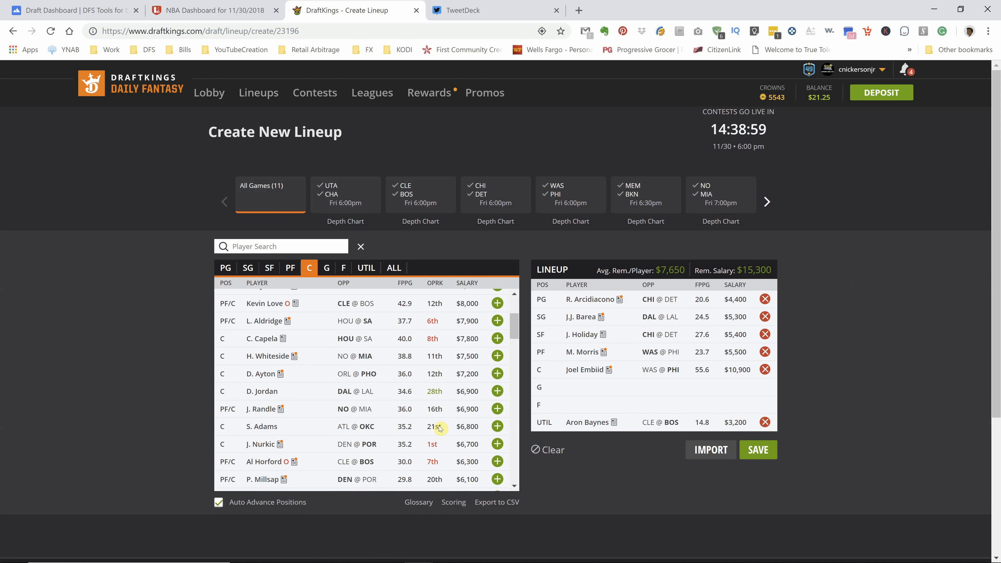
scroll("down", 3)
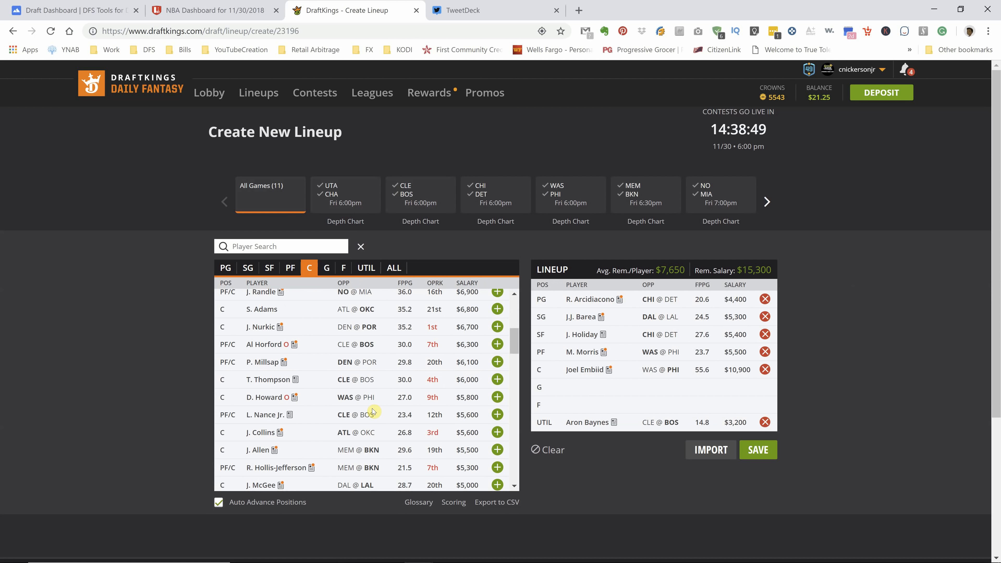
mouse_move(435, 382)
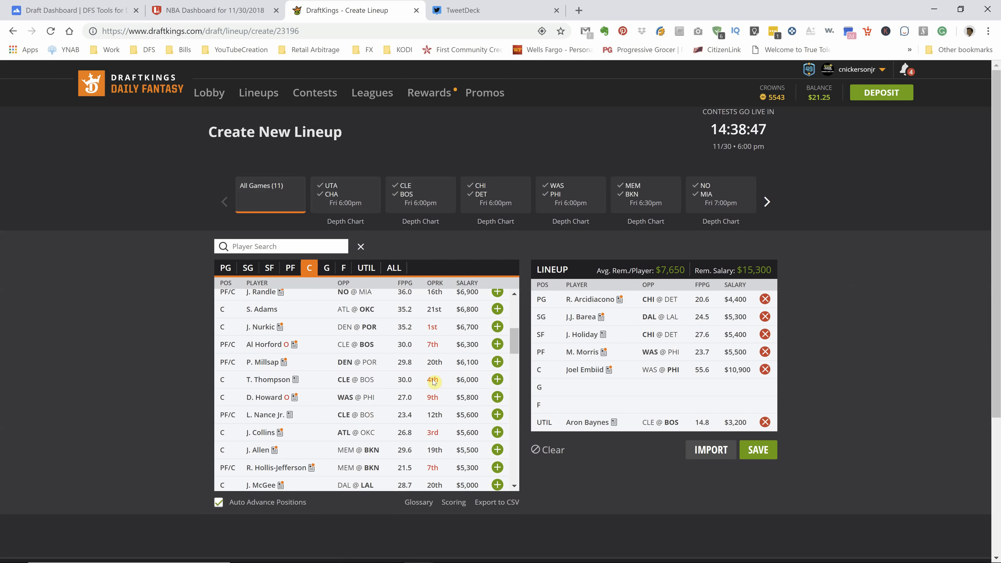
mouse_move(633, 407)
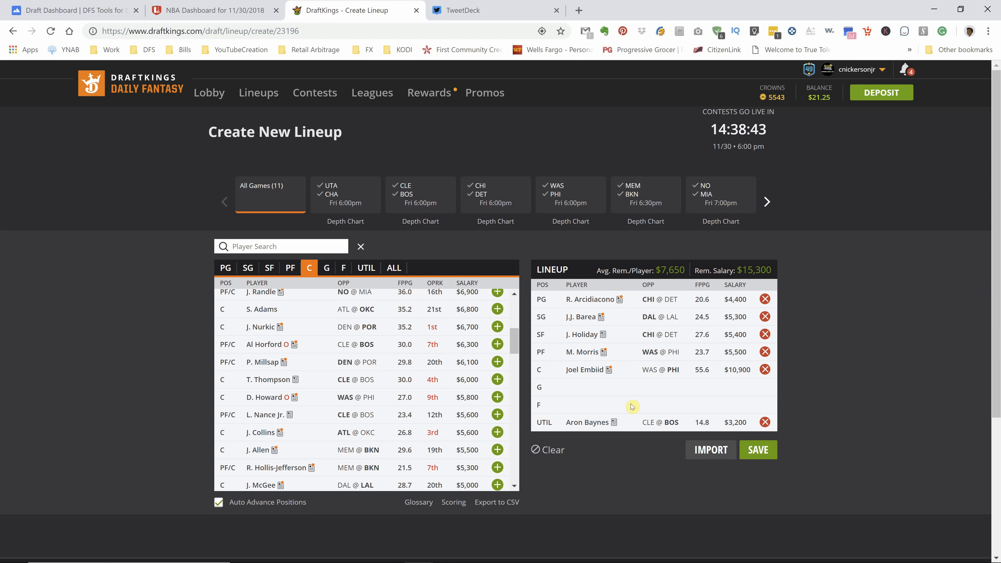
mouse_move(603, 295)
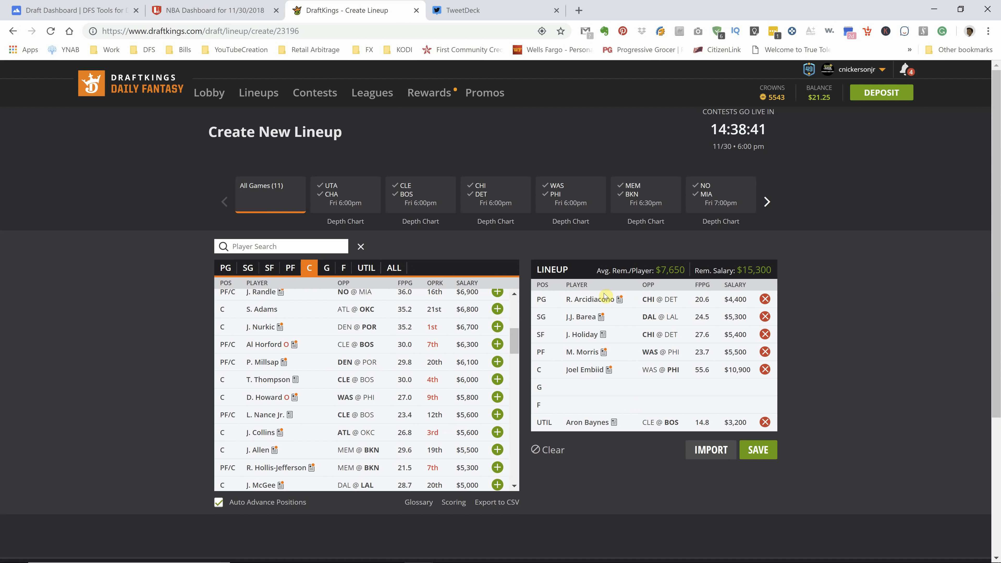
mouse_move(582, 299)
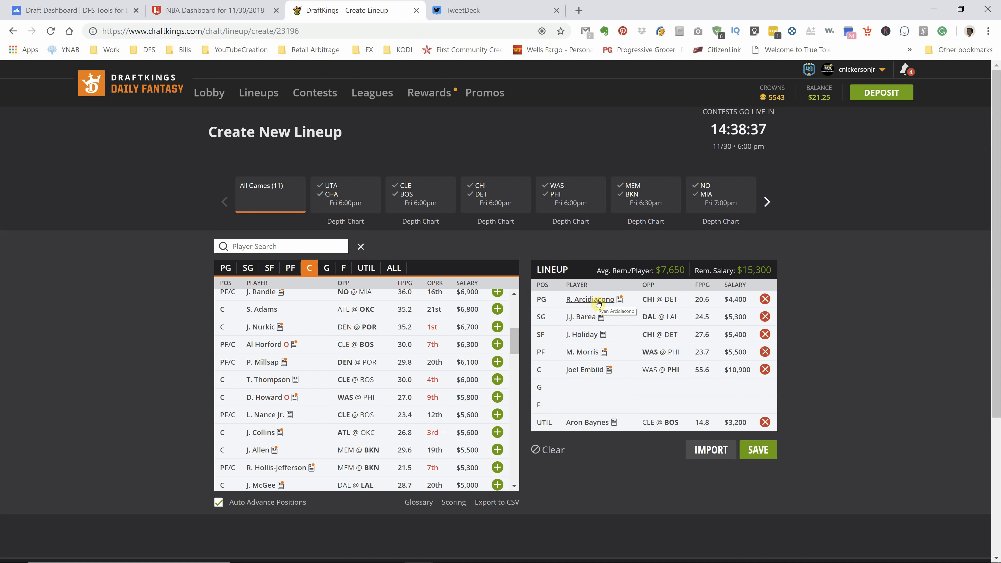
mouse_move(588, 351)
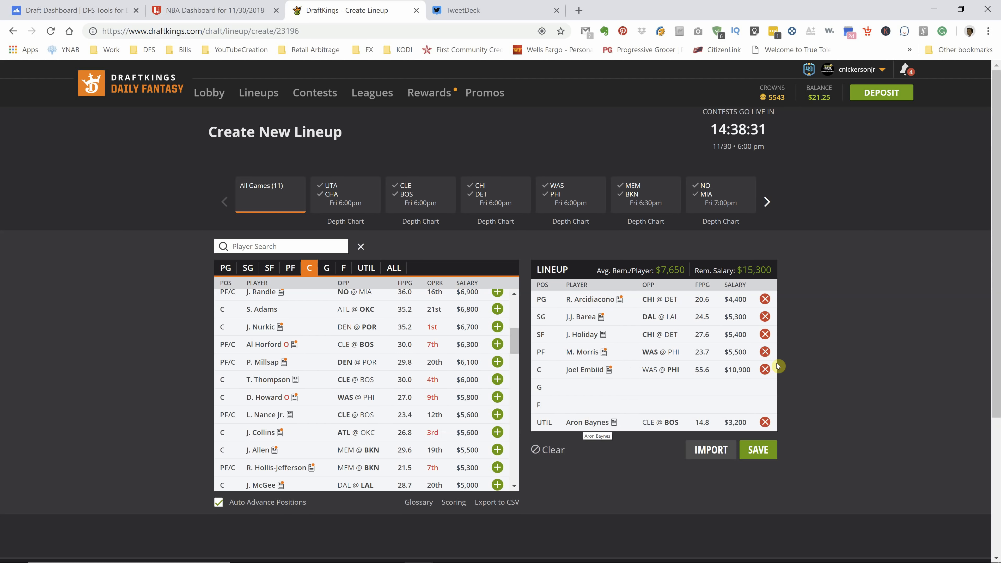
Step: Drop Embiid and Baynes, then re-add Aron Baynes at center, leaving UTIL empty
left_click(764, 369)
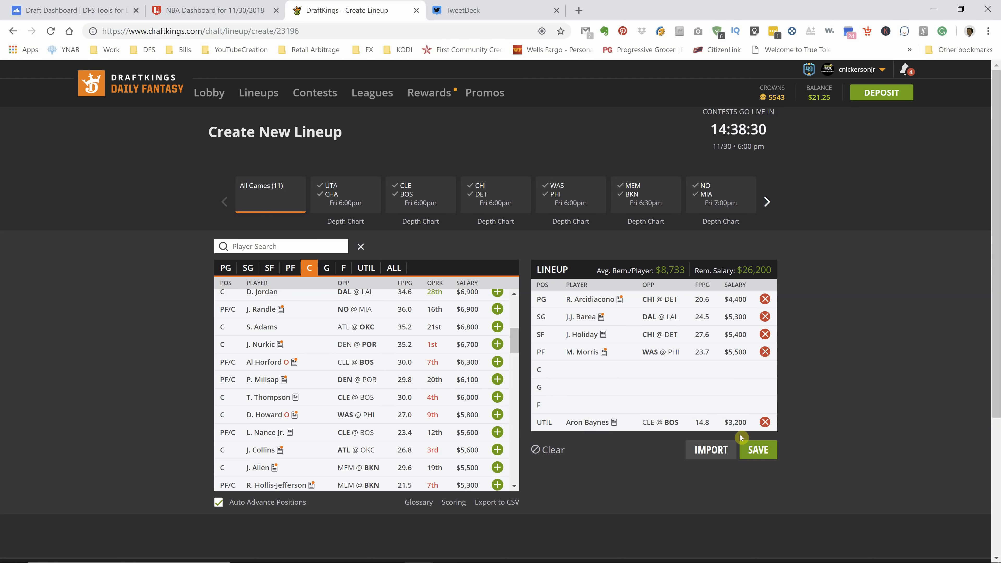
left_click(366, 268)
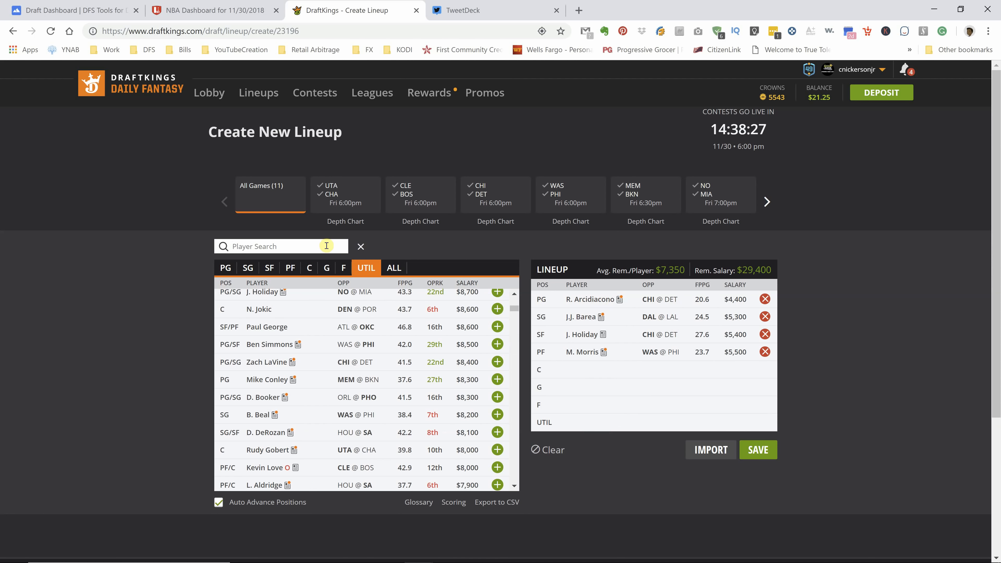
type("bay")
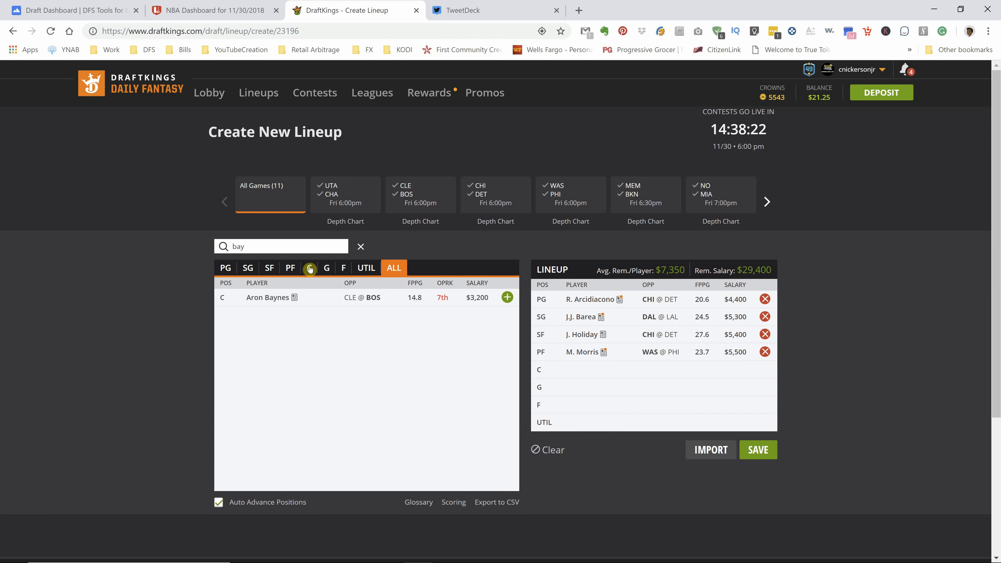
left_click(506, 297)
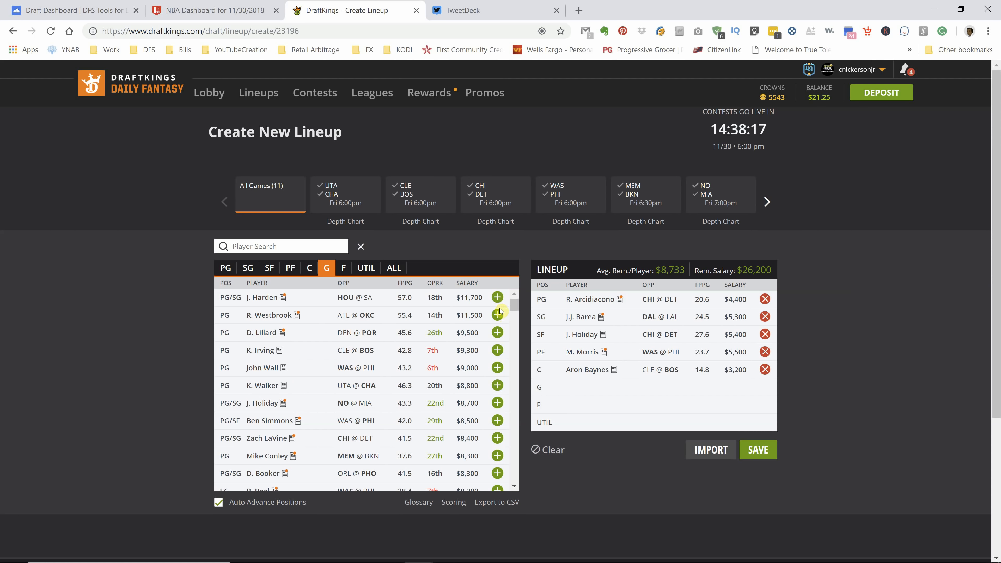
Step: Try J. Harden at G, then swap in Ben Simmons for $8,500, leaving $17,700 salary
left_click(497, 297)
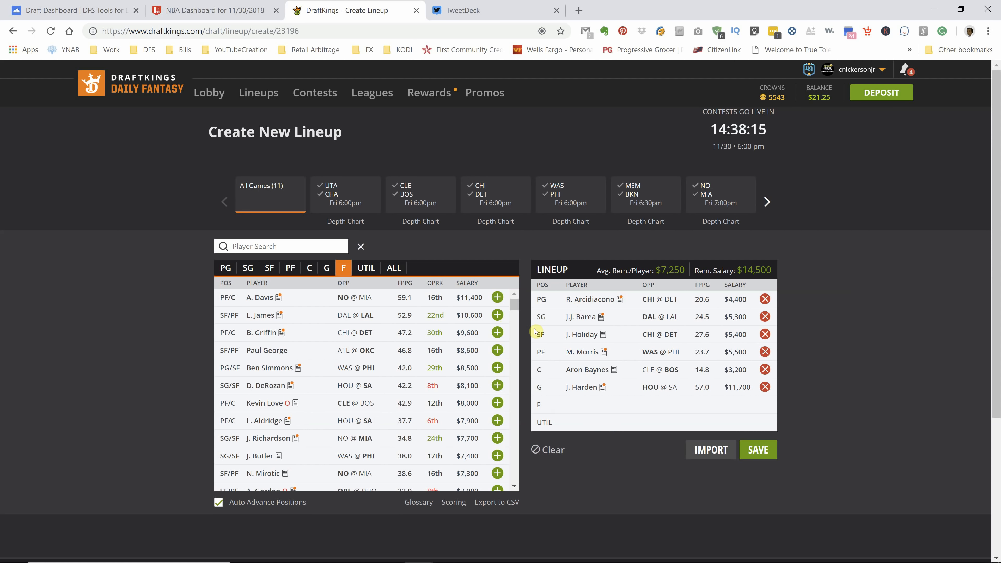
left_click(290, 267)
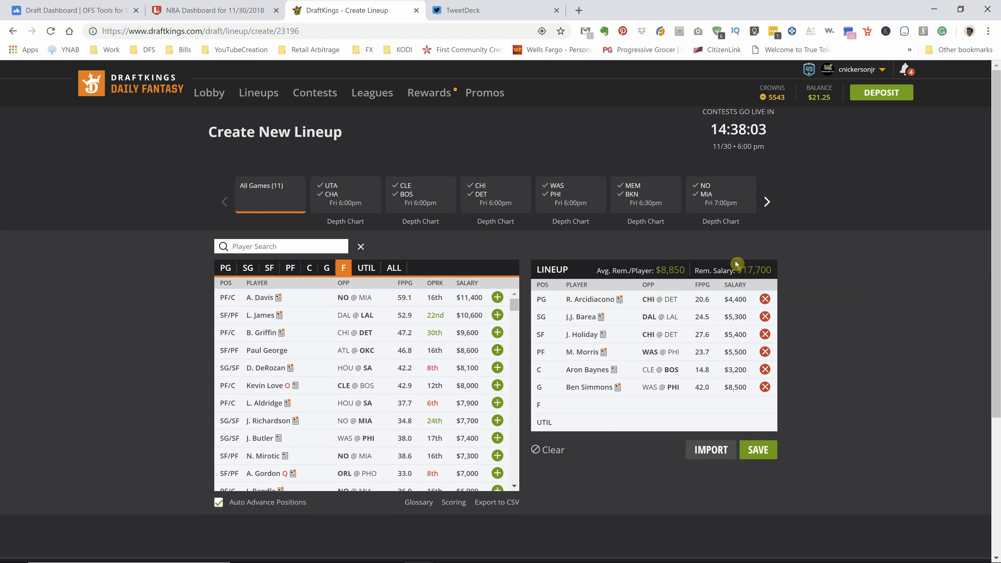
mouse_move(566, 420)
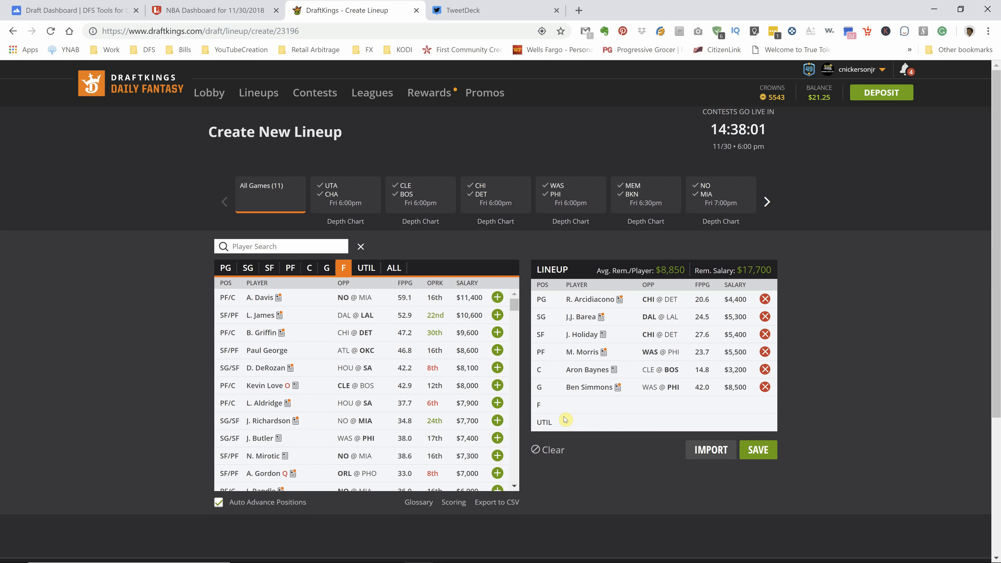